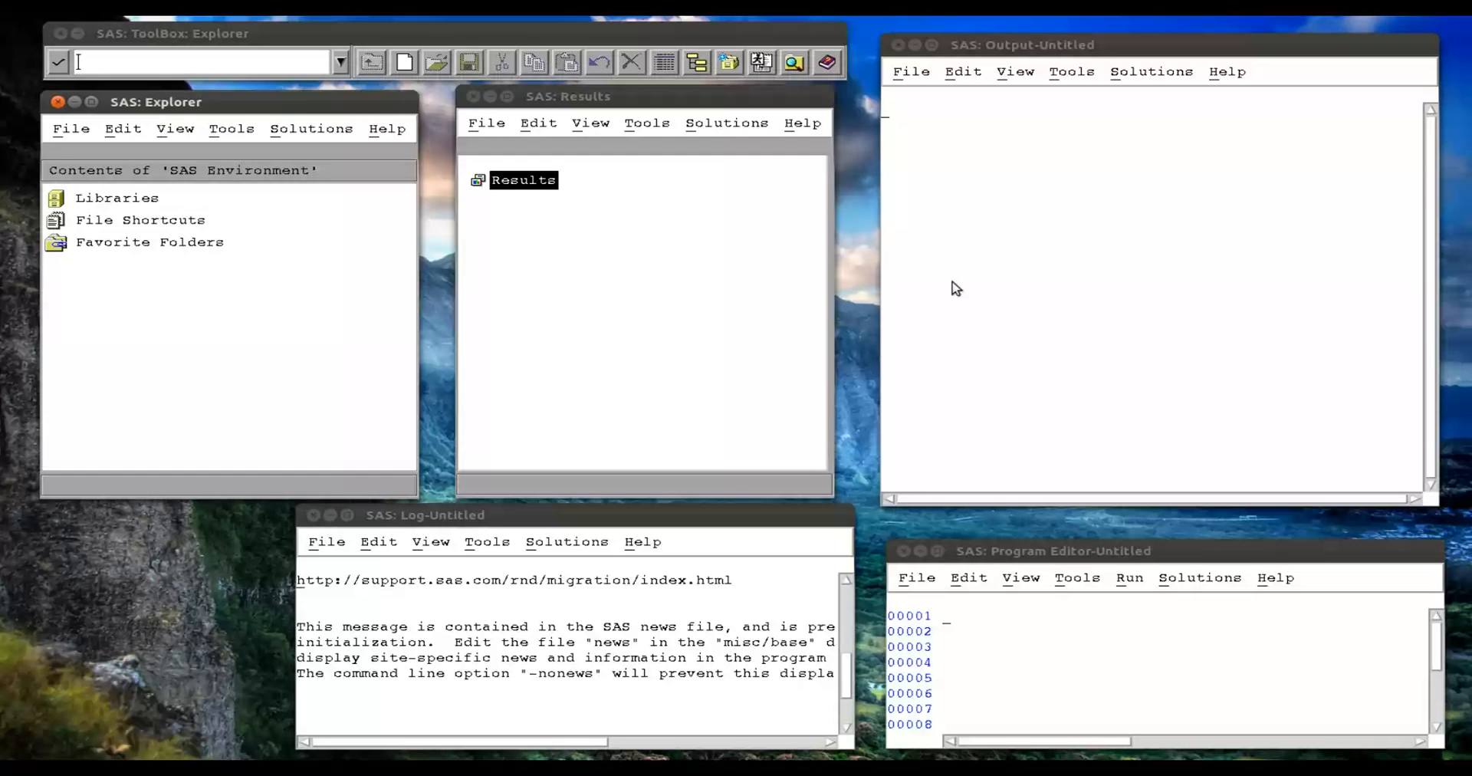
pyautogui.moveTo(948, 622)
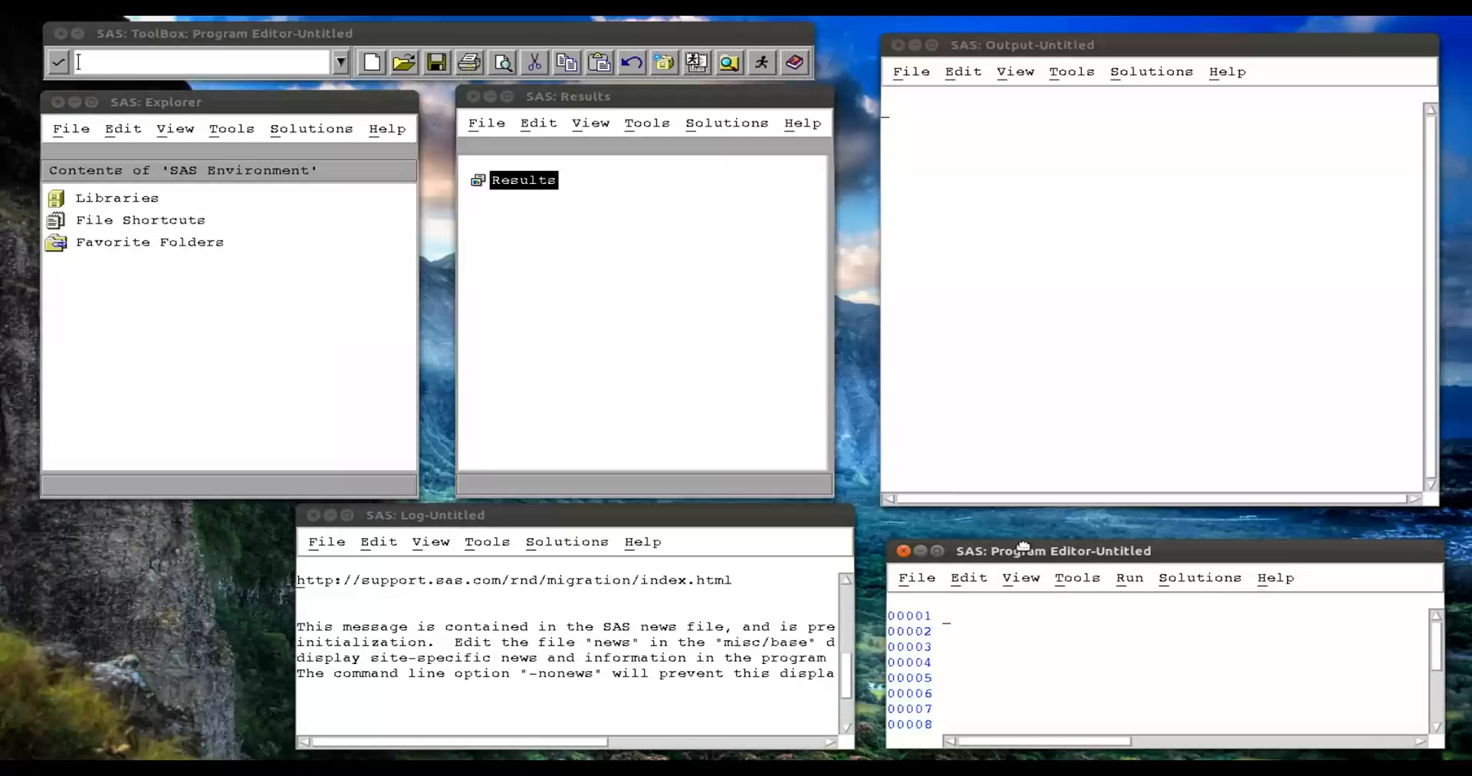
# Drag the Program Editor to the screen centre and enlarge it over the other windows.
pyautogui.moveTo(1051, 550); pyautogui.dragTo(634, 243)
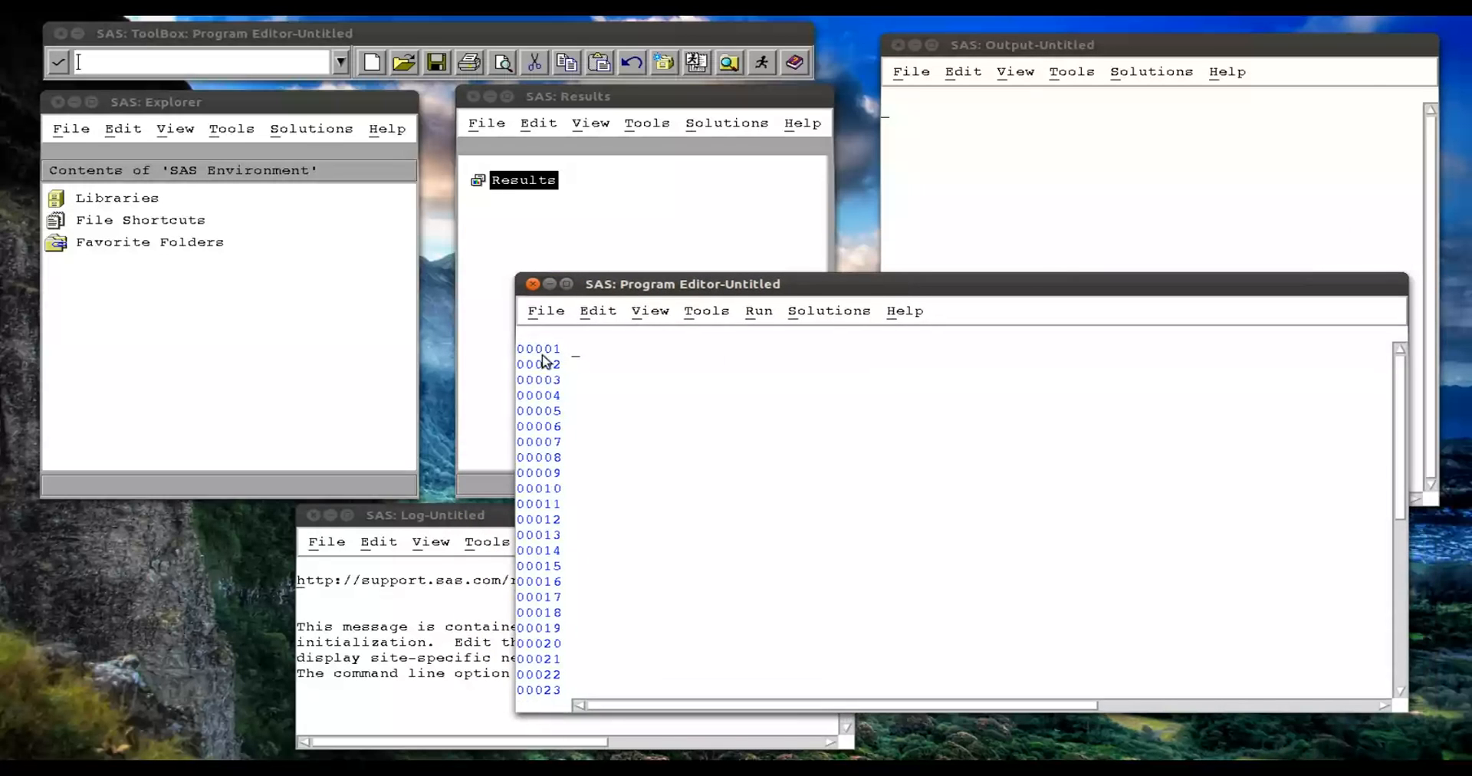
# Write the statements %let spend=400; and %let trips=500; in the Program Editor.
pyautogui.write('%')
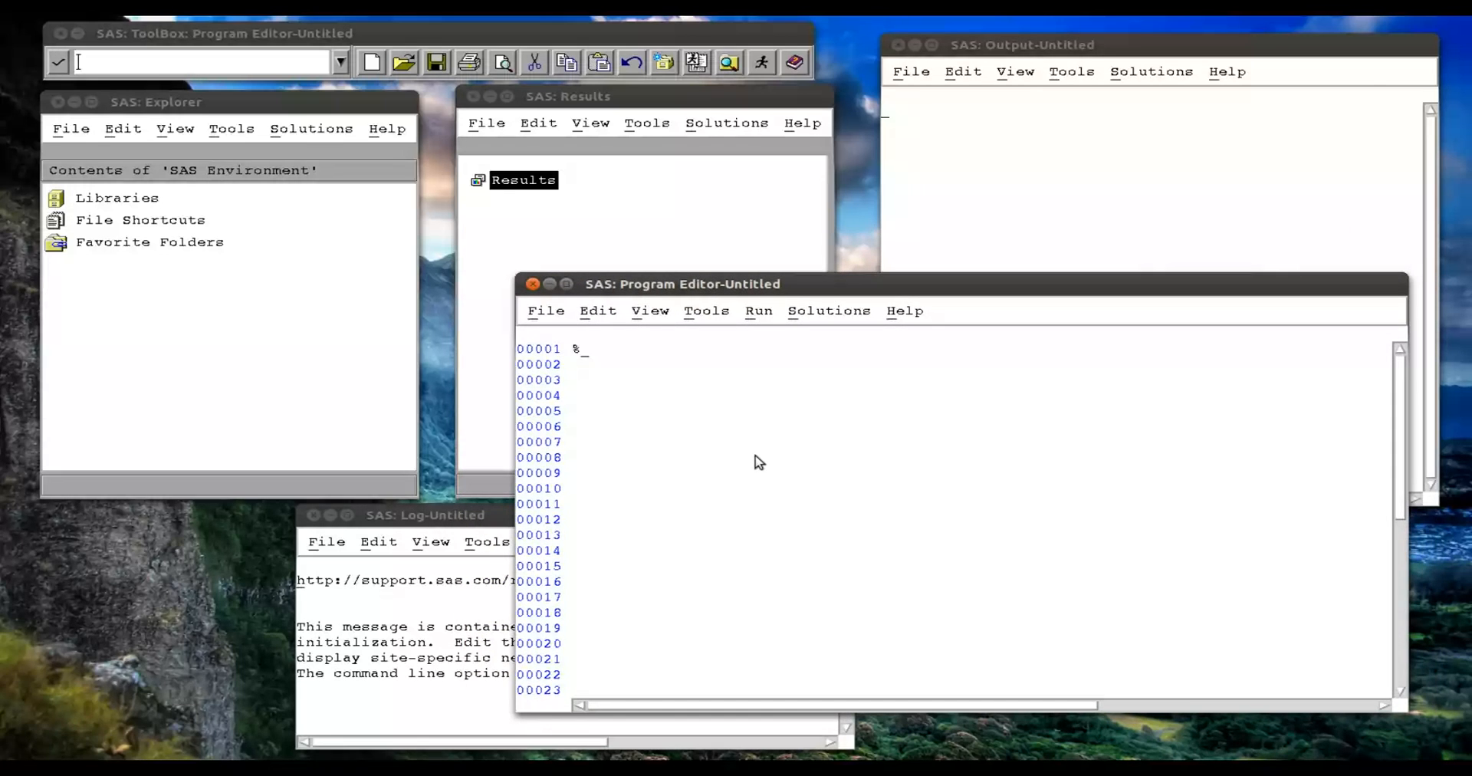
pyautogui.write('let spe')
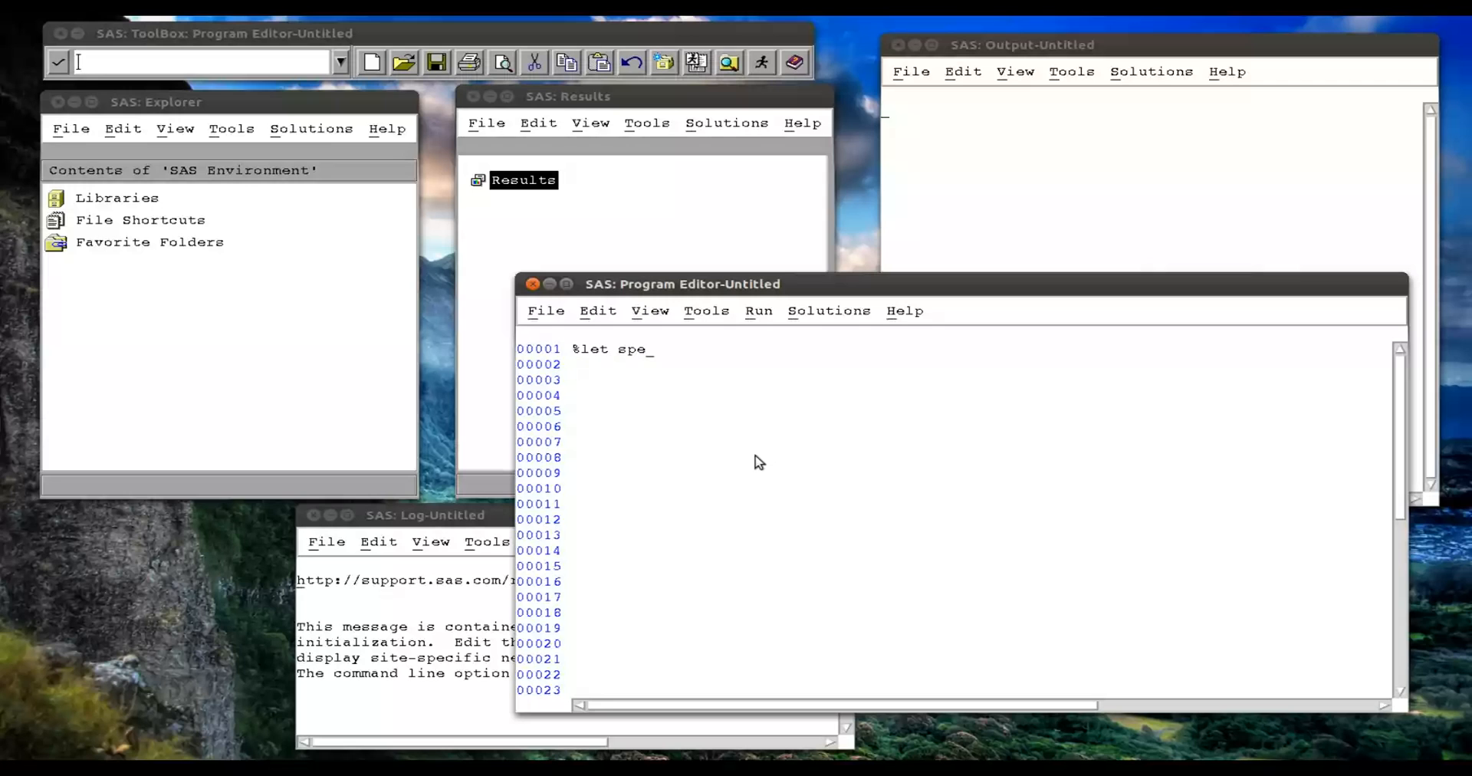
pyautogui.write('nd=400;')
pyautogui.click(979, 365)
pyautogui.write('%')
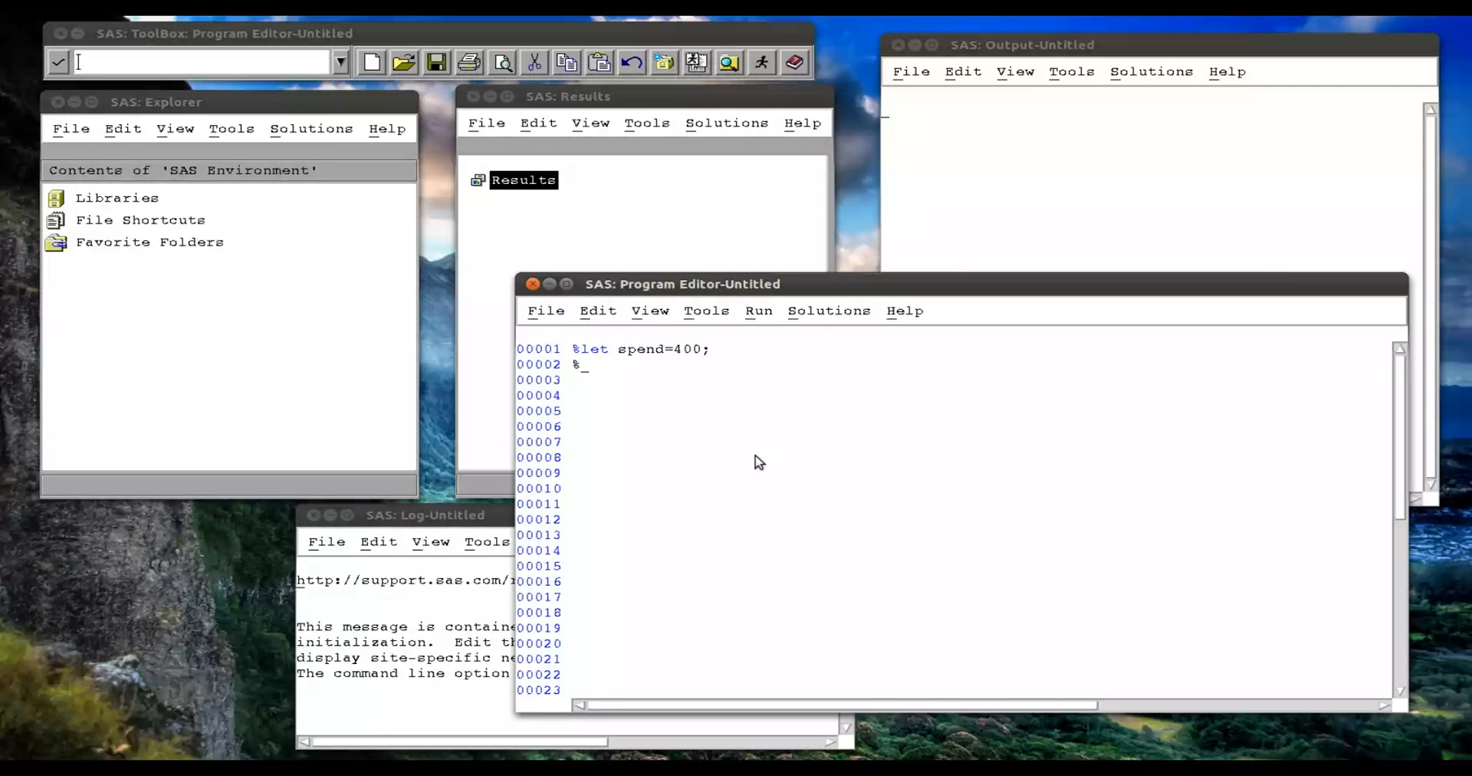
pyautogui.write('let trips')
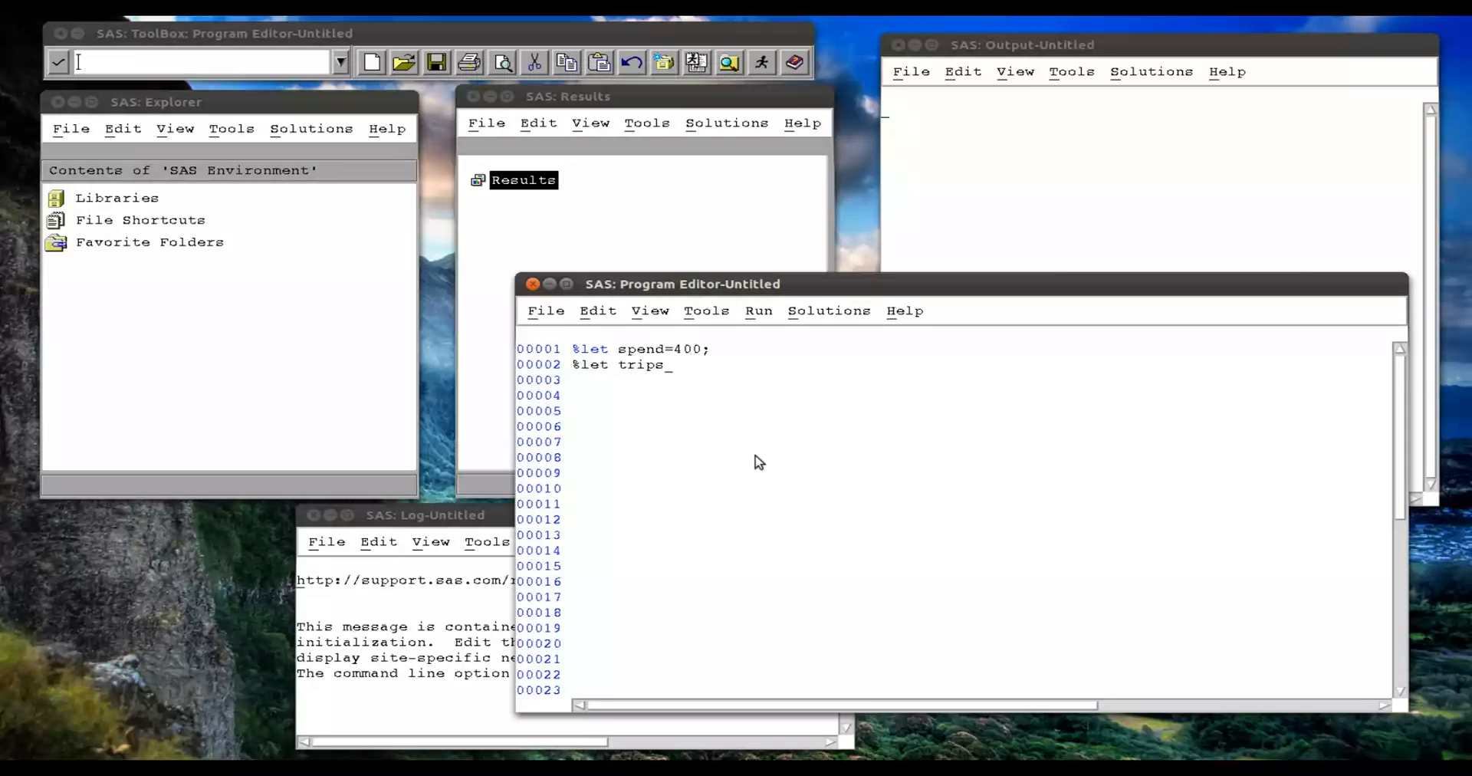
pyautogui.write('=500;')
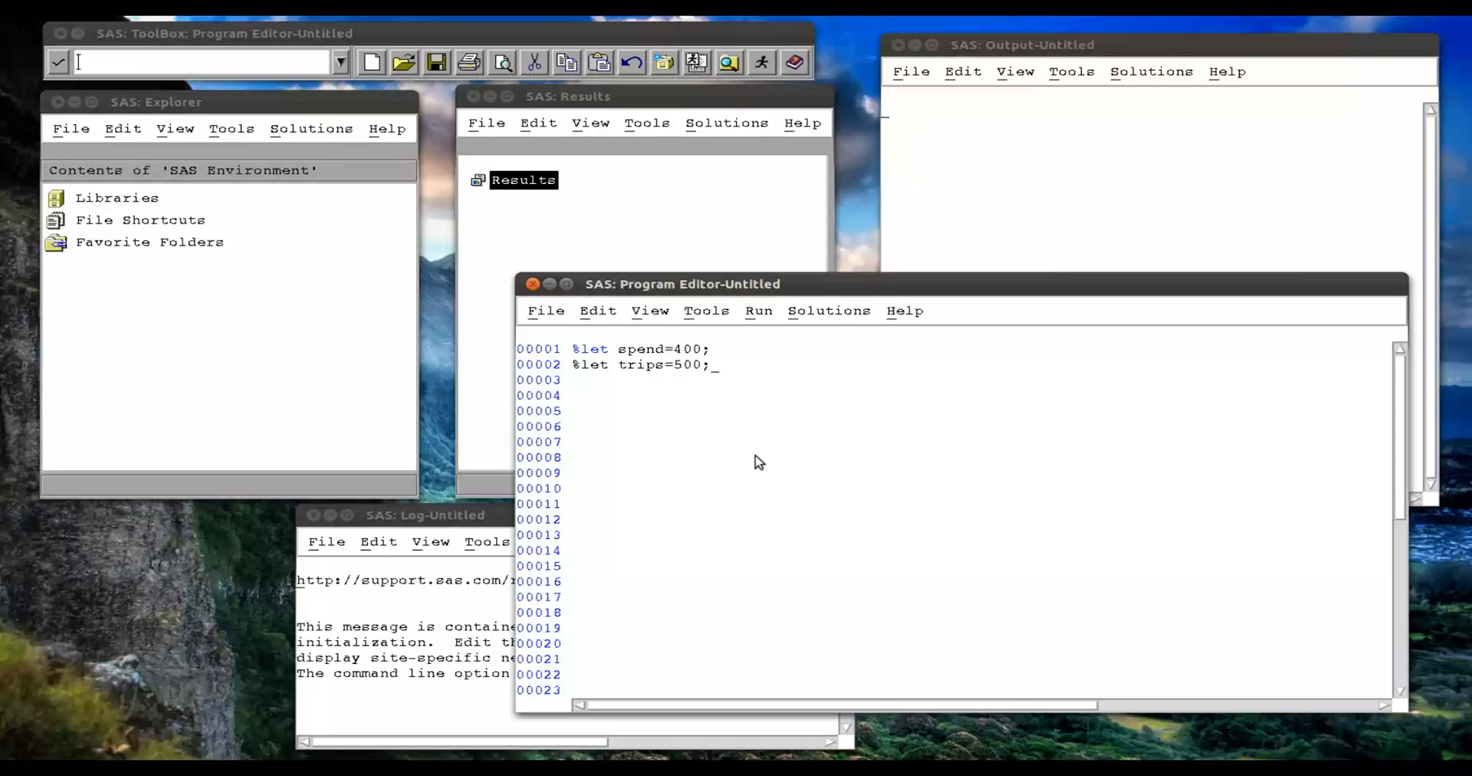
pyautogui.moveTo(707, 373)
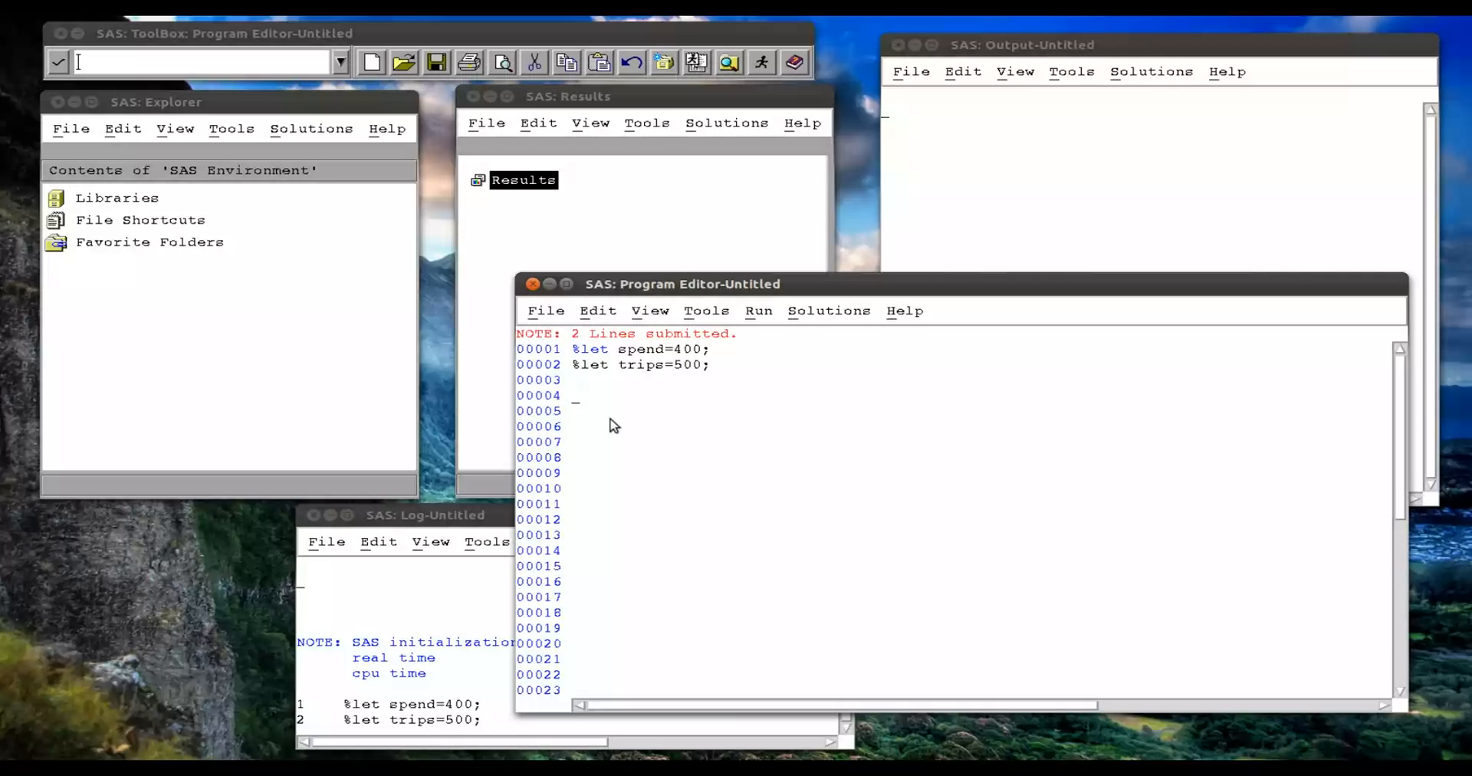
# Start the macro definition with %macro shopping;.
pyautogui.write('da')
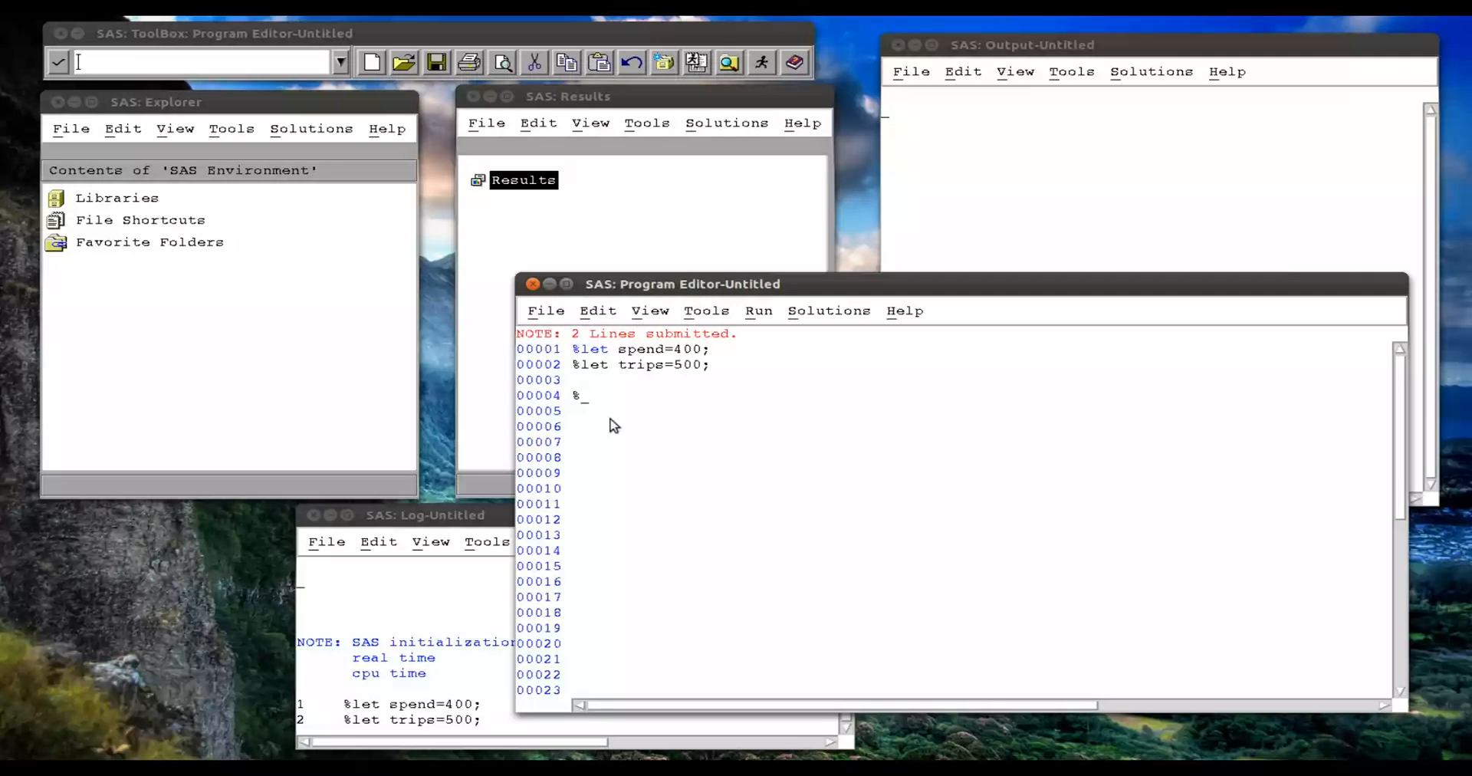
pyautogui.write('macro sh')
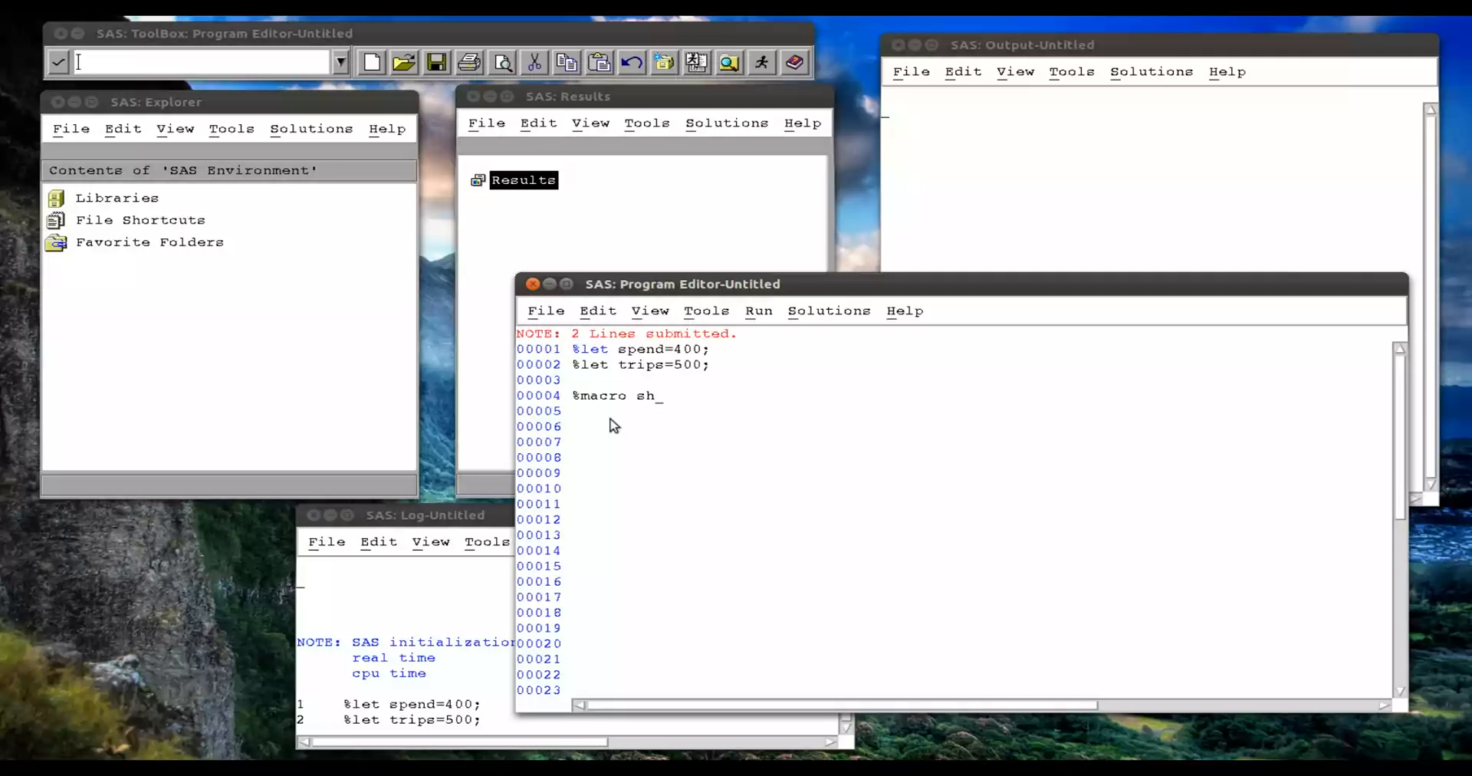
pyautogui.write('opping')
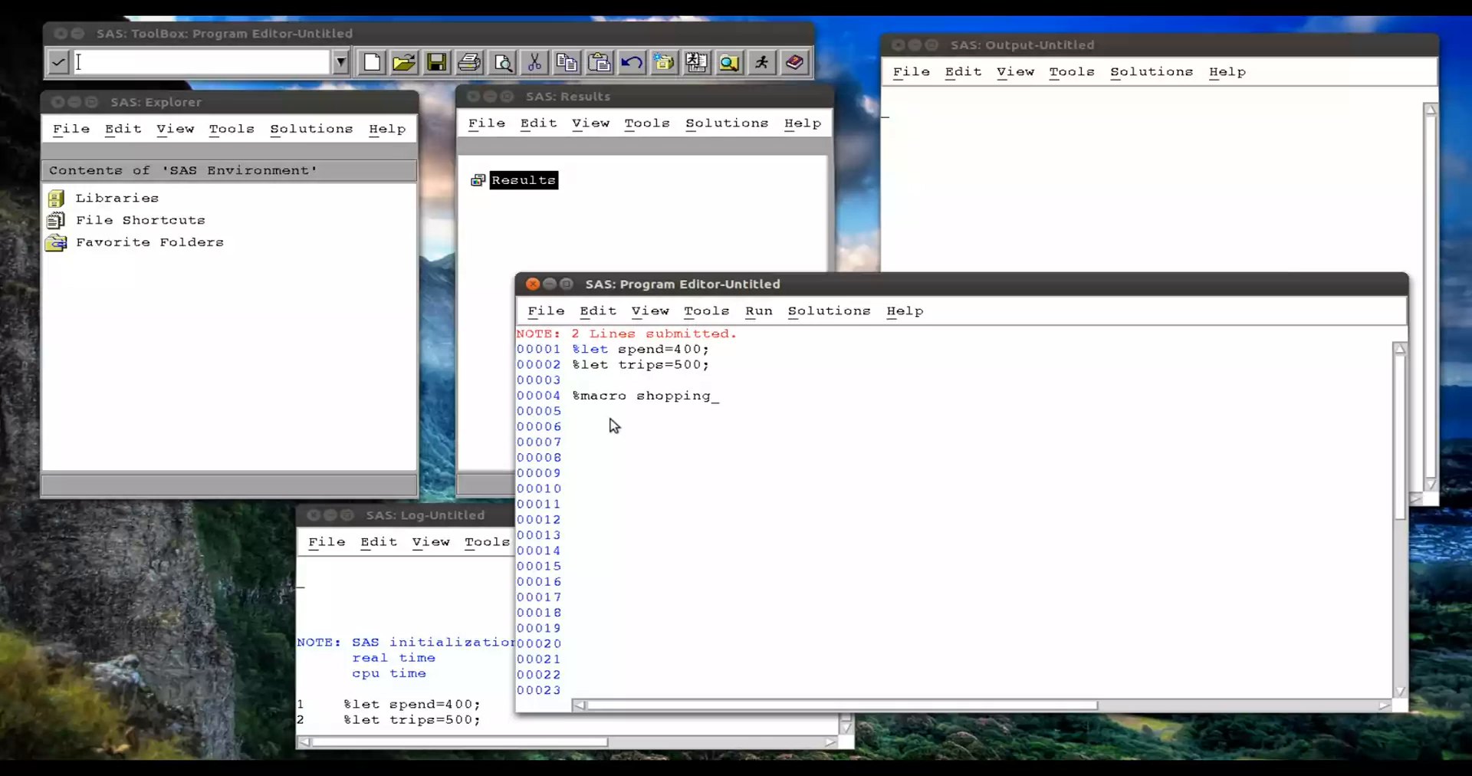
pyautogui.write(';')
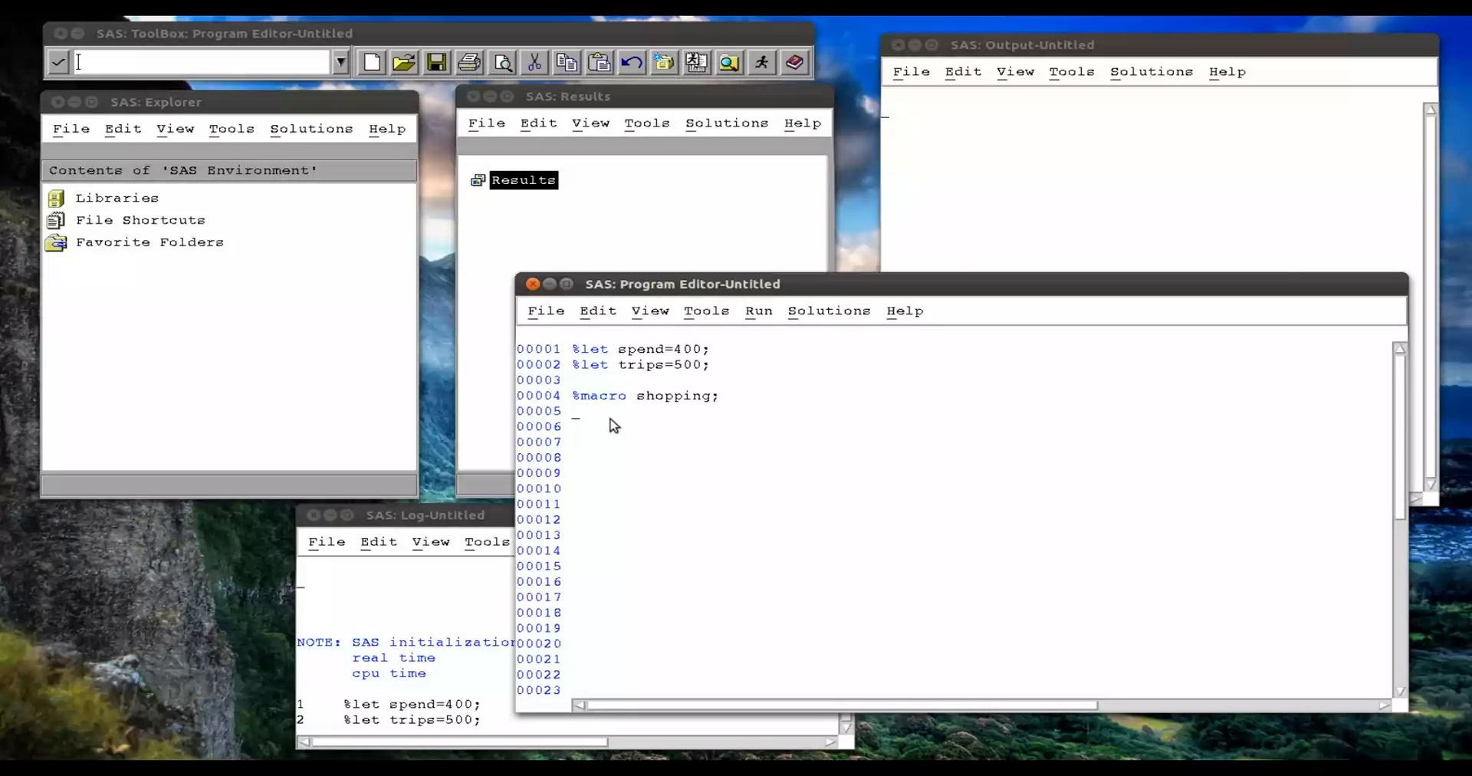
# Write data JJJ_after_shopping keeping Name, Old_Savings, New_Savings, with set dat008.jjj;.
pyautogui.write('data')
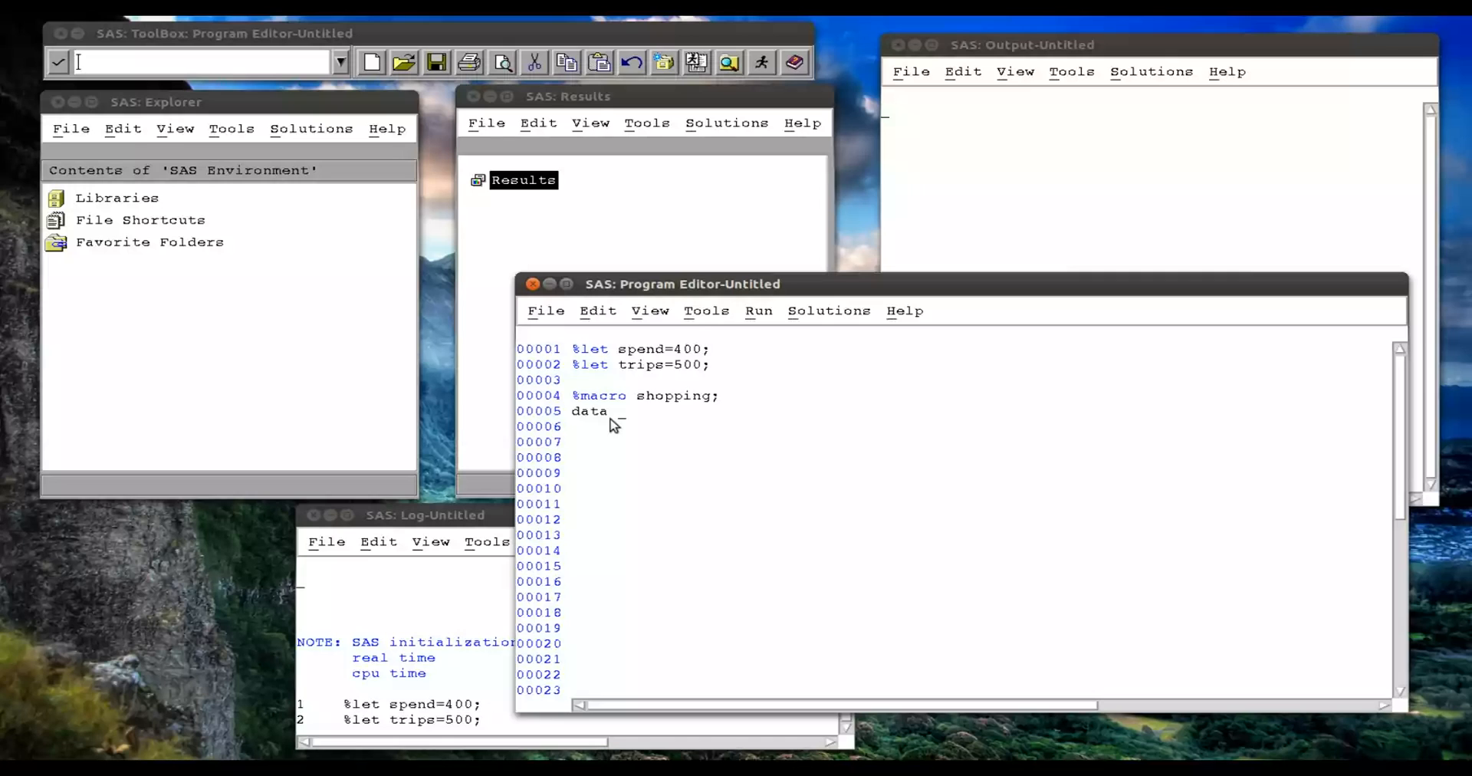
pyautogui.write('JJJ_after_')
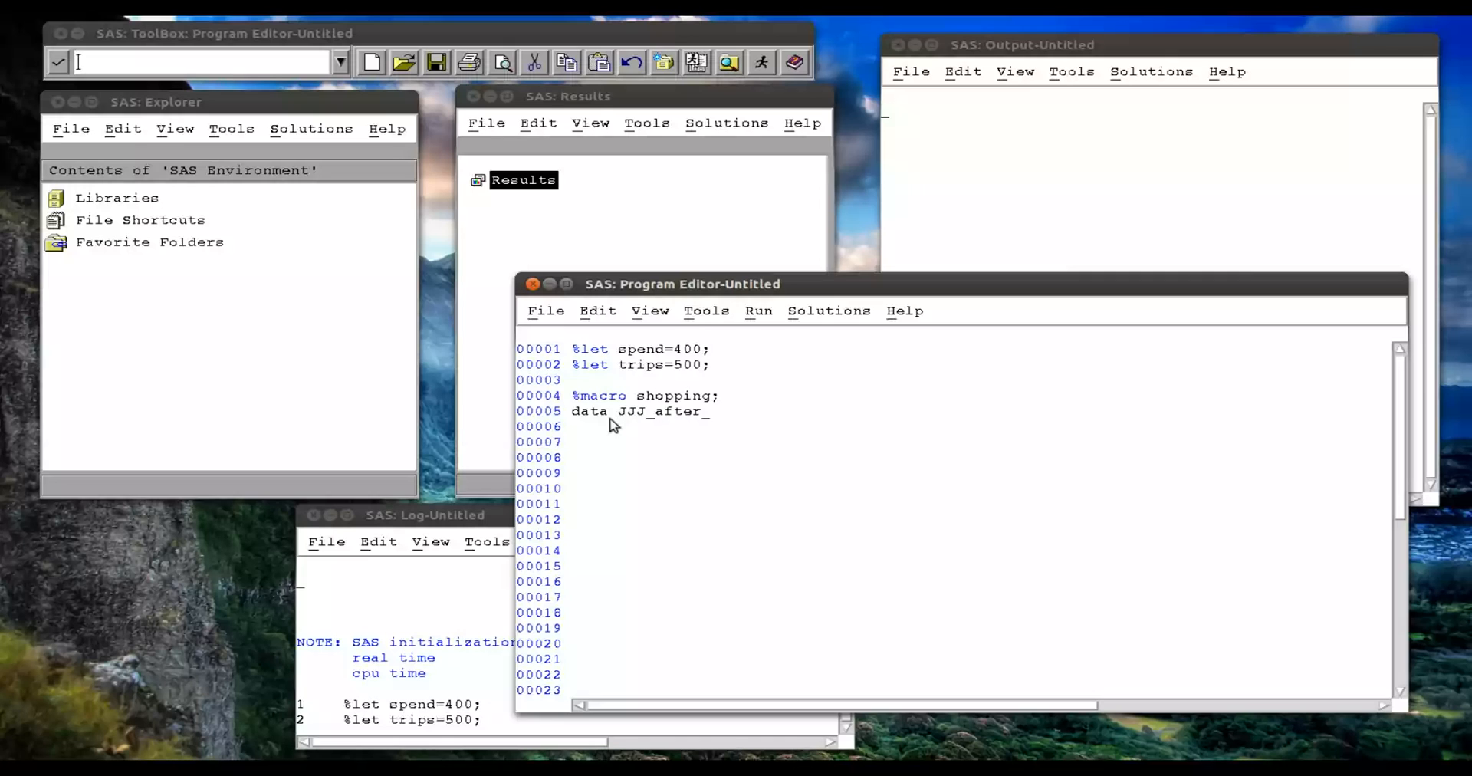
pyautogui.write('shopping_')
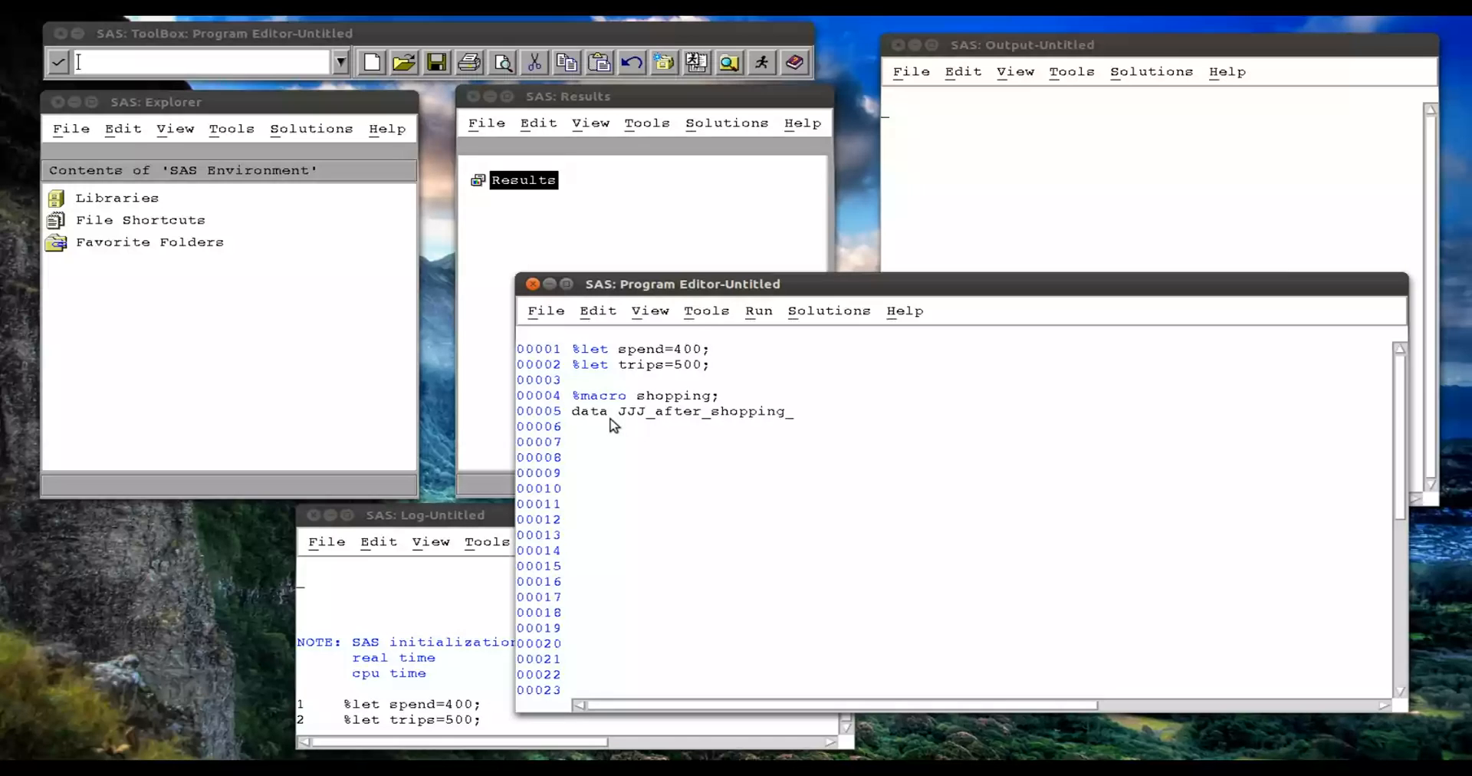
pyautogui.write('(keep=')
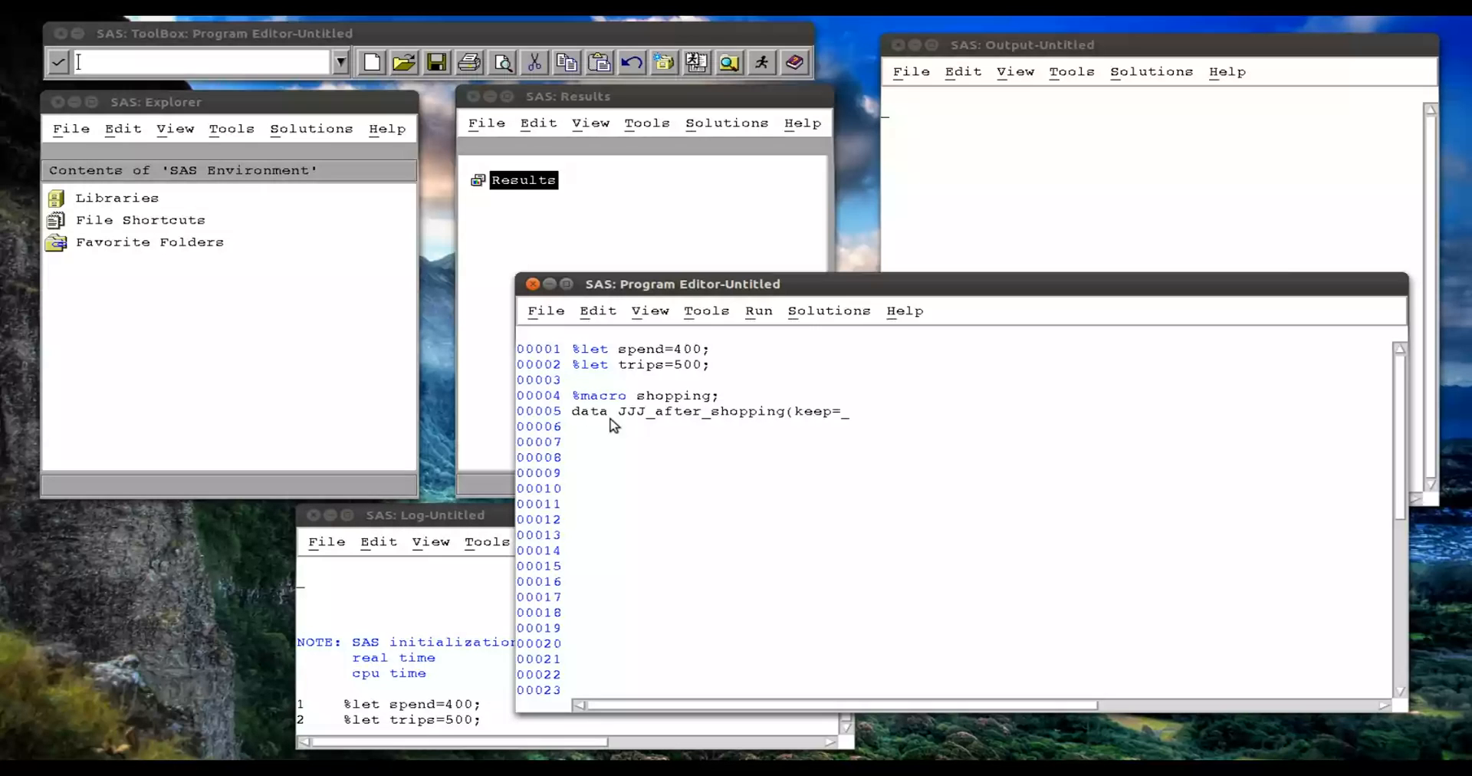
pyautogui.write('Name Old_Savin')
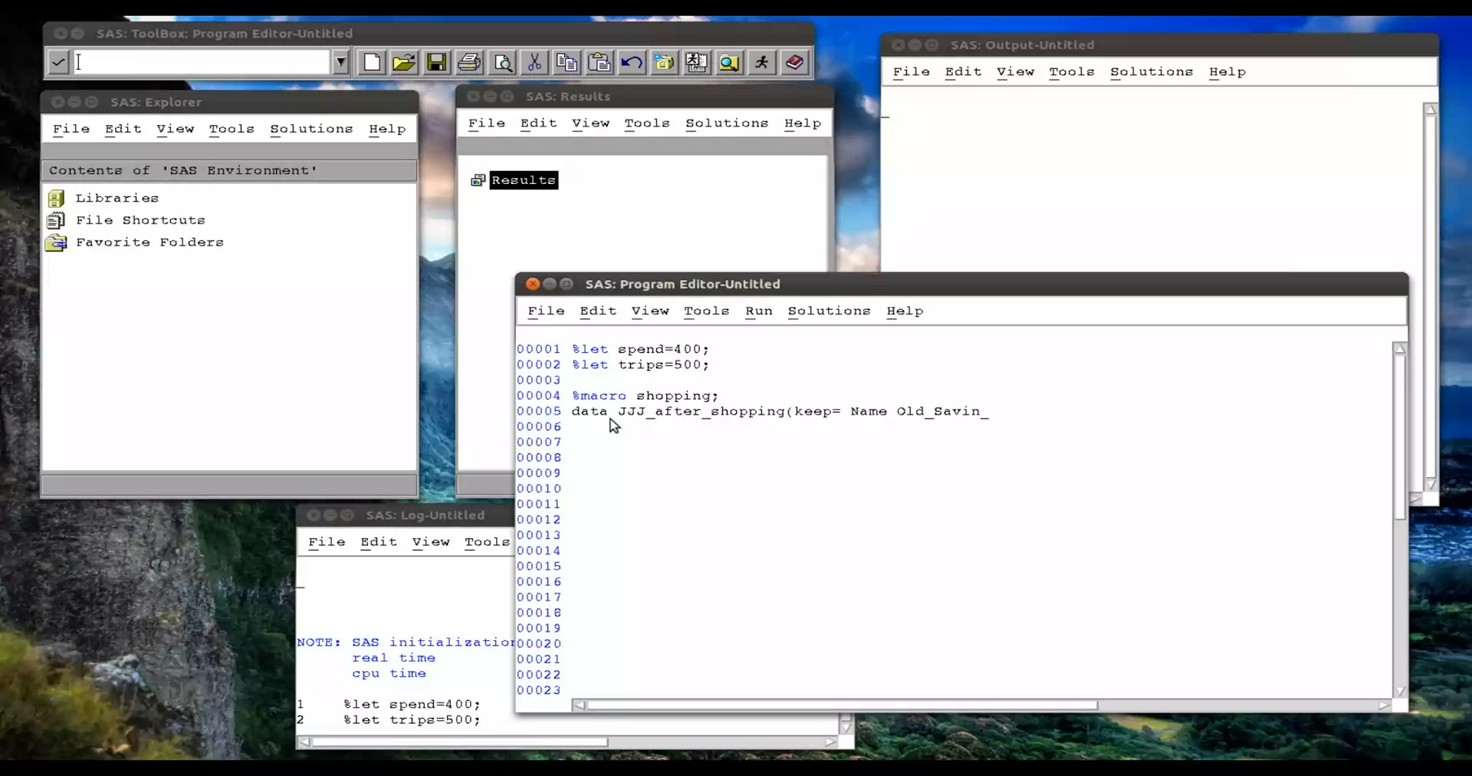
pyautogui.write('gs New_')
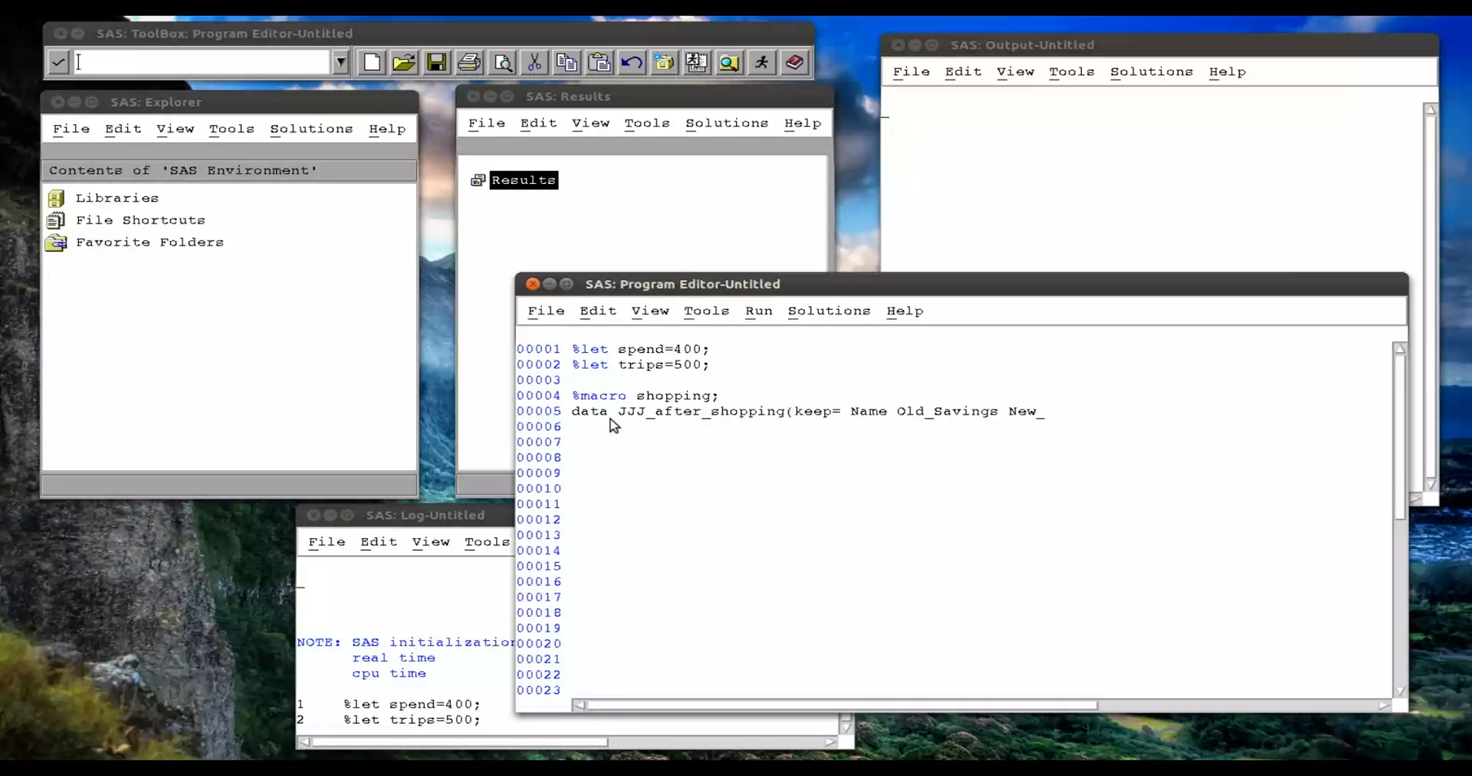
pyautogui.write('Savings)')
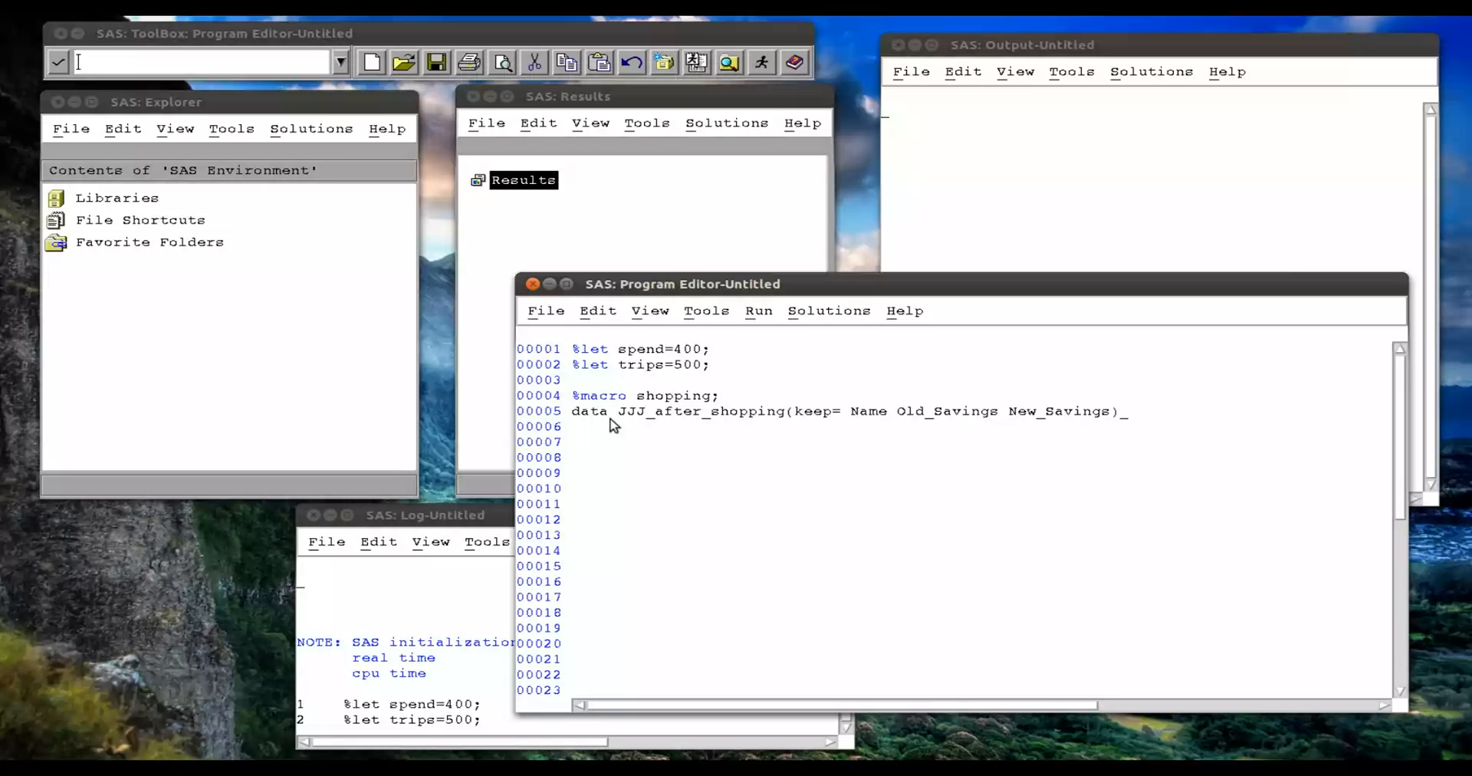
pyautogui.write(';')
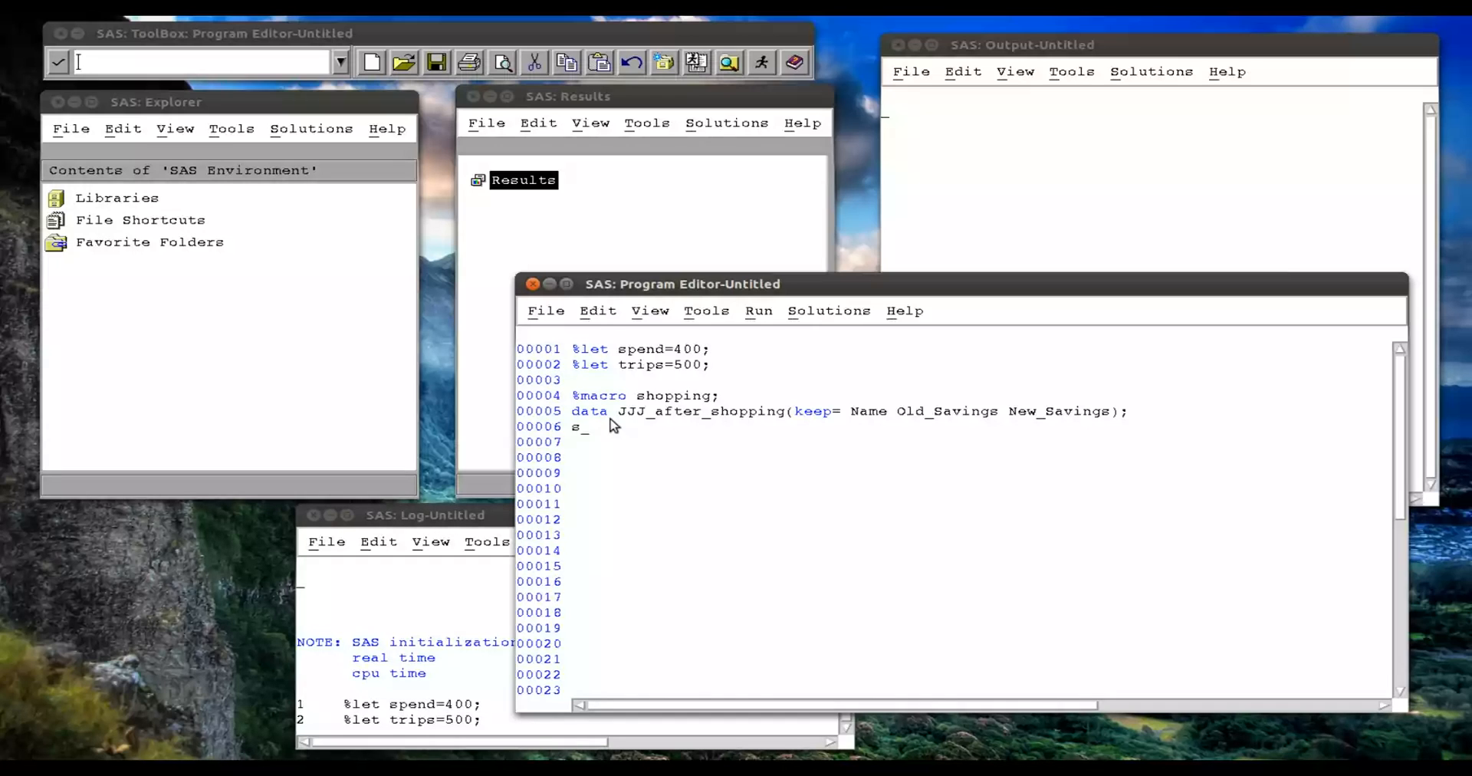
pyautogui.write('et dat008.')
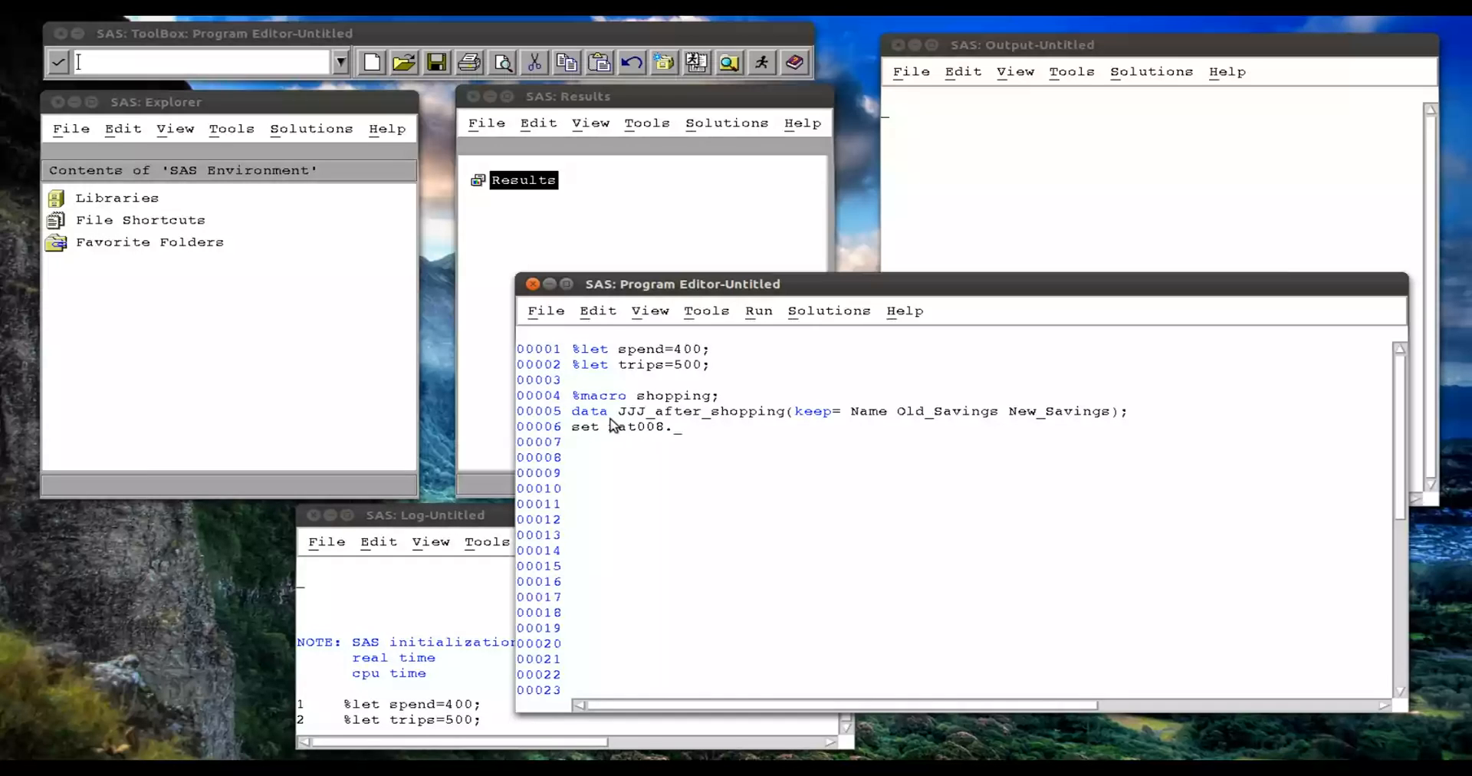
pyautogui.write('jjj;')
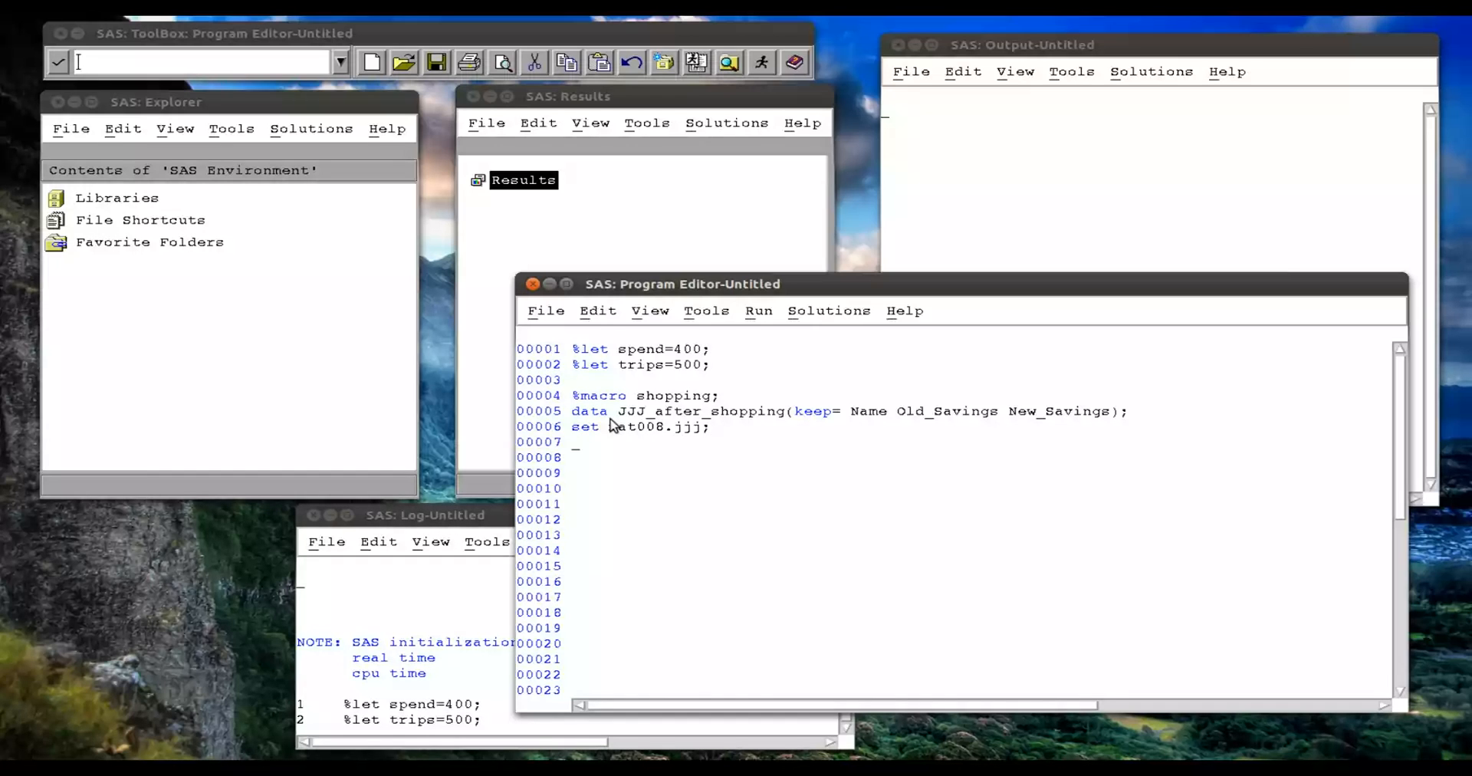
# Complete the New_savings formula from old savings in pounds minus &trips*&spend.
pyautogui.write('Old_savings=')
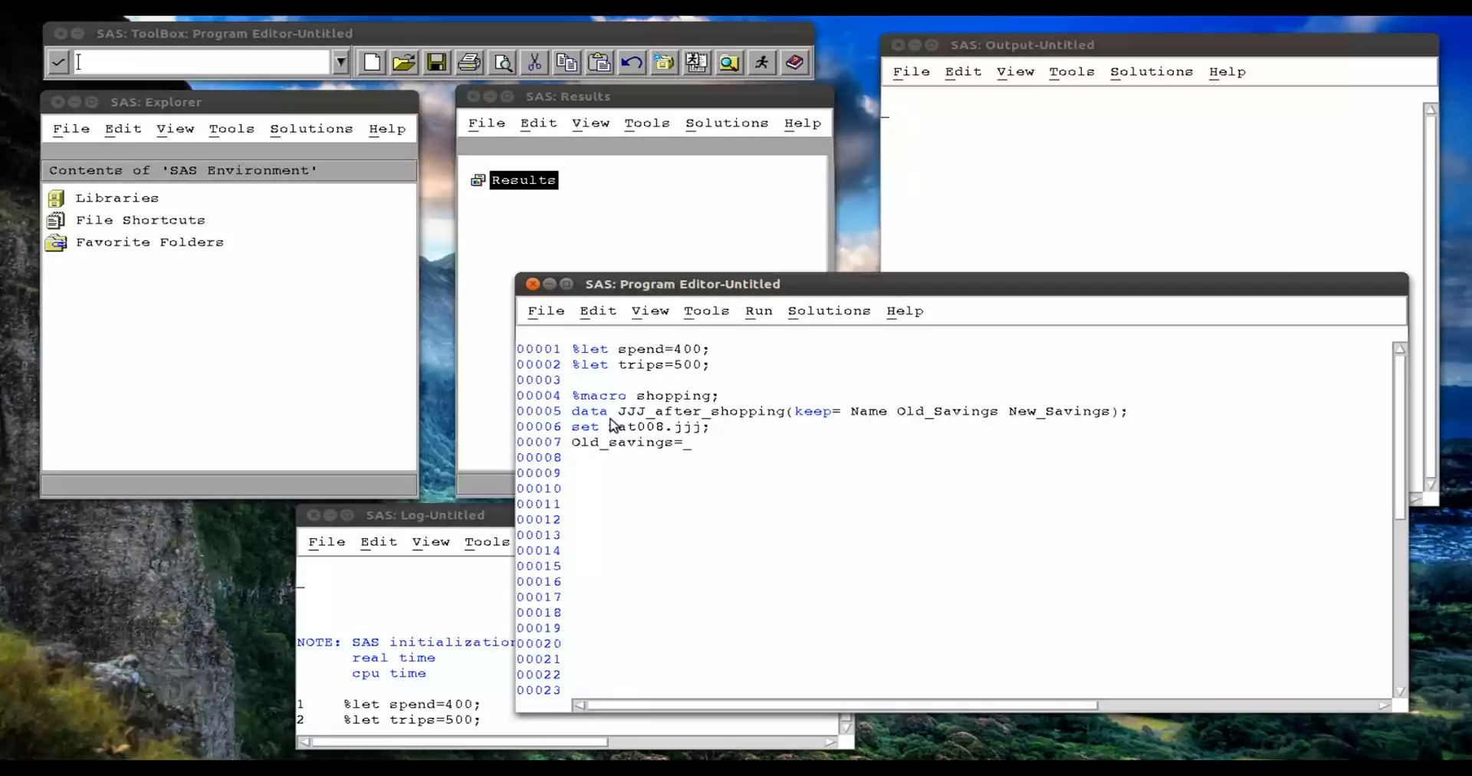
pyautogui.write('savings_in')
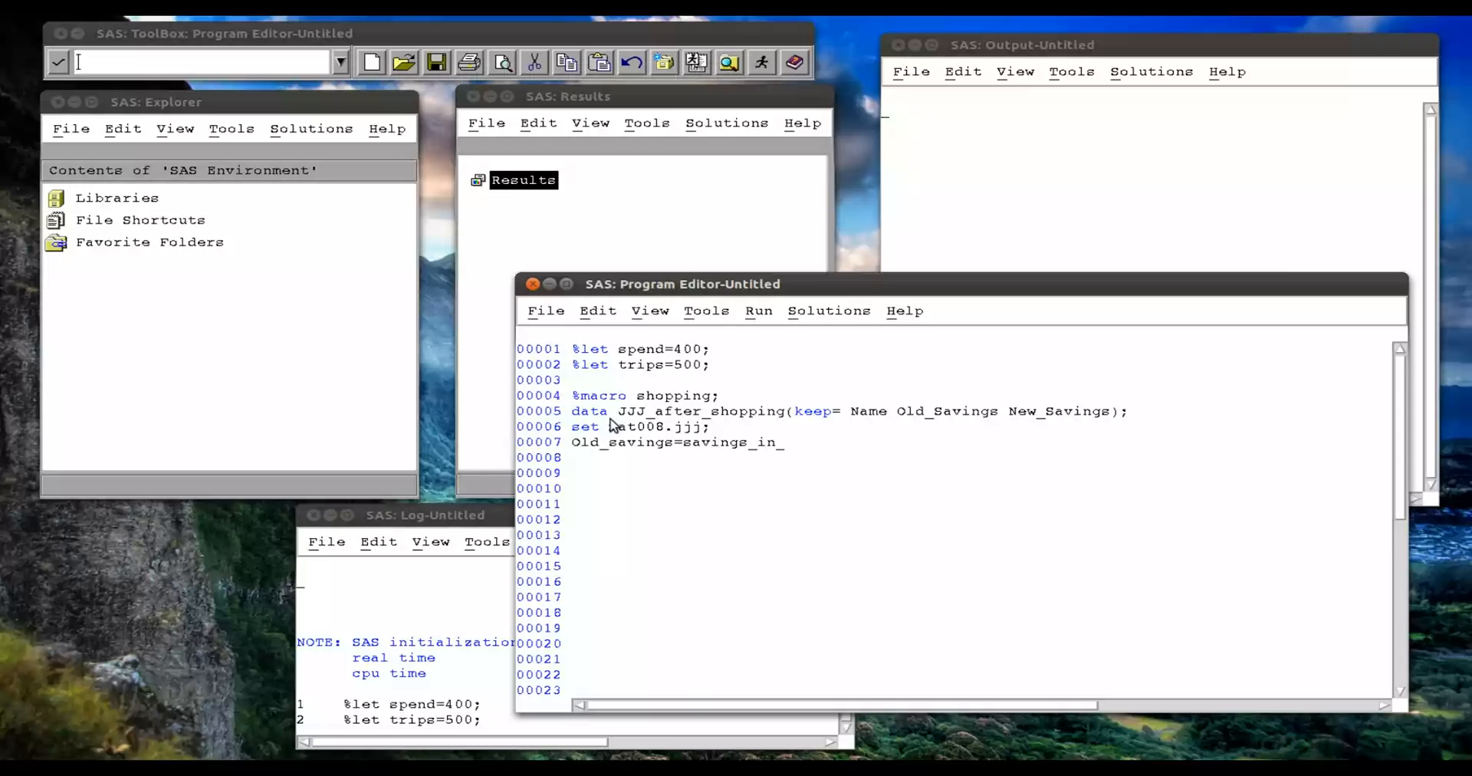
pyautogui.write('pounds;')
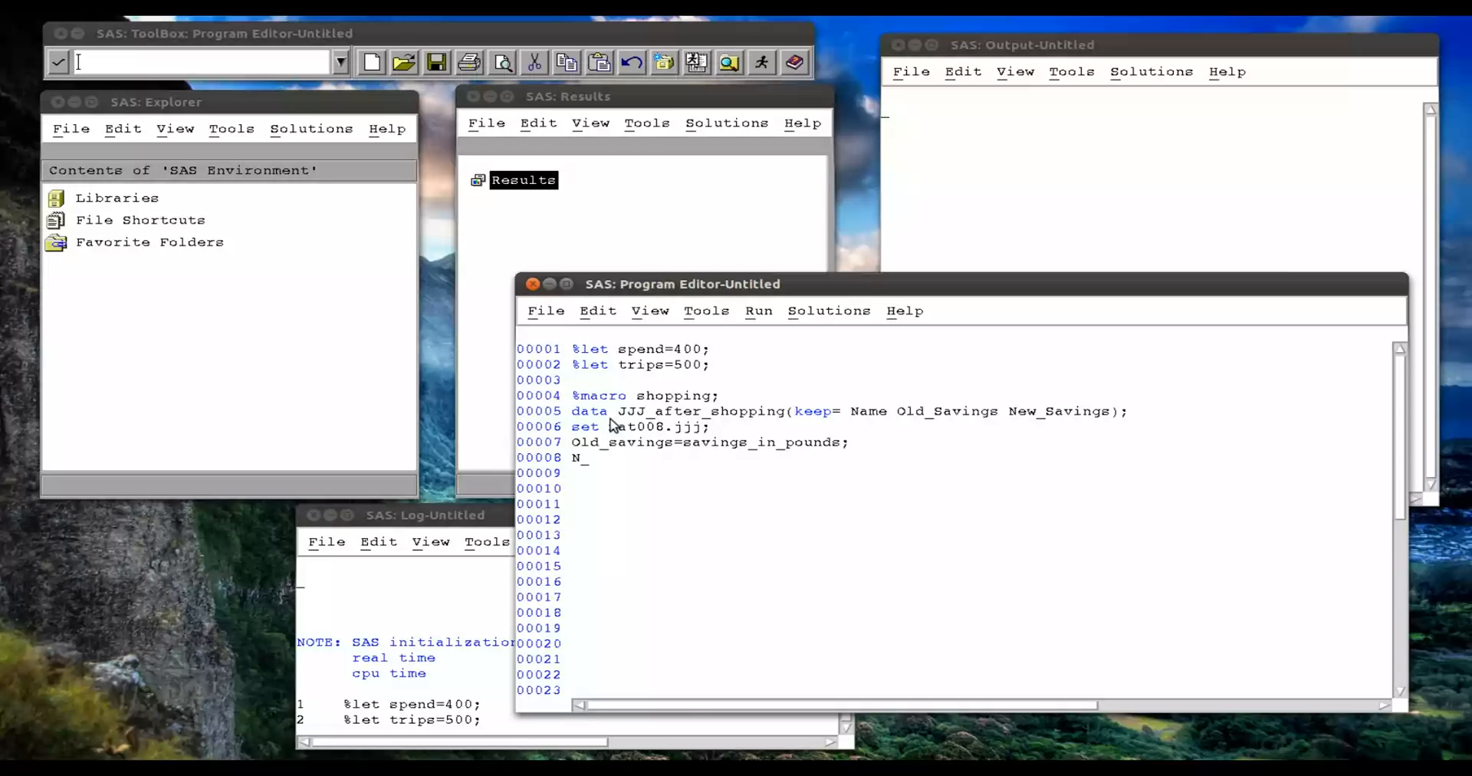
pyautogui.write('ew_savings=sav')
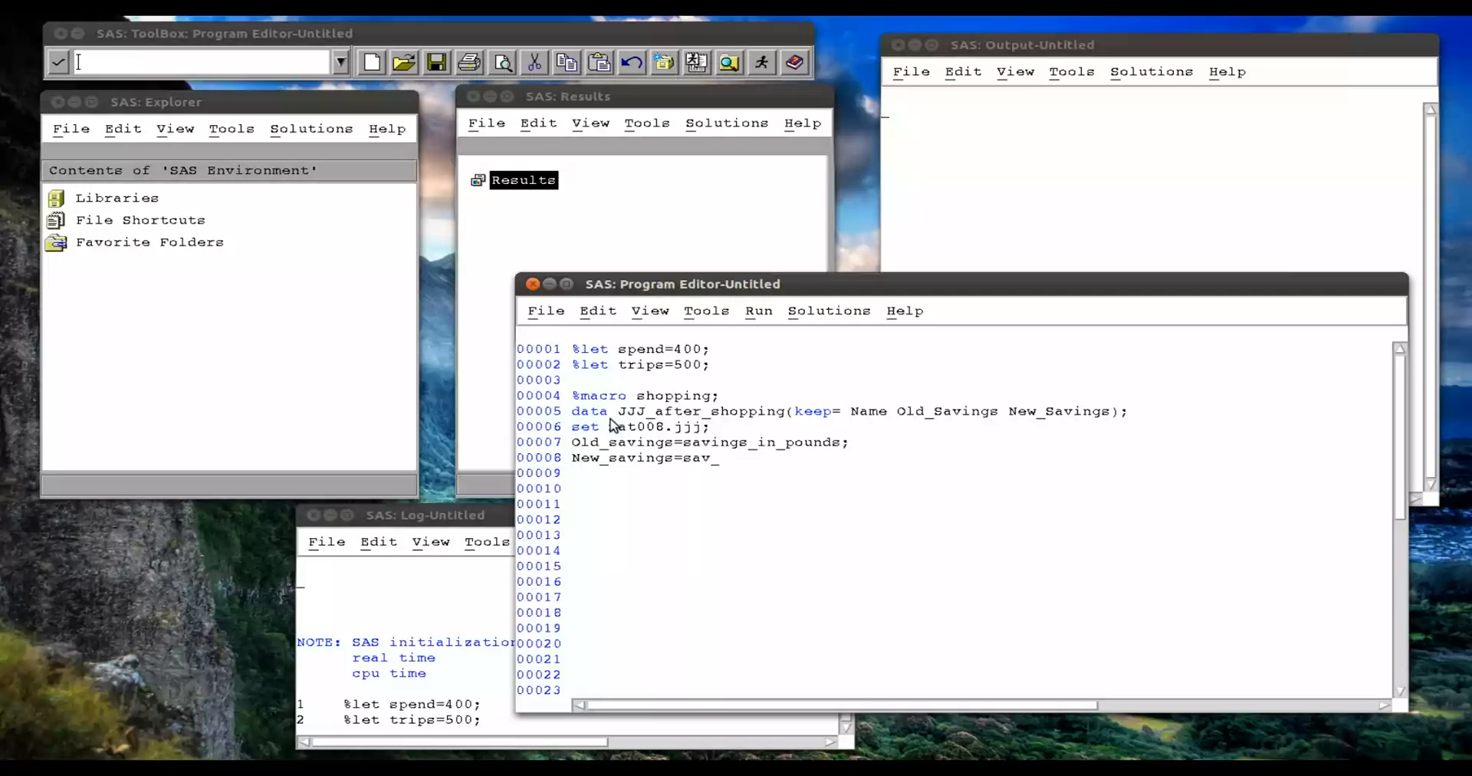
pyautogui.write('ings-in_poun')
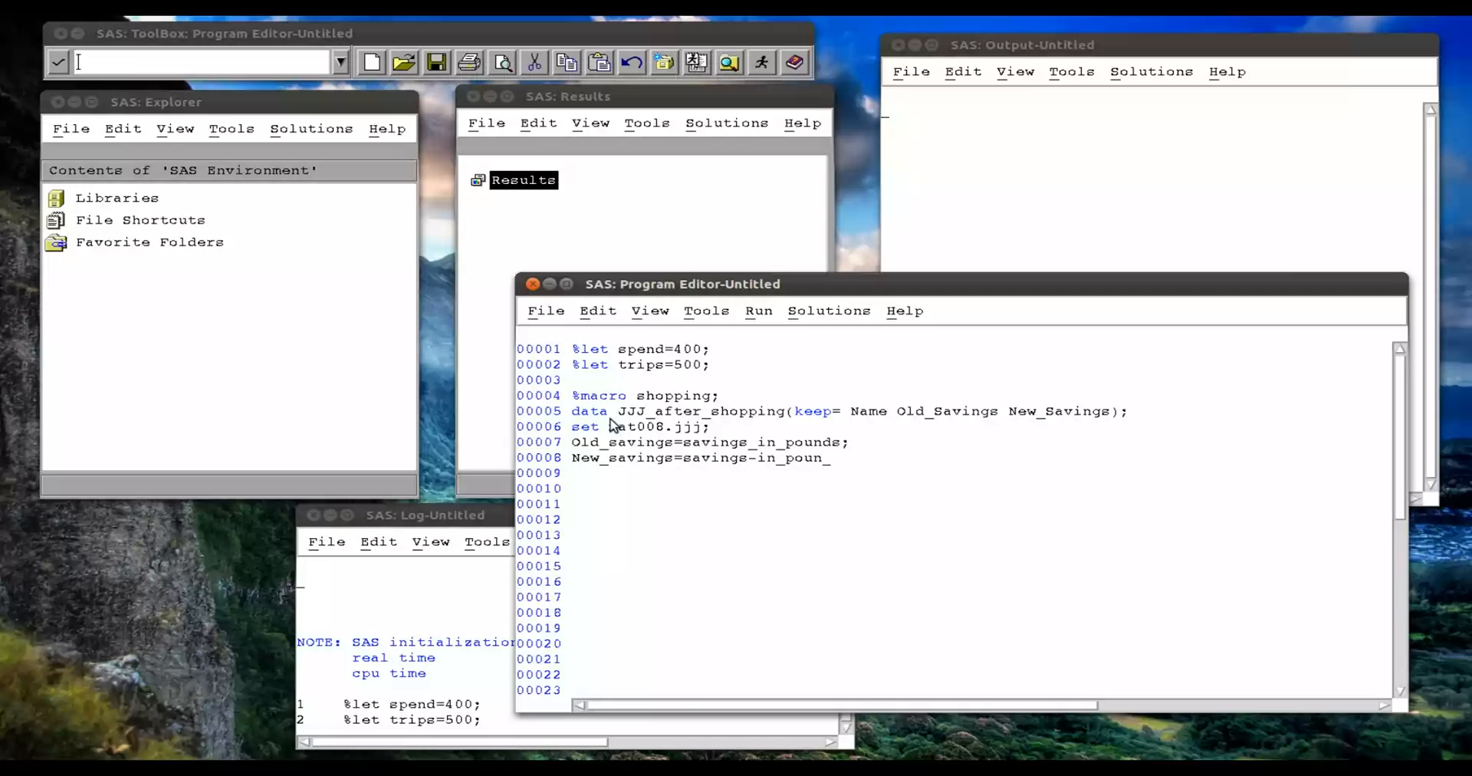
pyautogui.write('ds-&')
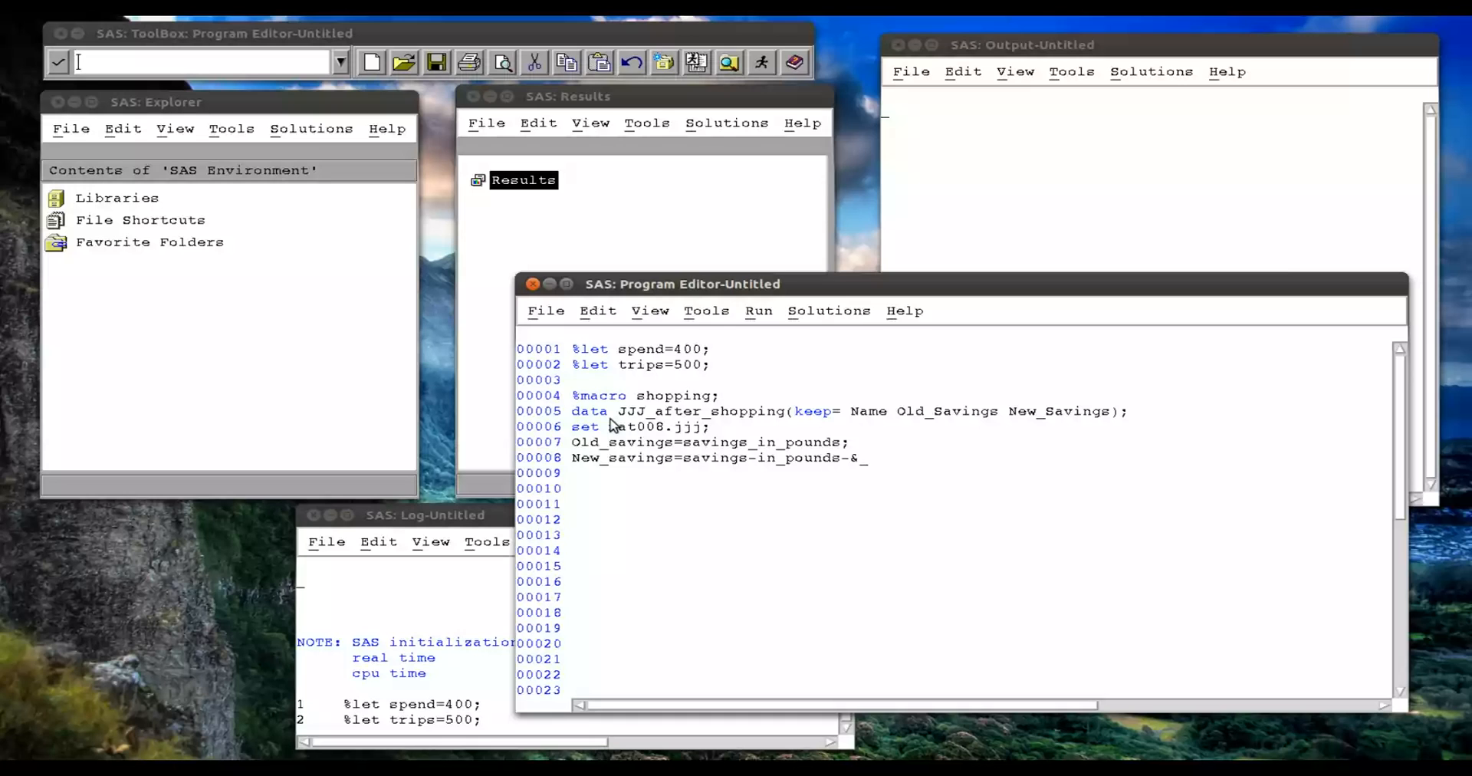
pyautogui.write('trips*')
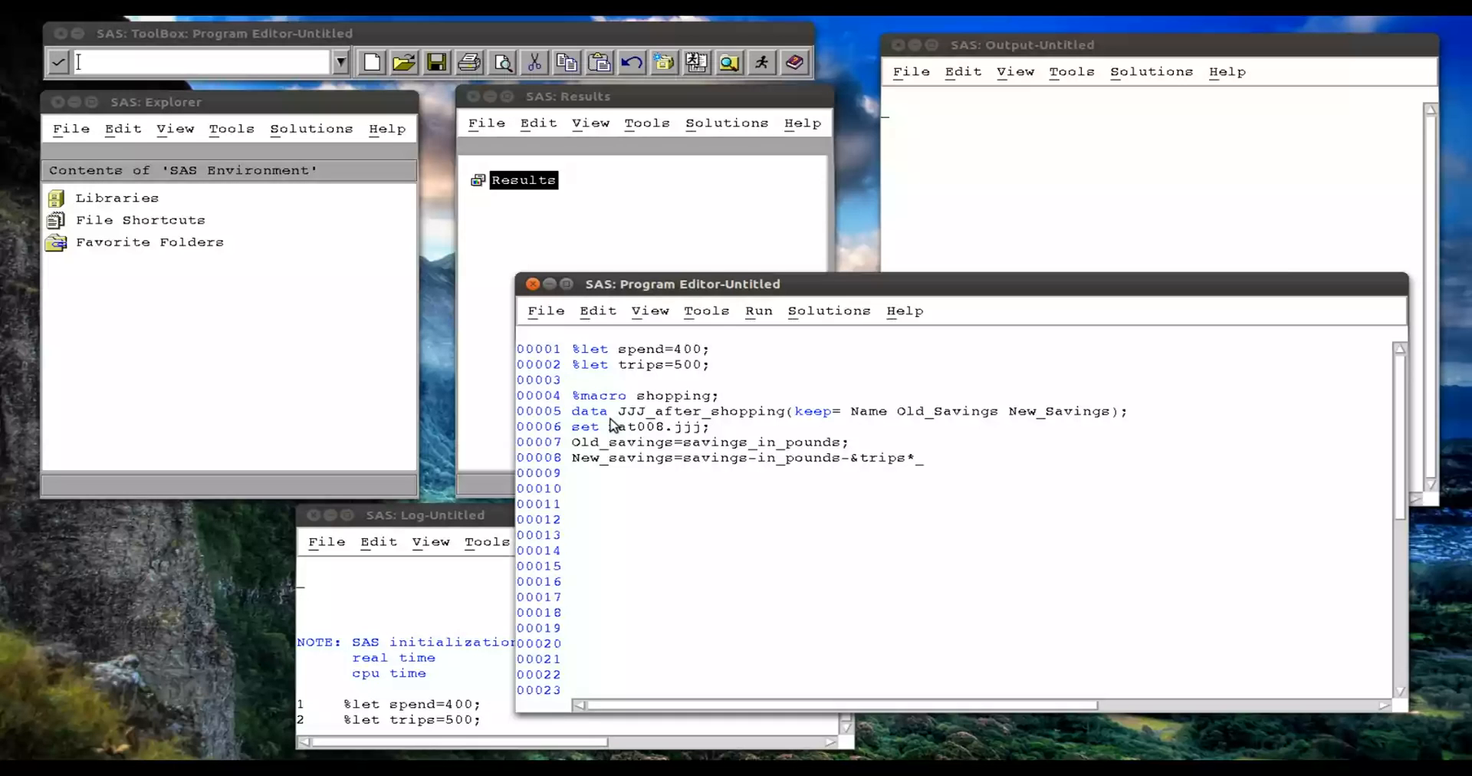
pyautogui.write('&spend')
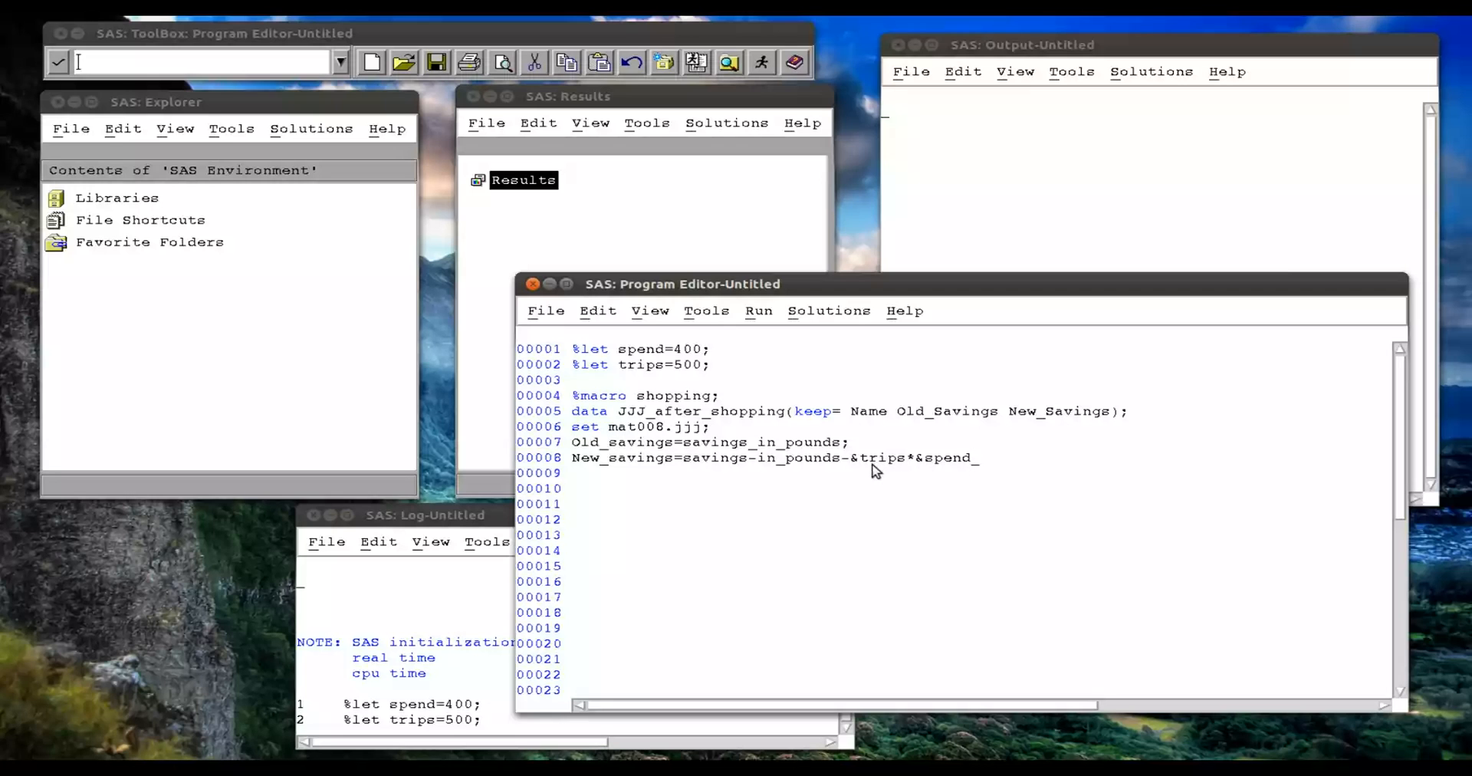
pyautogui.moveTo(867, 470)
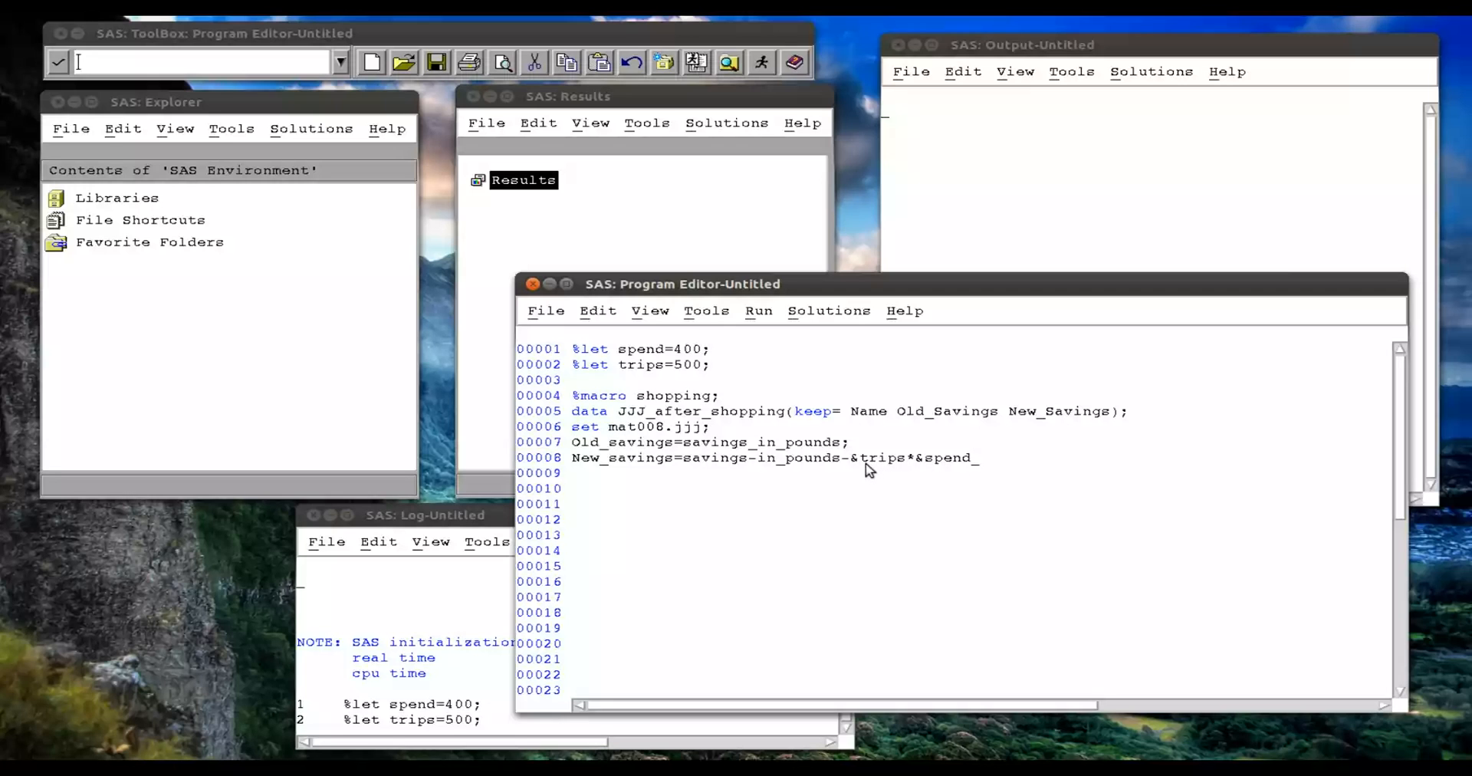
pyautogui.moveTo(647, 355)
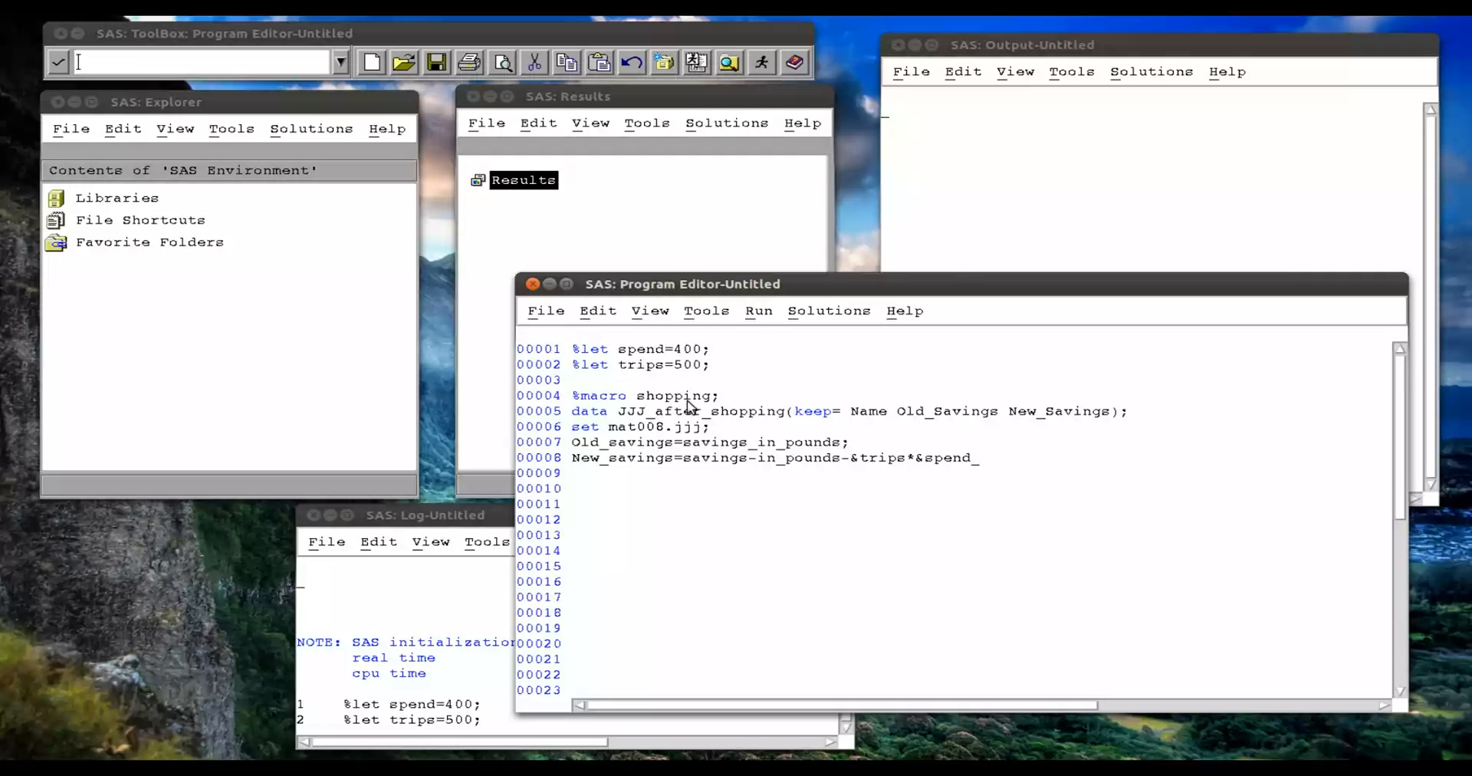
pyautogui.moveTo(1039, 476)
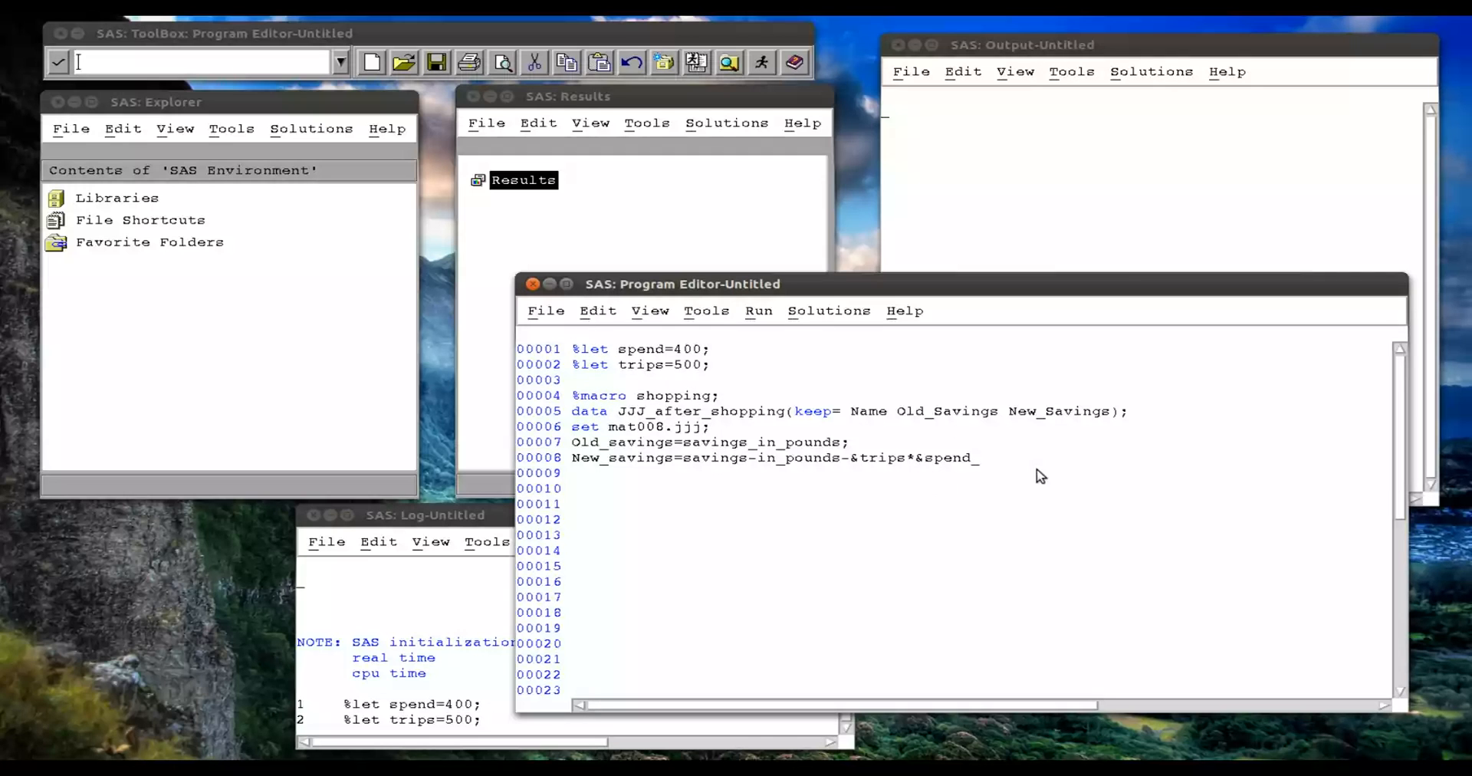
pyautogui.write(';')
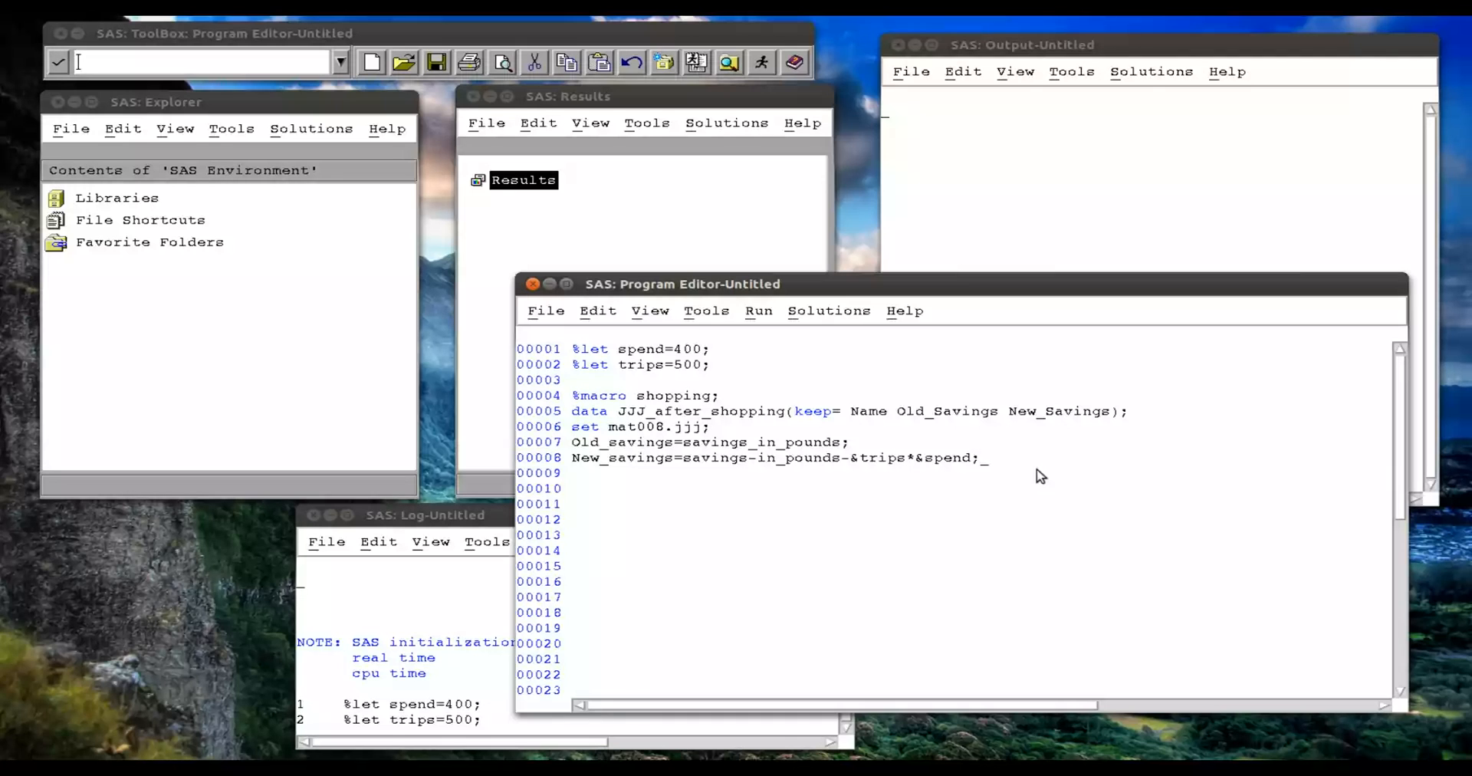
# Add run; %mend; and %shopping;, then submit the selected macro lines 4–12.
pyautogui.write('run')
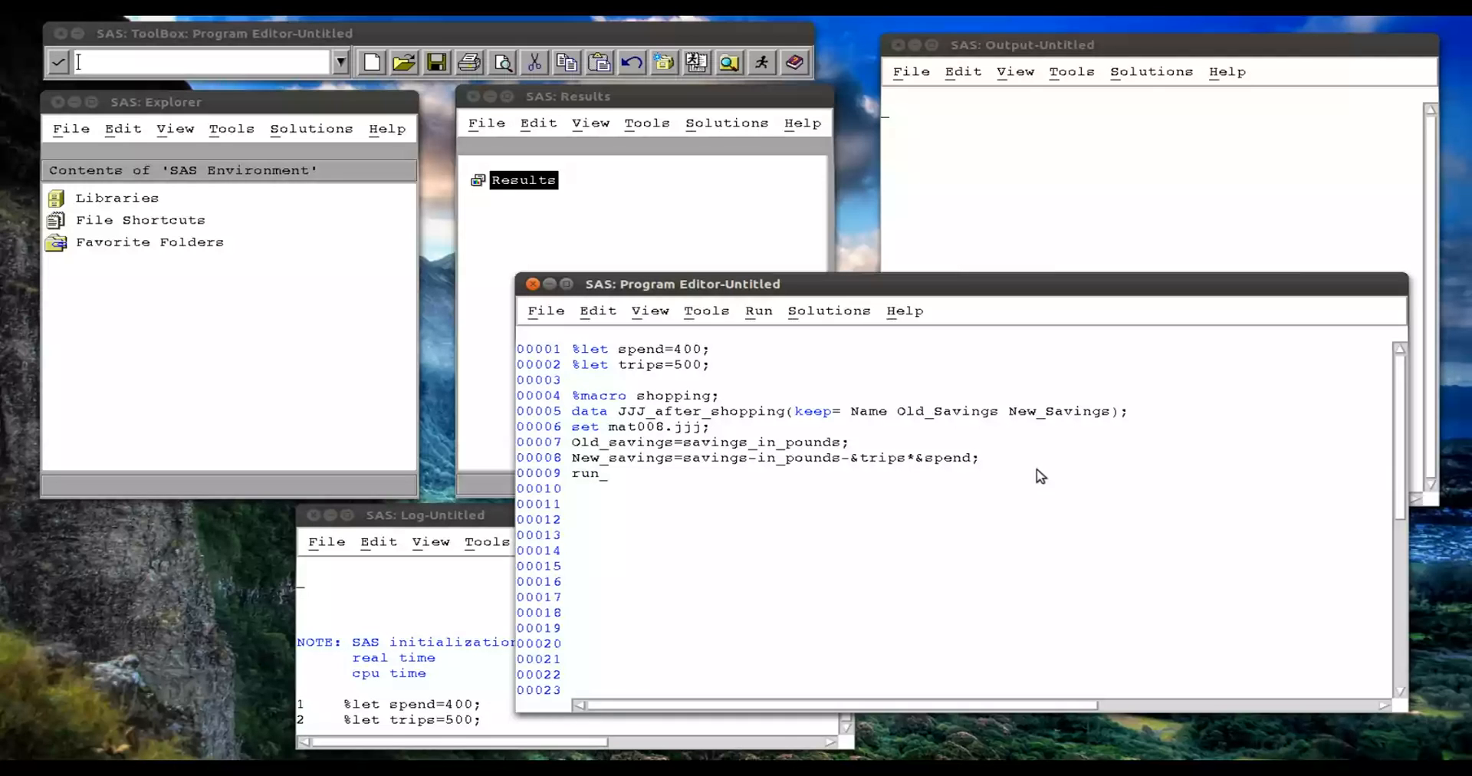
pyautogui.write(';')
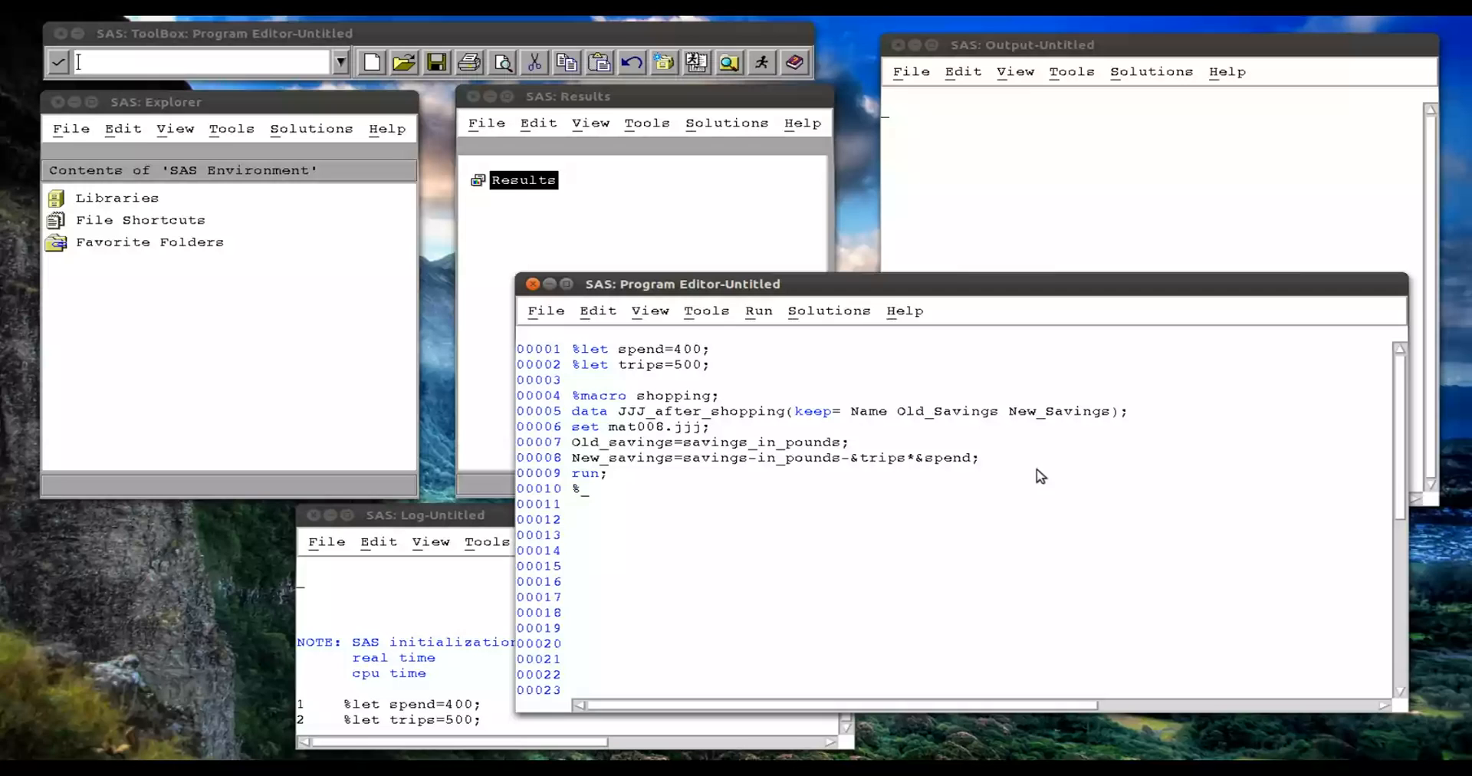
pyautogui.write('mend;')
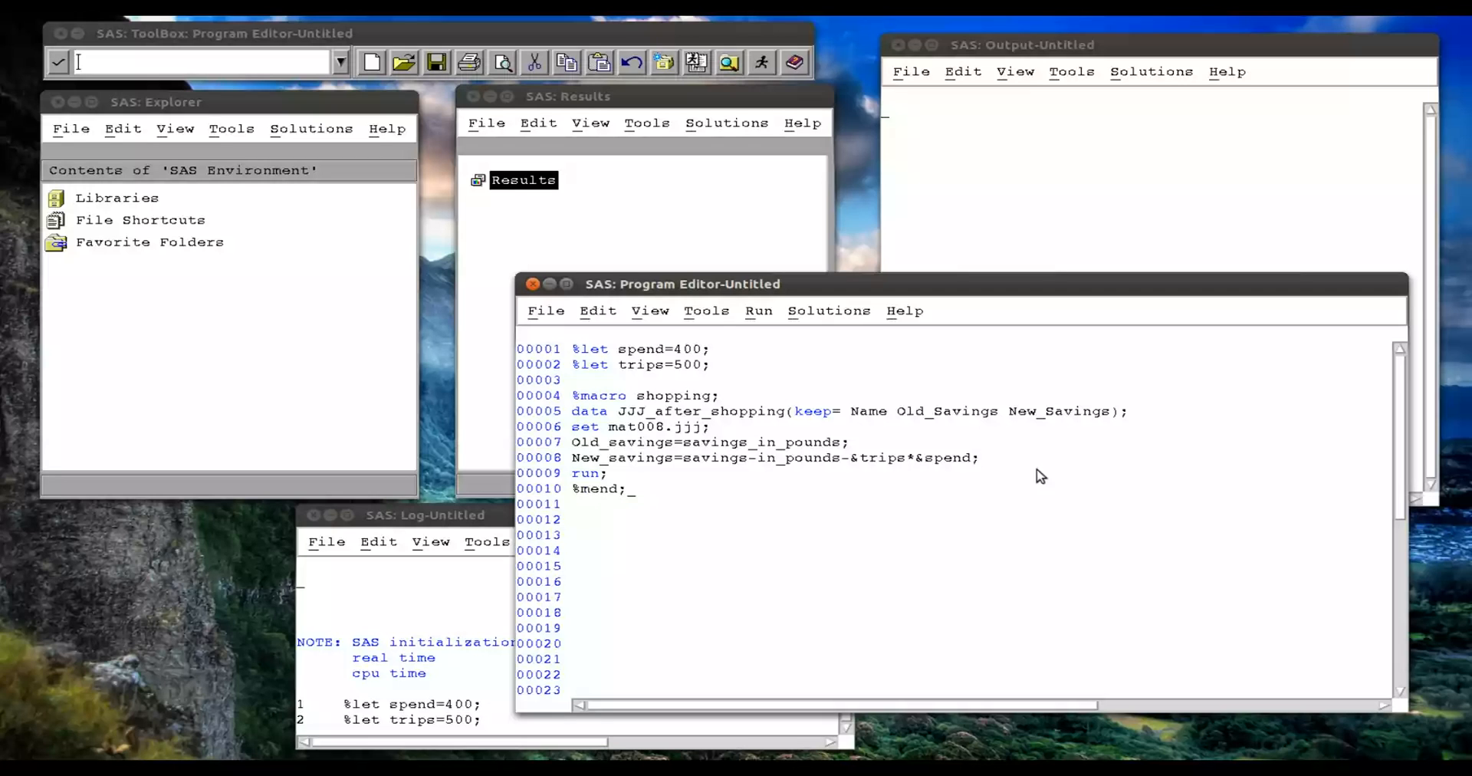
pyautogui.write('%shoppin')
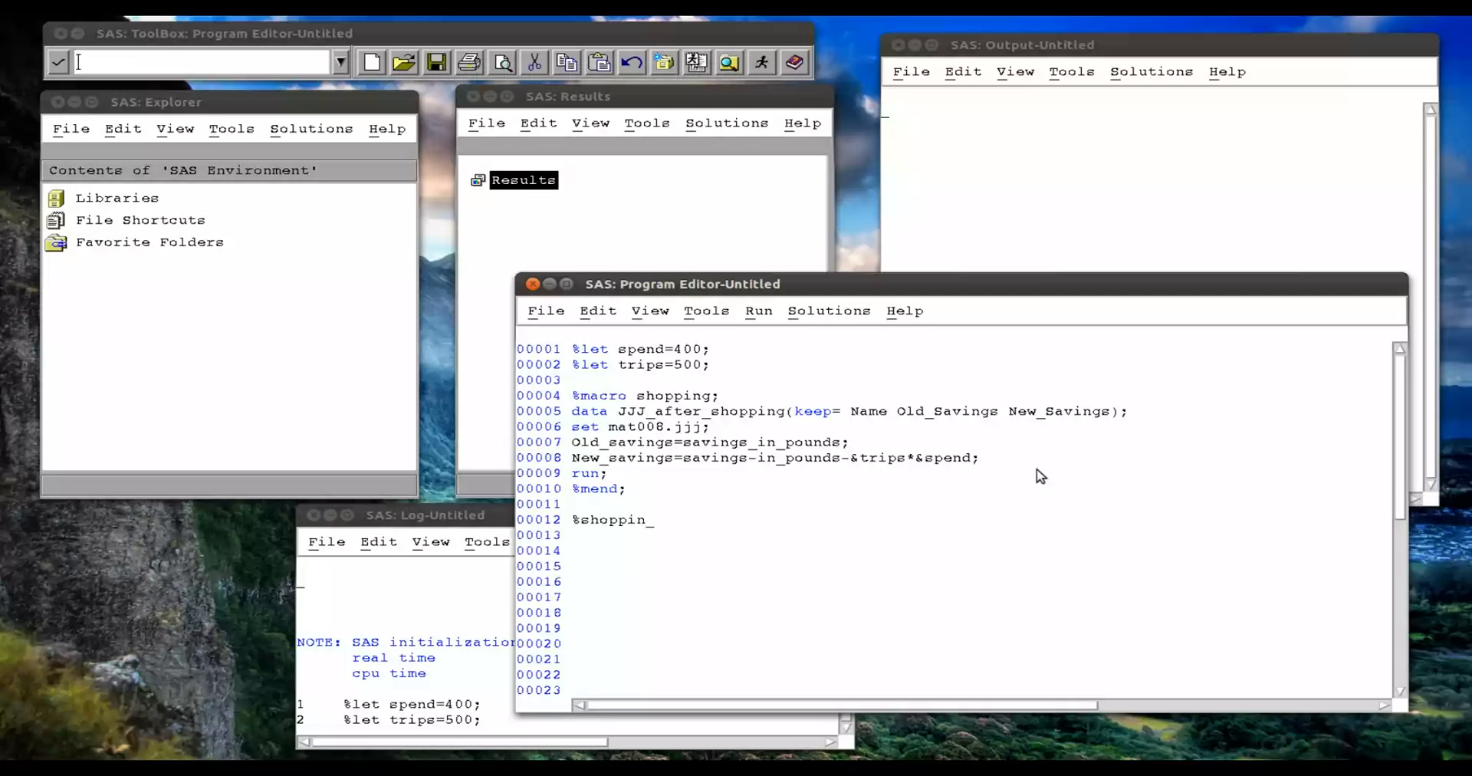
pyautogui.write('g;')
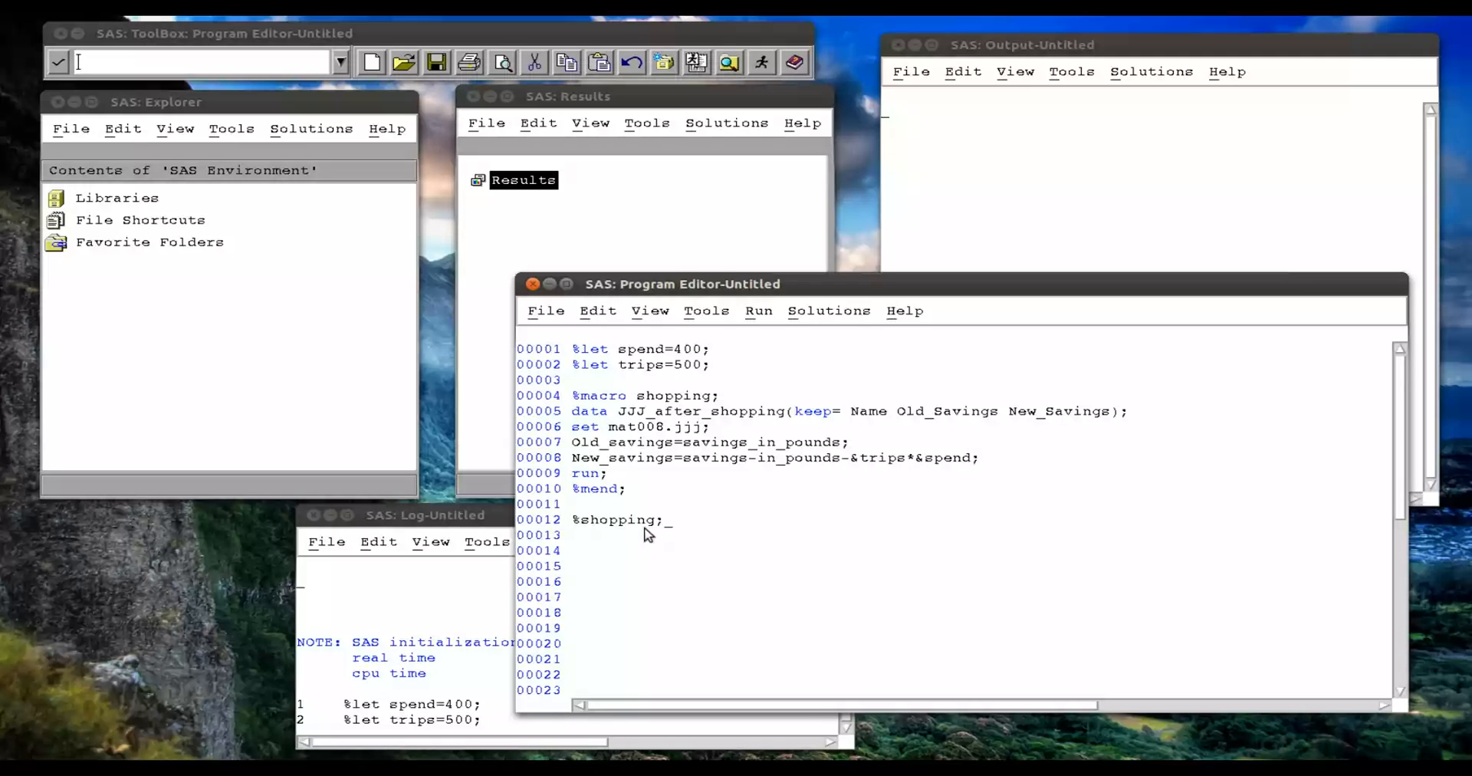
pyautogui.moveTo(576, 395); pyautogui.dragTo(666, 520)
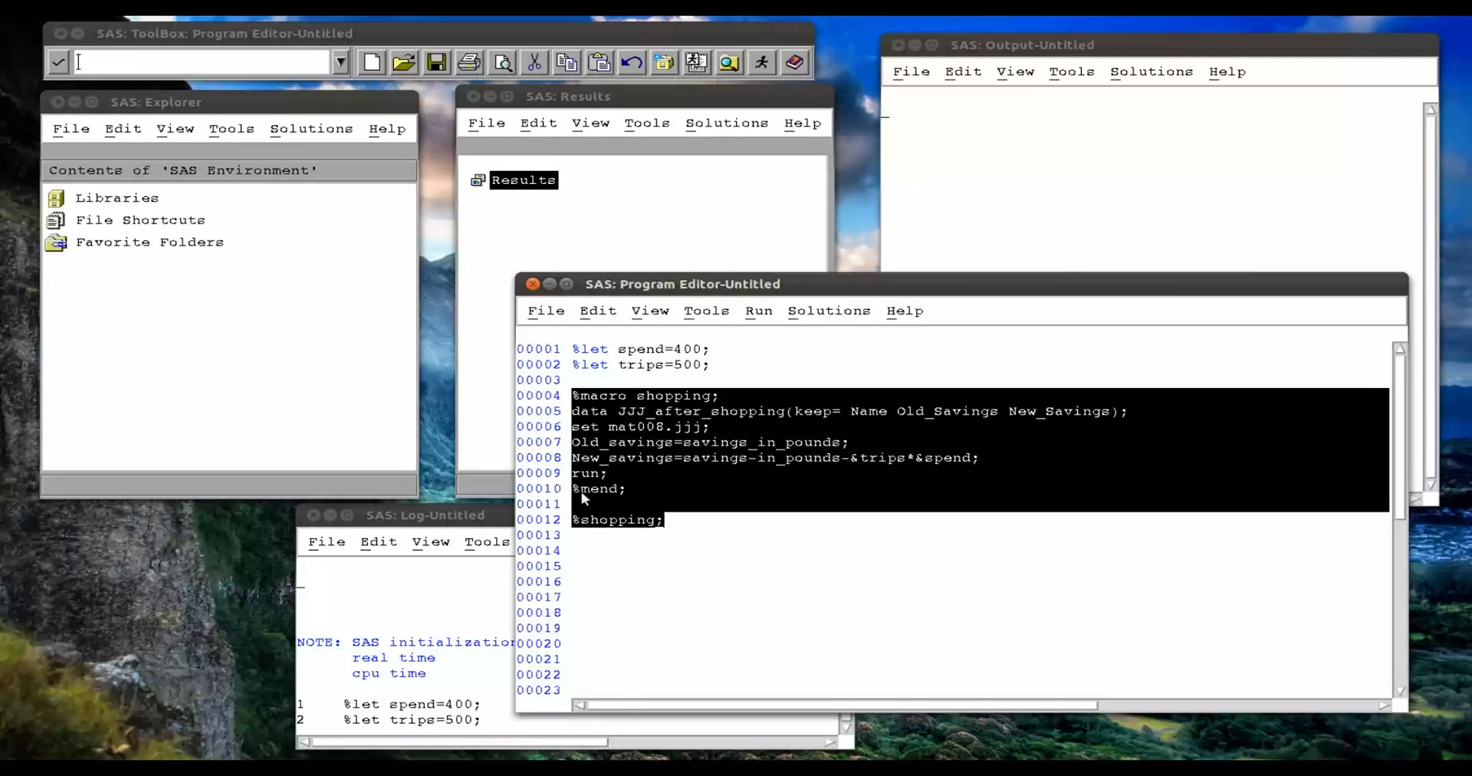
pyautogui.click(757, 311)
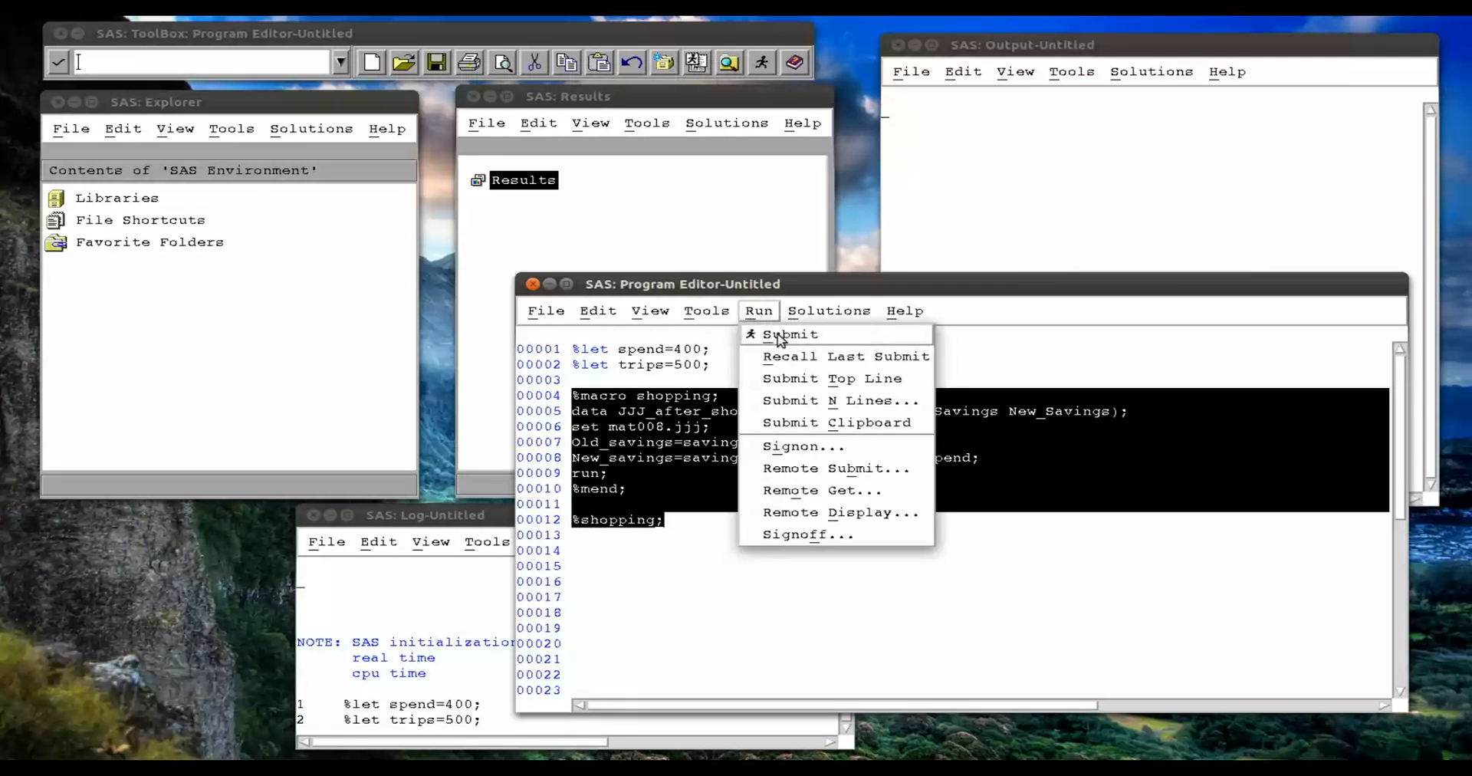
pyautogui.click(791, 333)
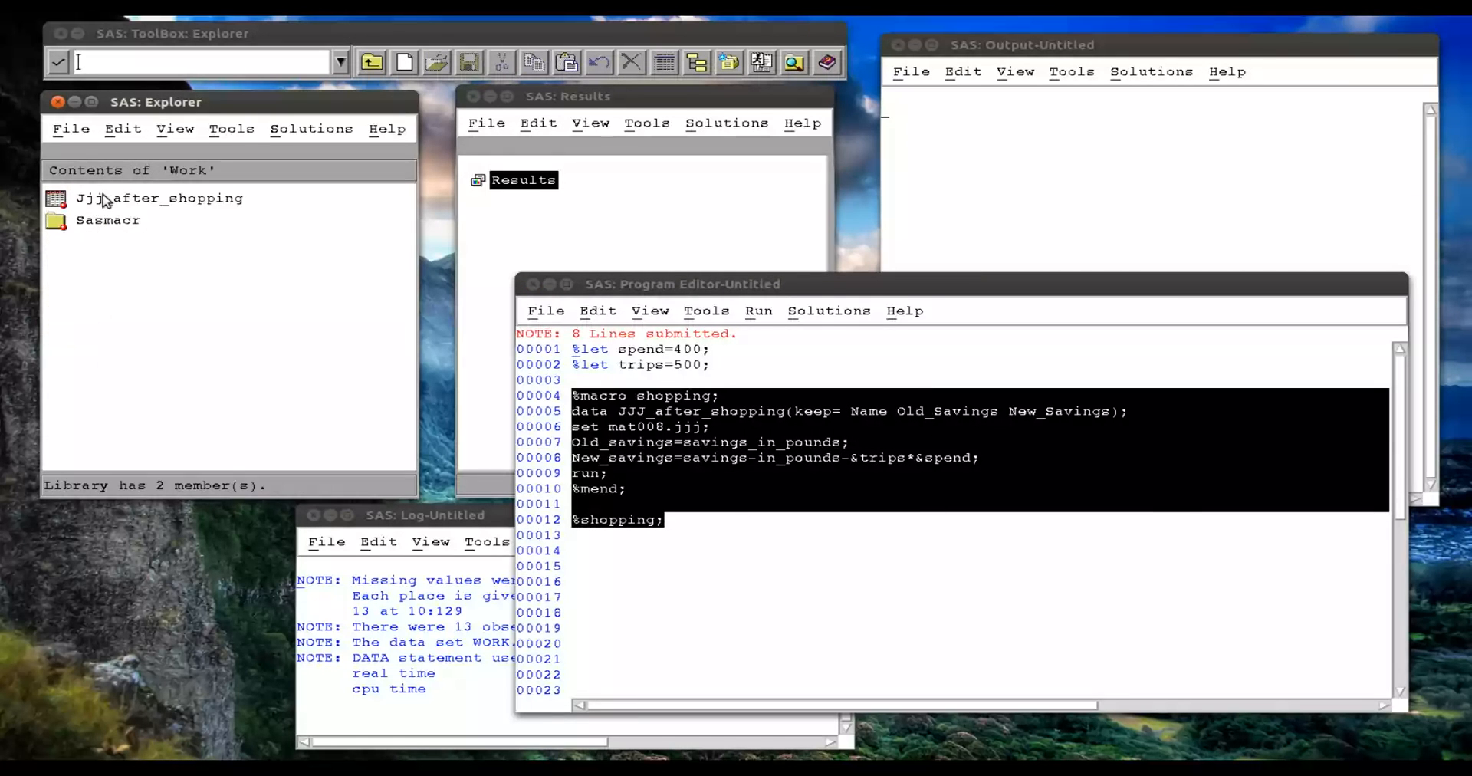
pyautogui.doubleClick(158, 199)
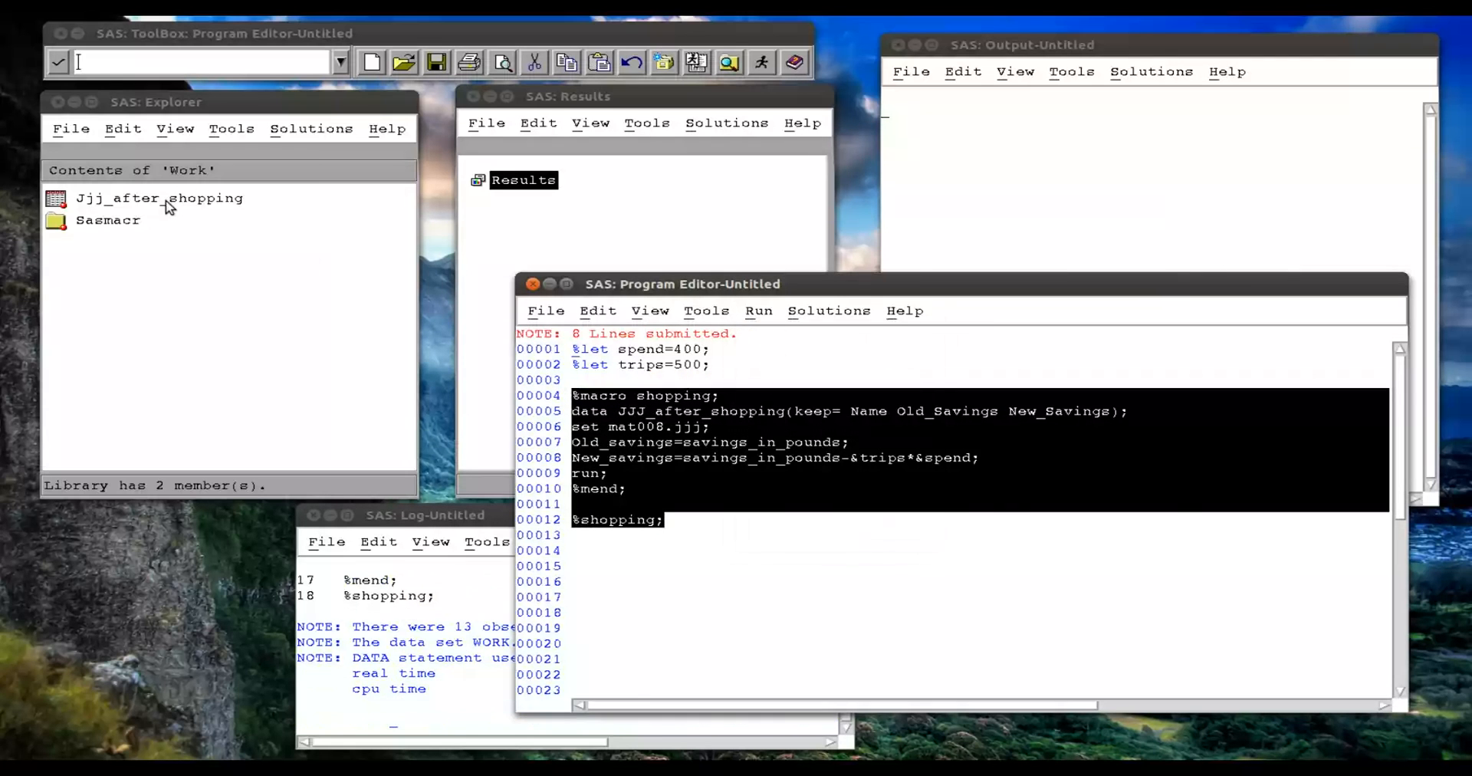
pyautogui.doubleClick(158, 198)
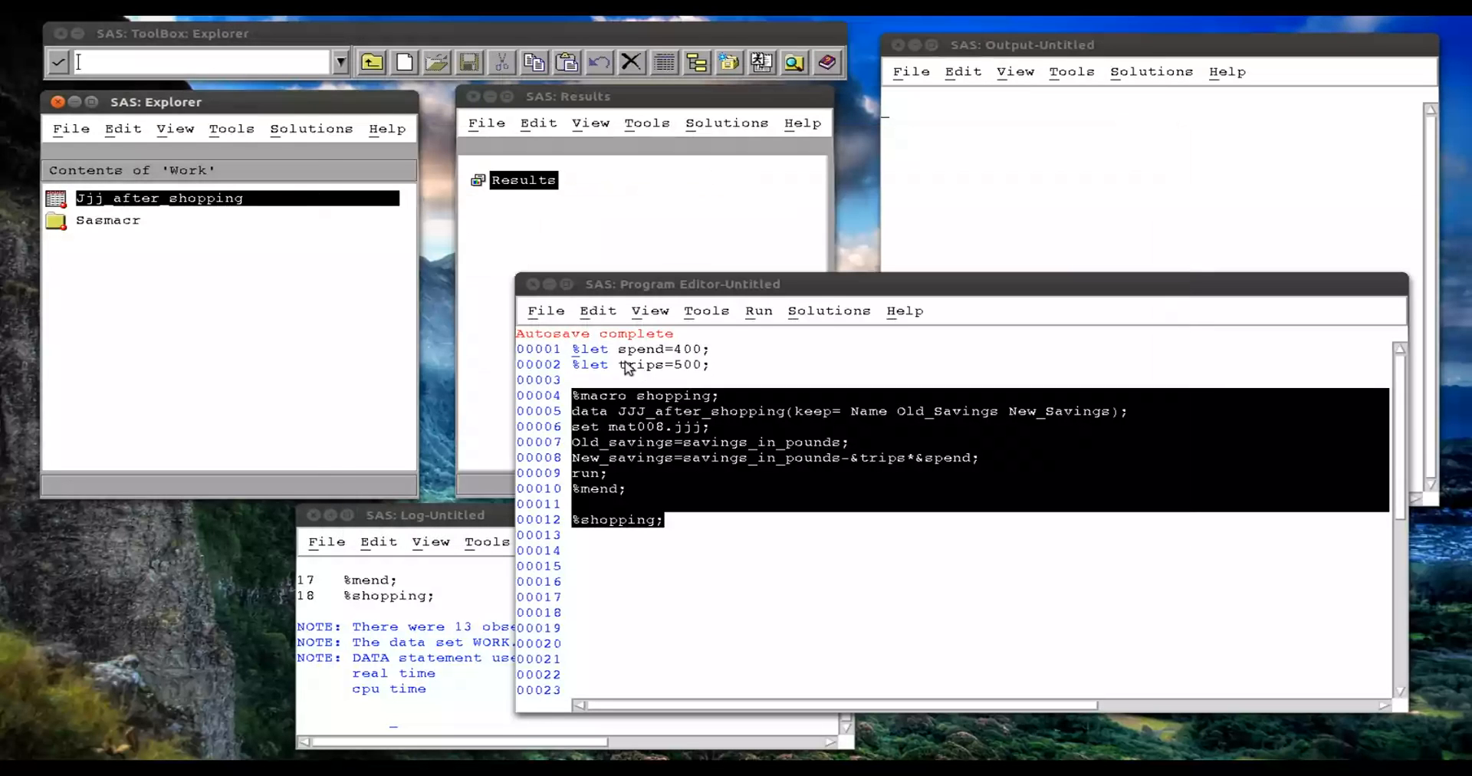
pyautogui.moveTo(699, 530)
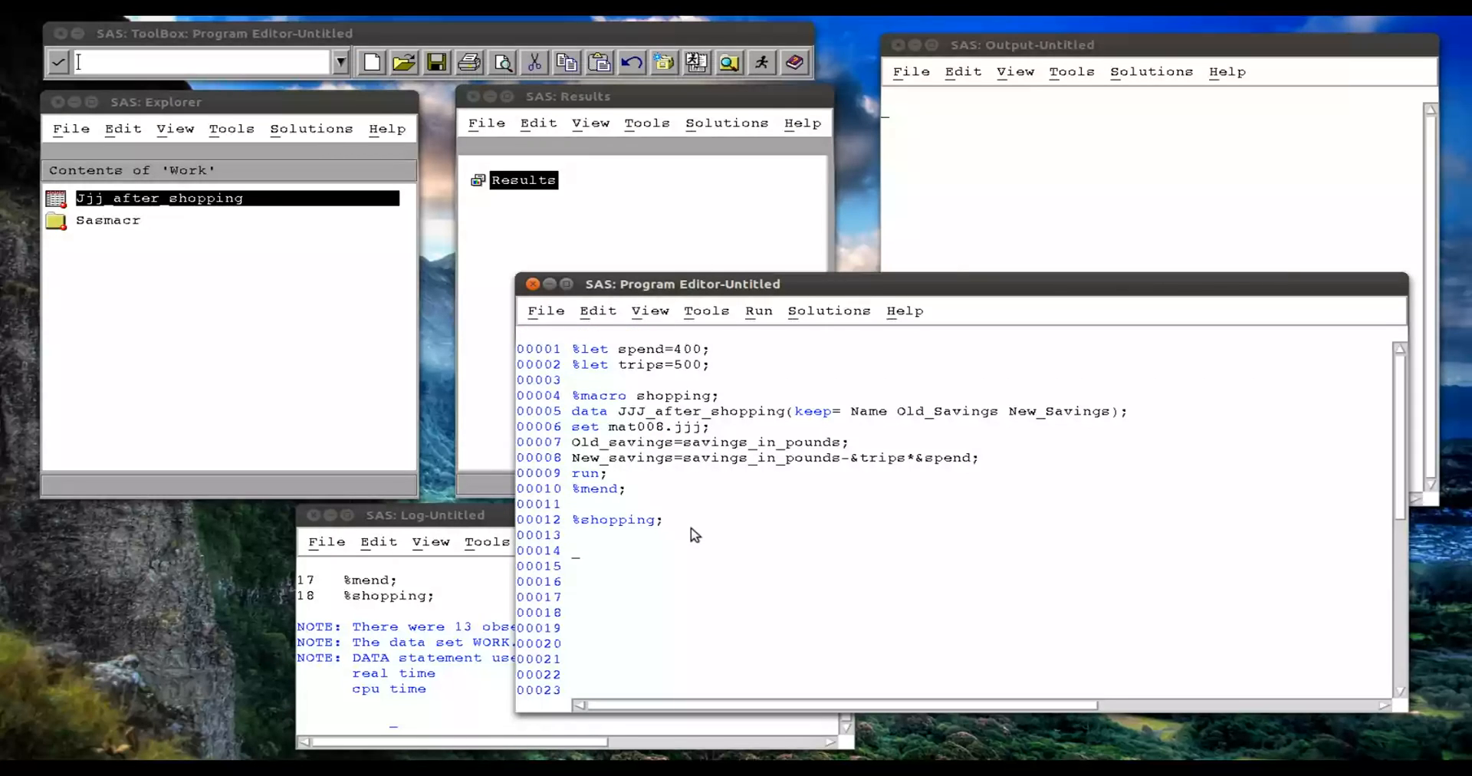
# Add %put The spend is &spend; and change the spend value from 400 to 150.
pyautogui.write('%pu')
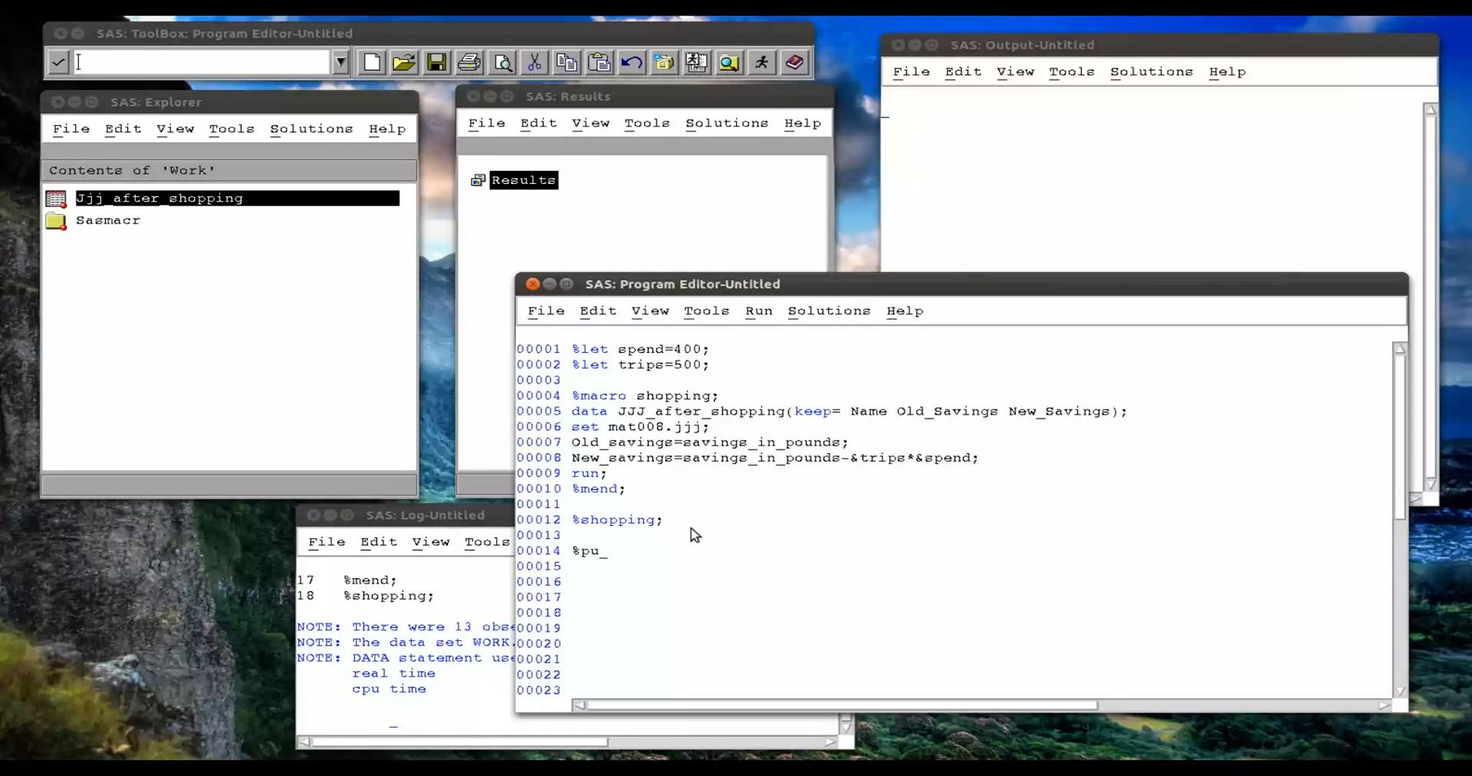
pyautogui.write('t')
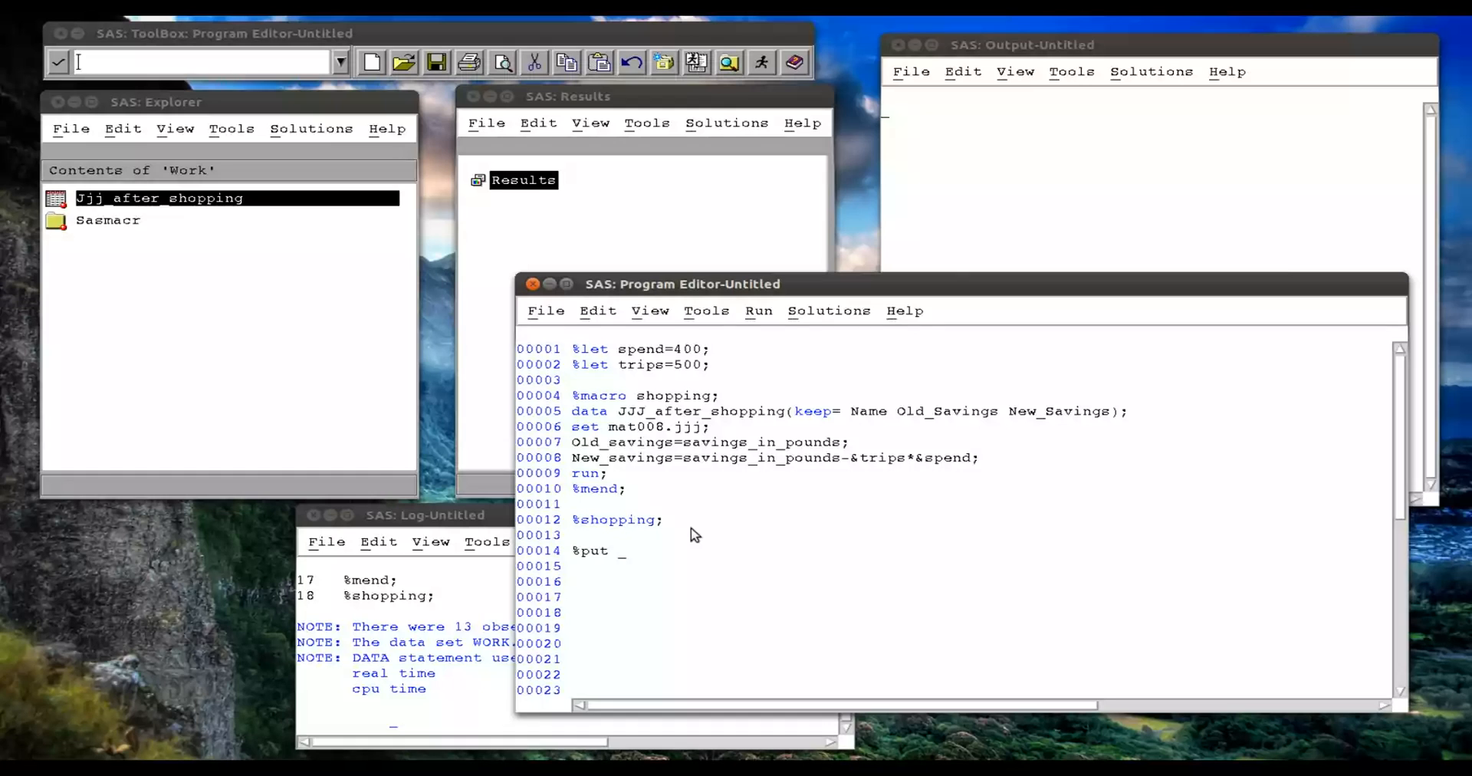
pyautogui.write('&spend;')
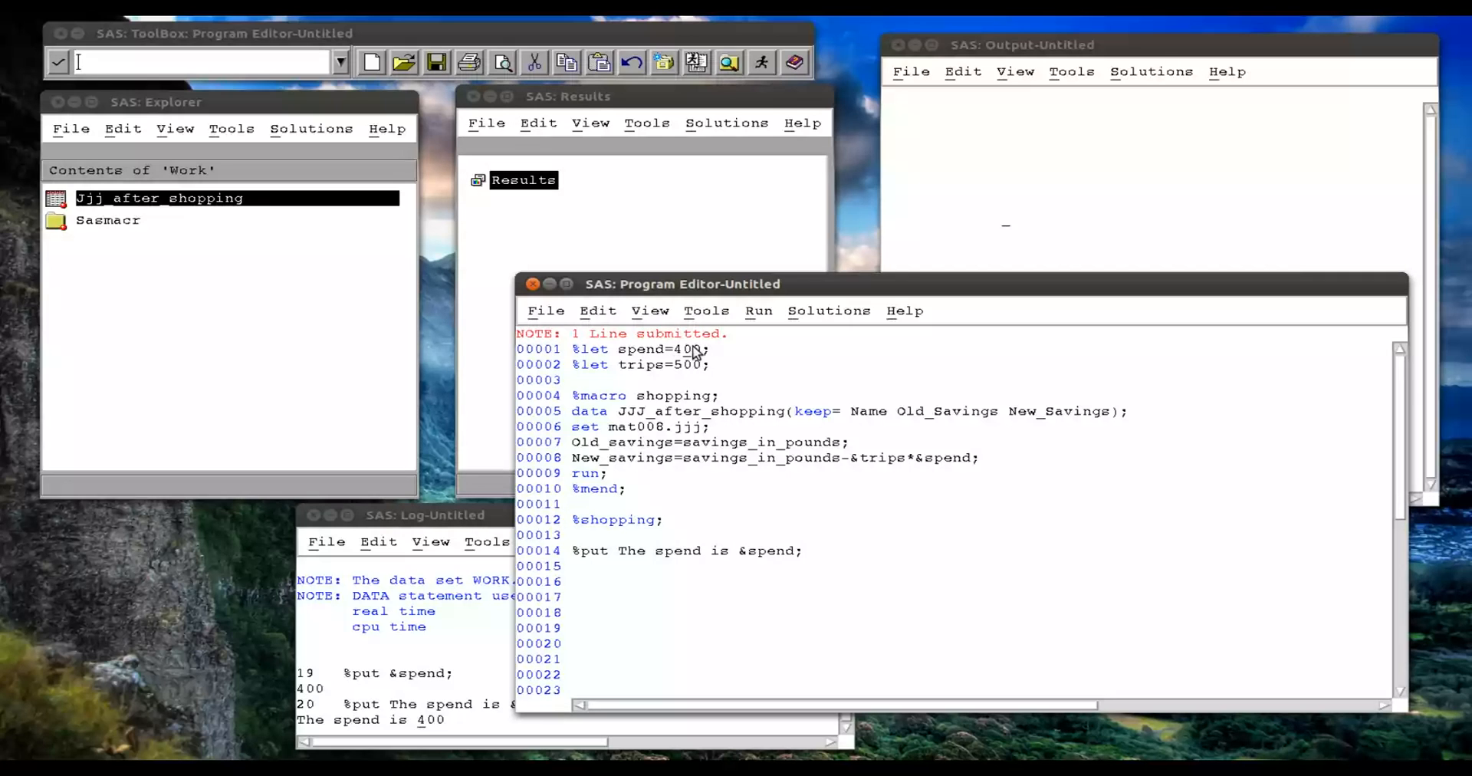
pyautogui.write('150')
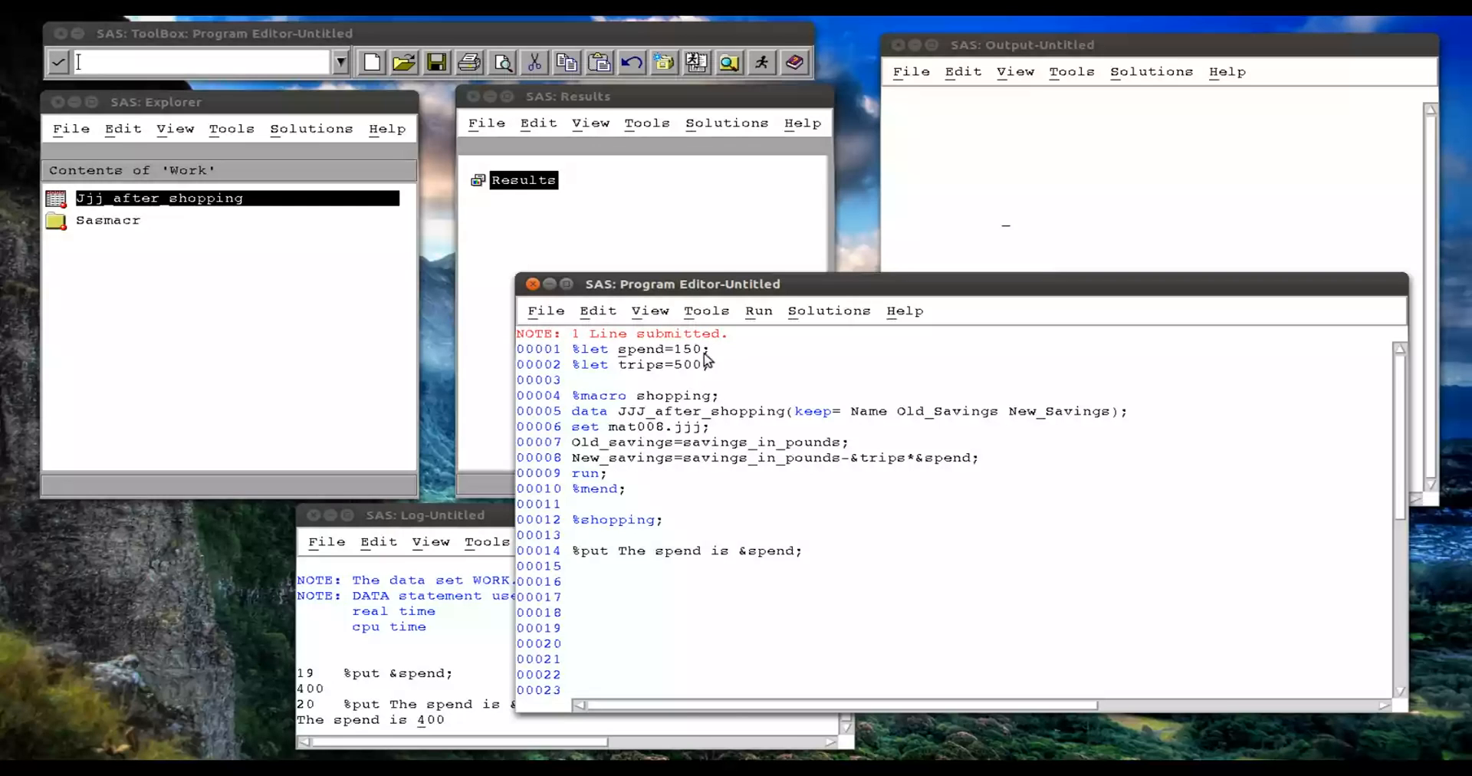
# Submit the updated spend=150 line, then move to a blank line.
pyautogui.click(757, 311)
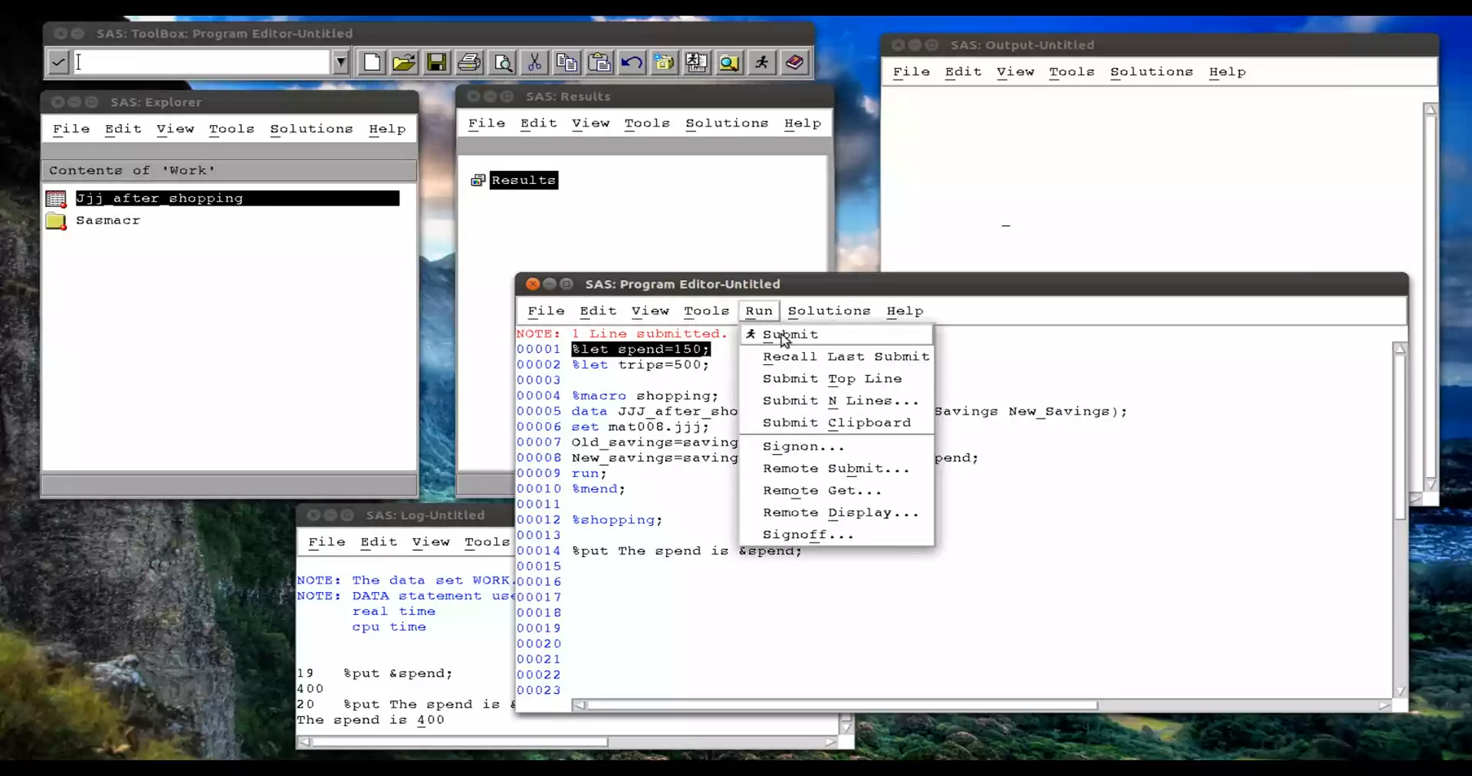
pyautogui.click(789, 335)
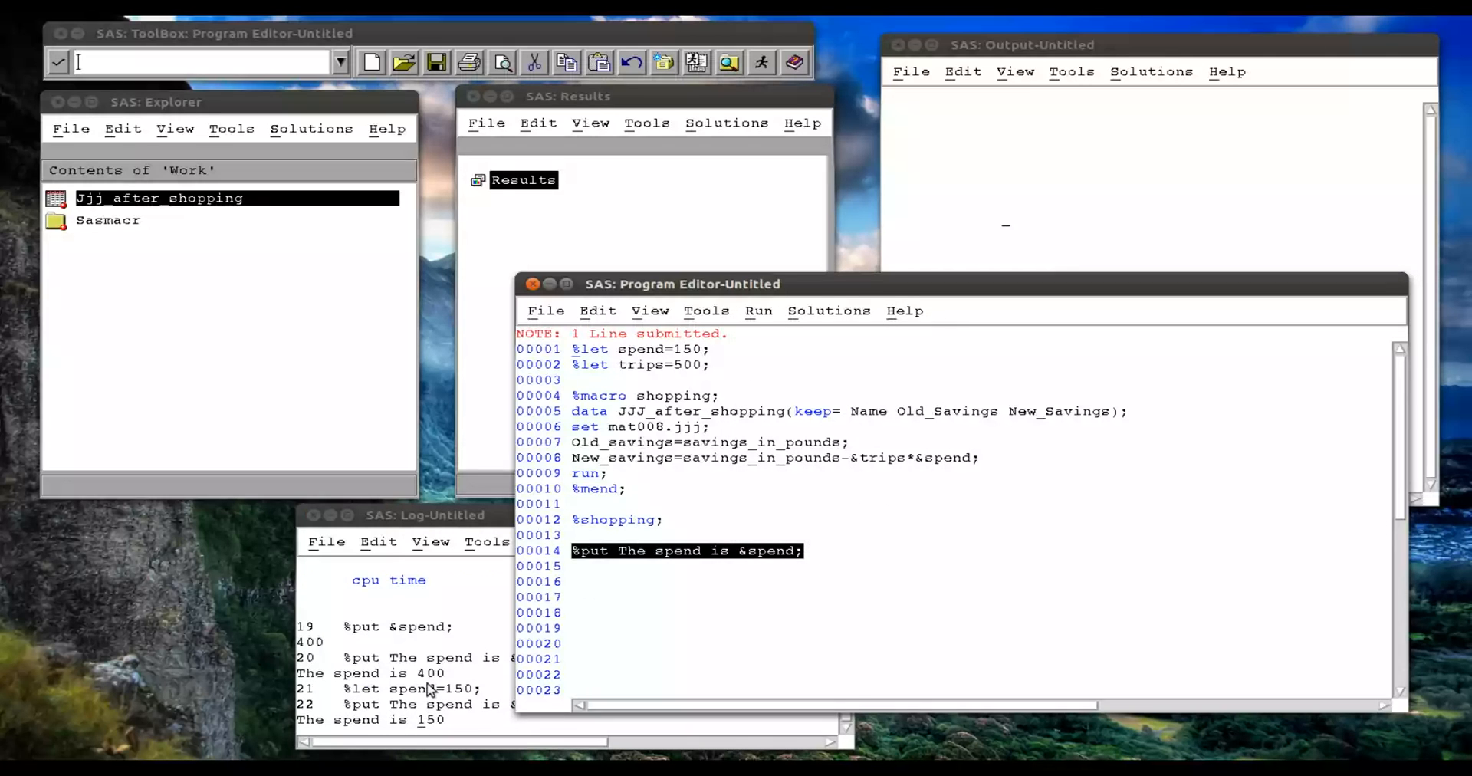
pyautogui.click(568, 565)
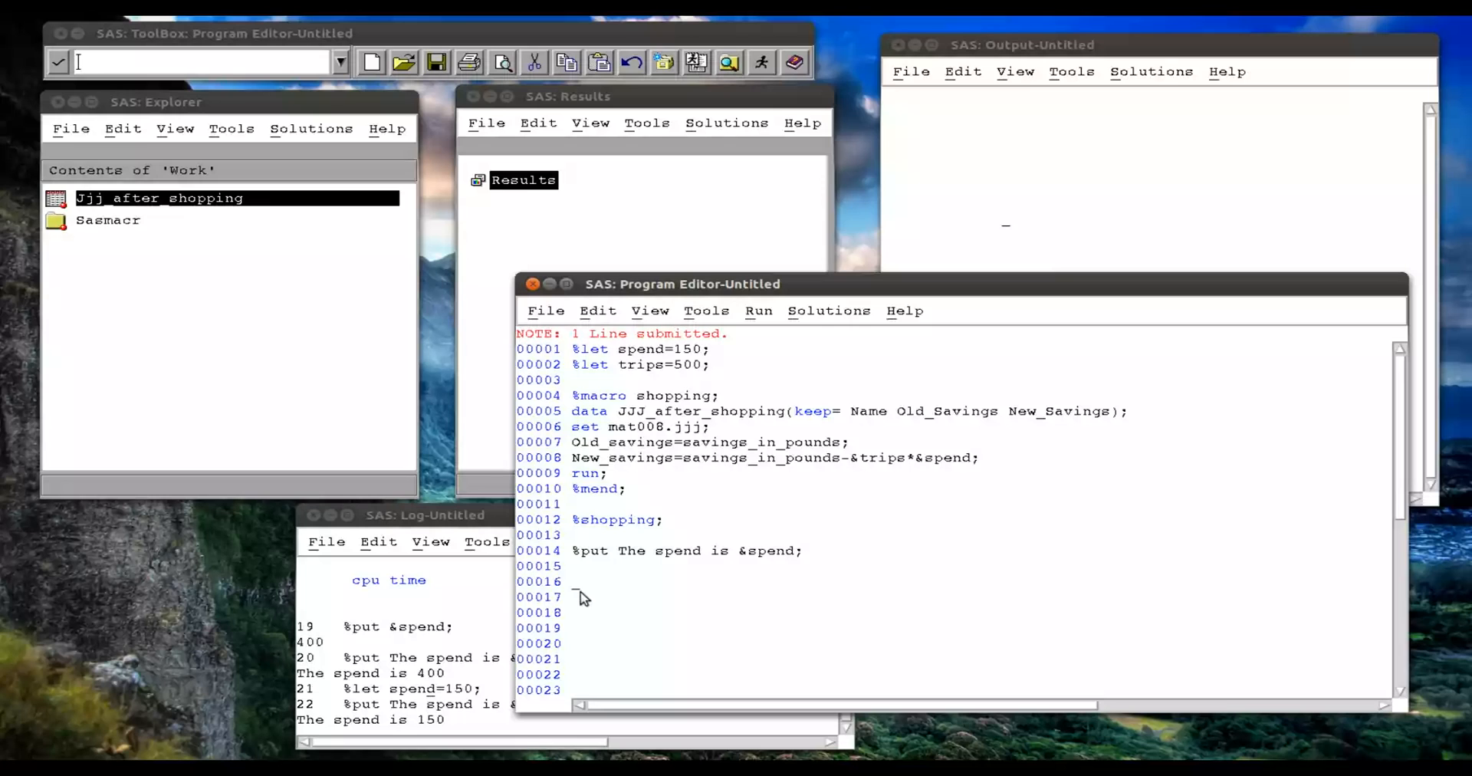
# Submit %put _all_; to log SPEND 150, TRIPS 500 and automatic variables, then move the log aside.
pyautogui.write('%put')
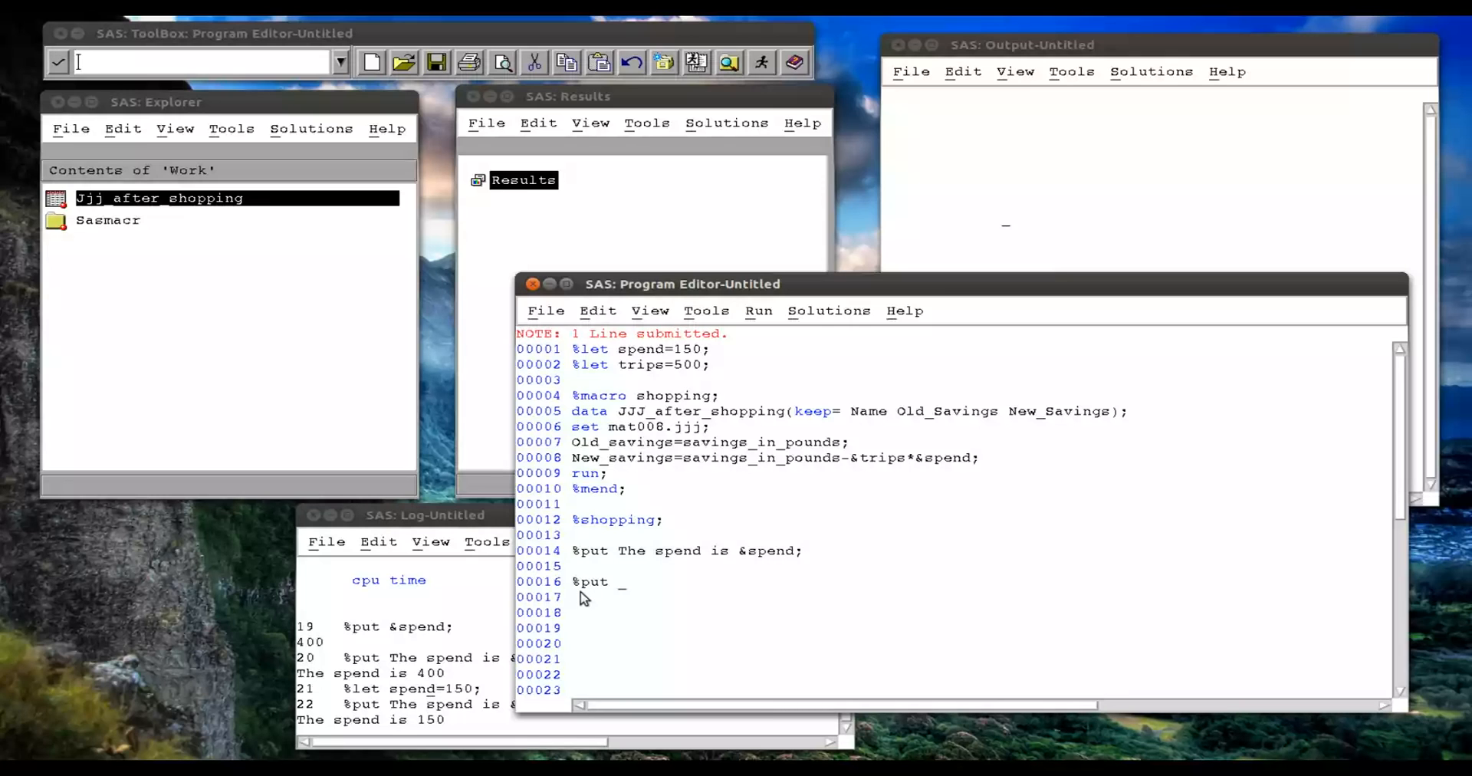
pyautogui.write('a')
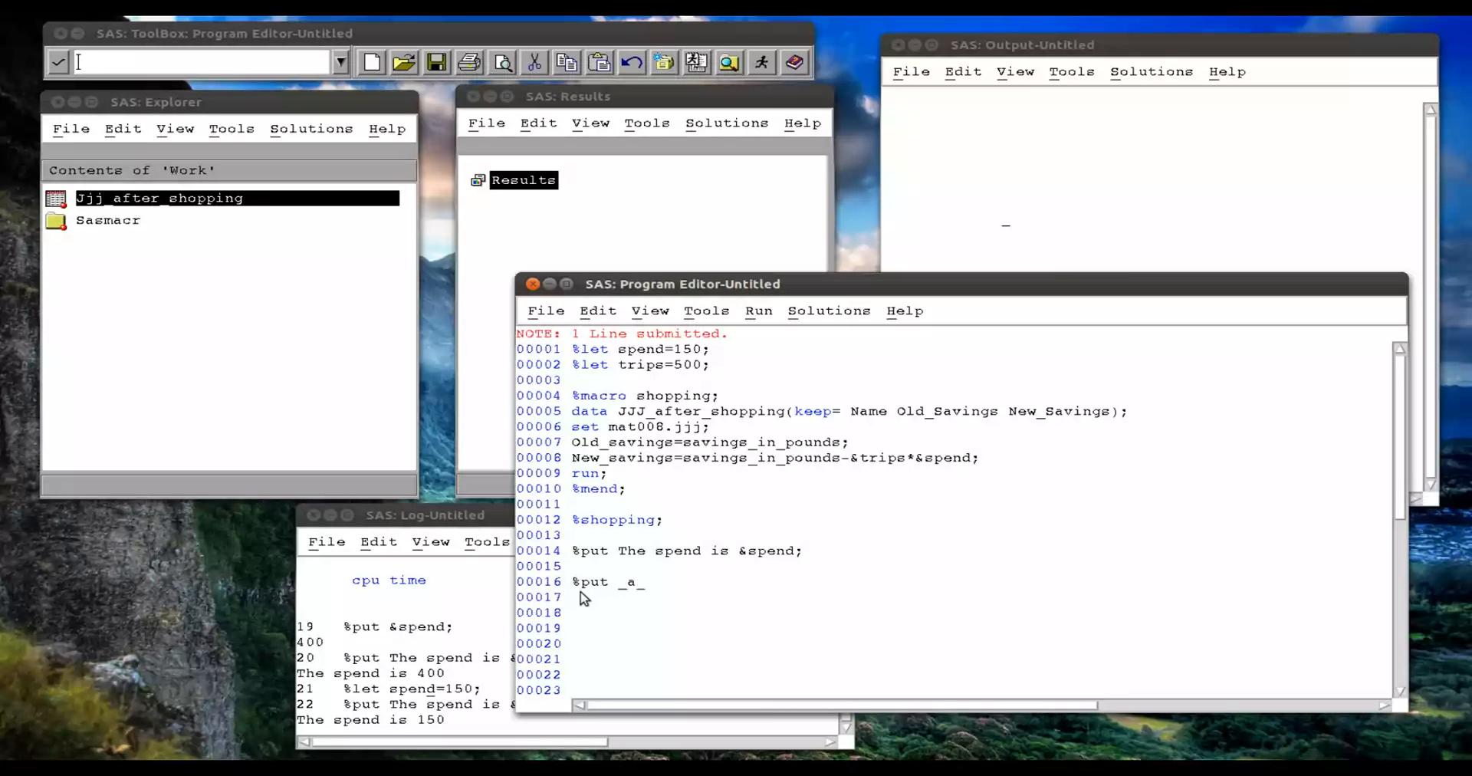
pyautogui.write('ll')
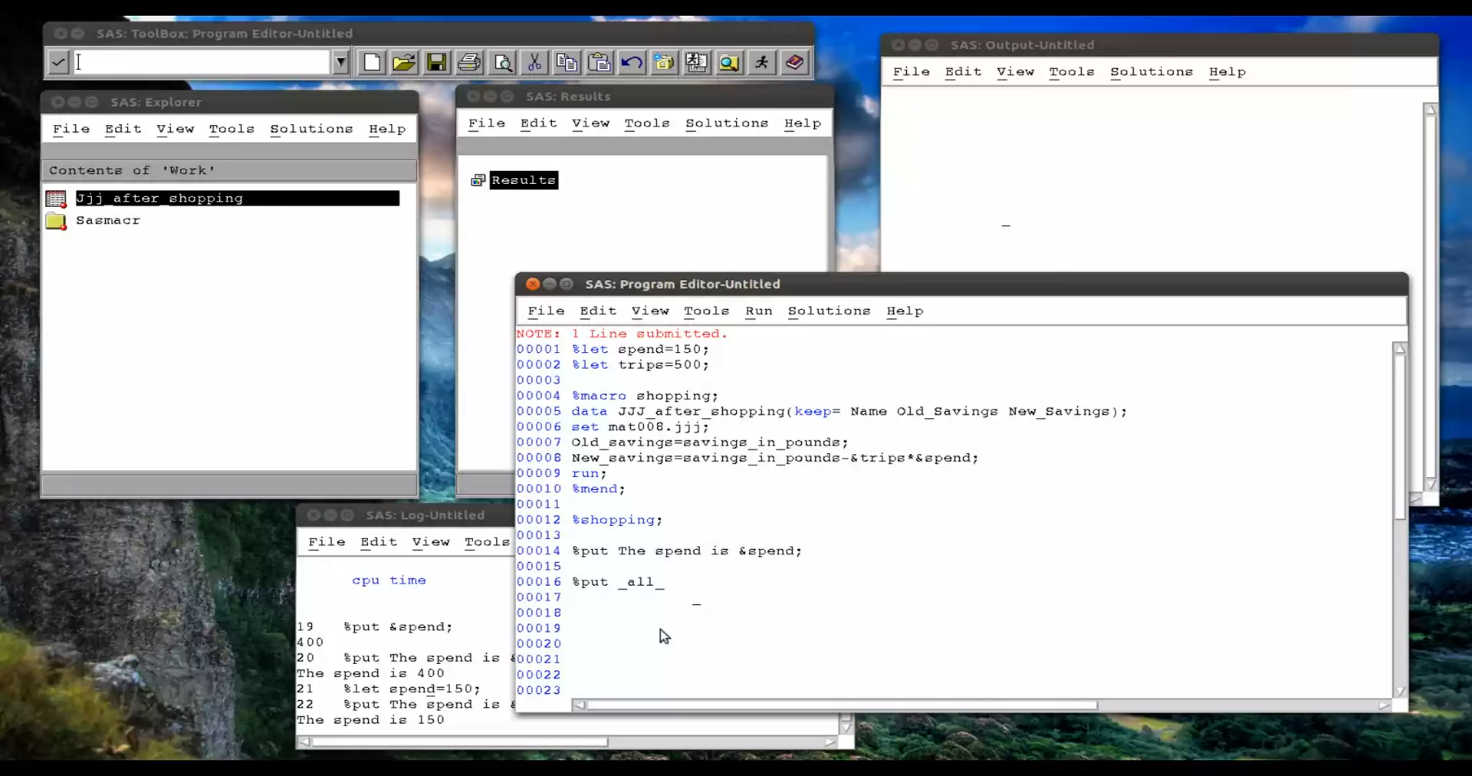
pyautogui.moveTo(676, 593)
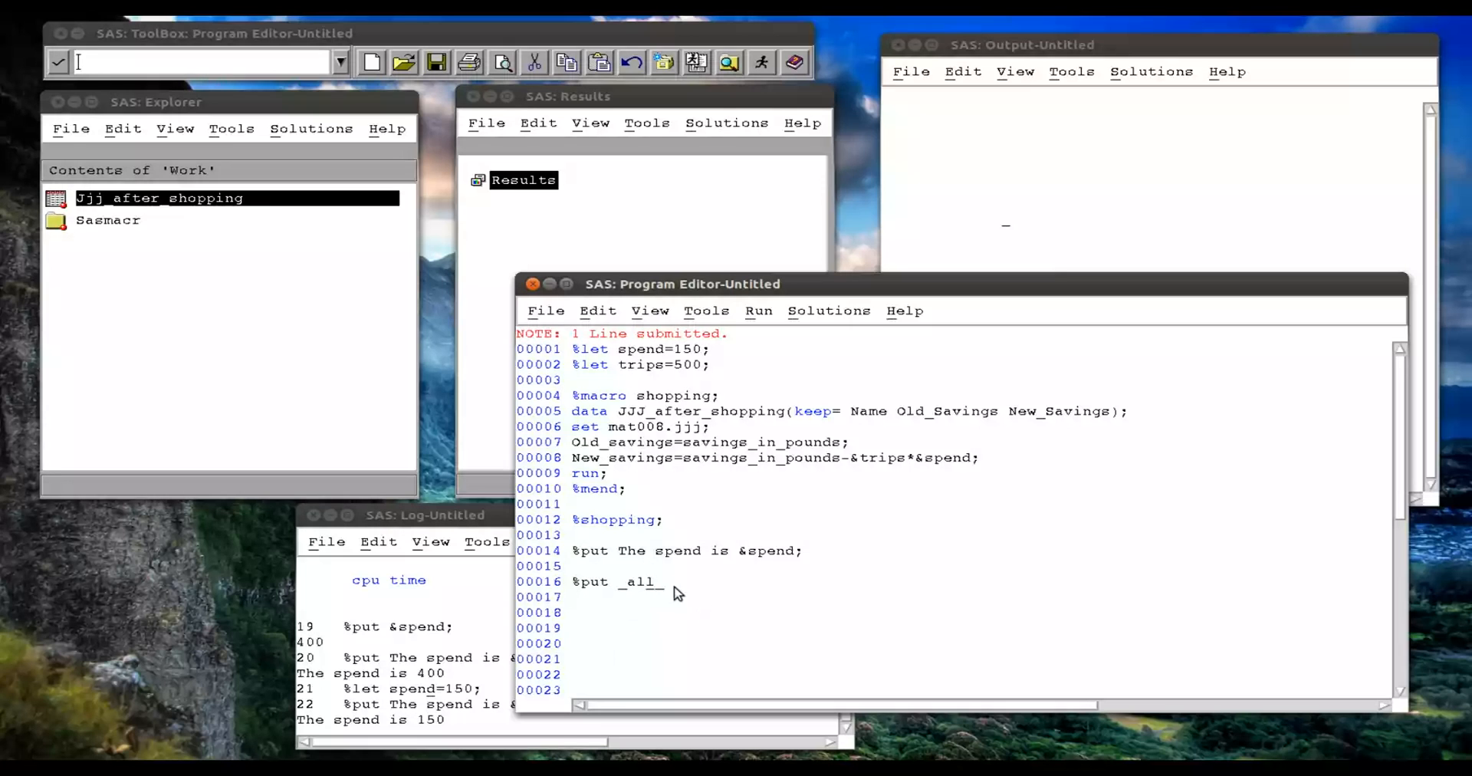
pyautogui.write(';')
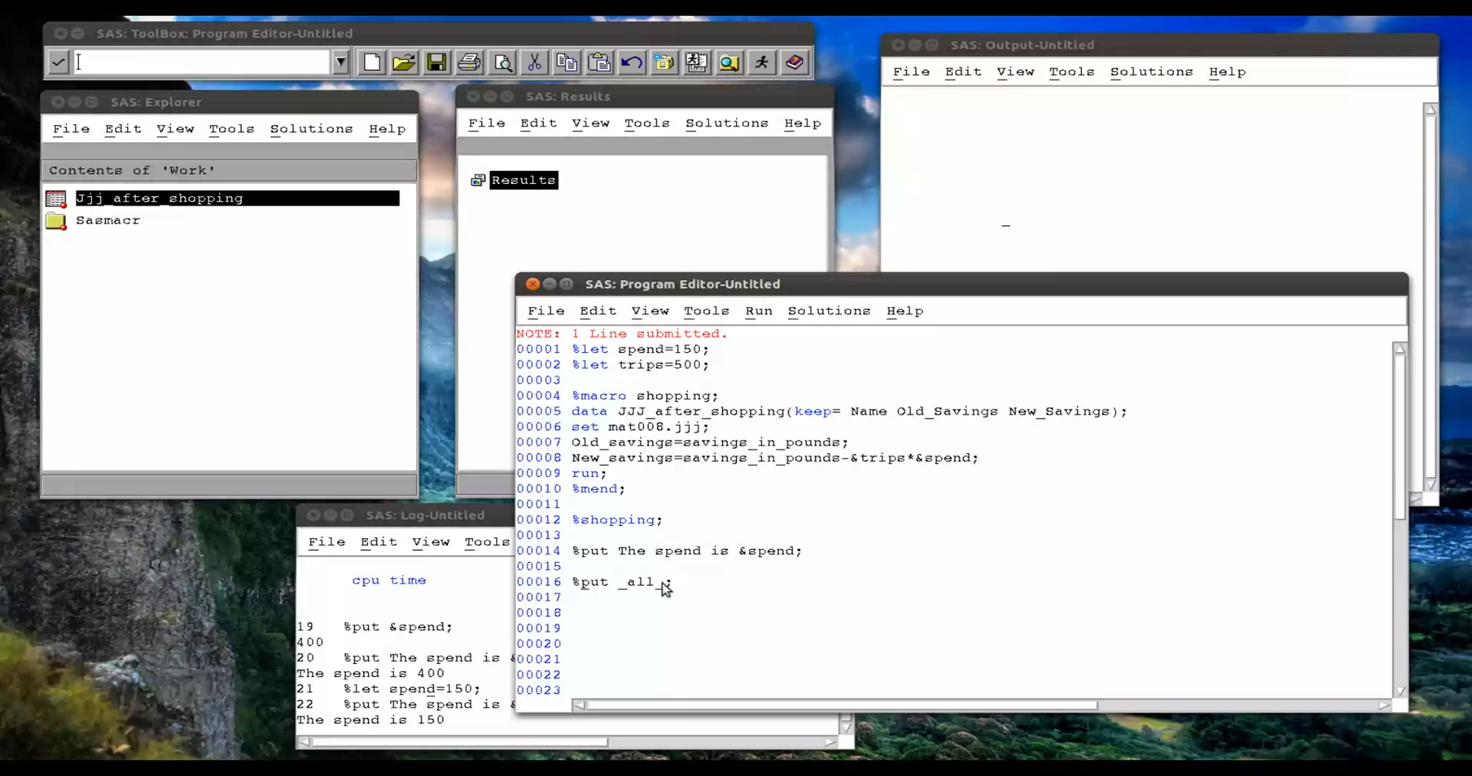
pyautogui.click(757, 311)
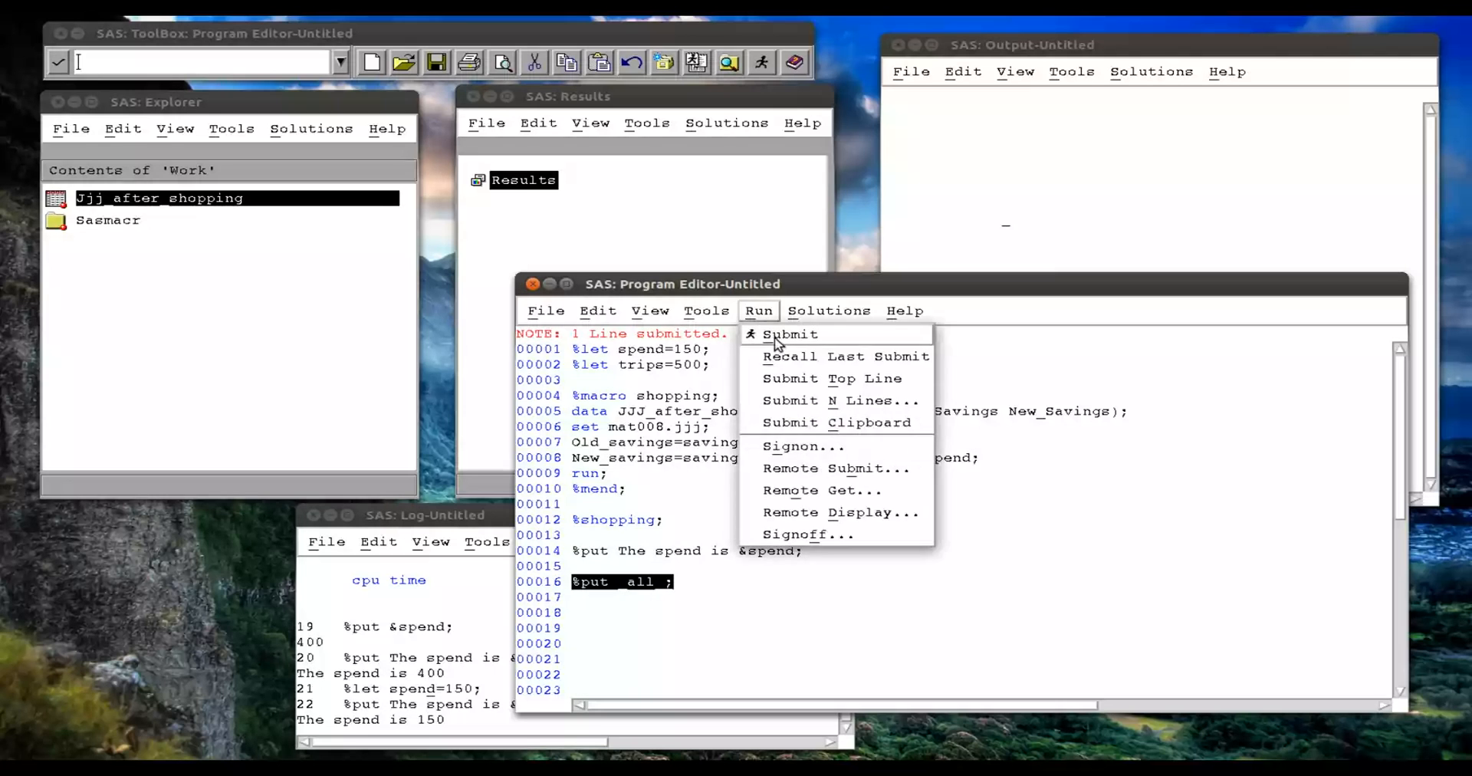
pyautogui.click(791, 335)
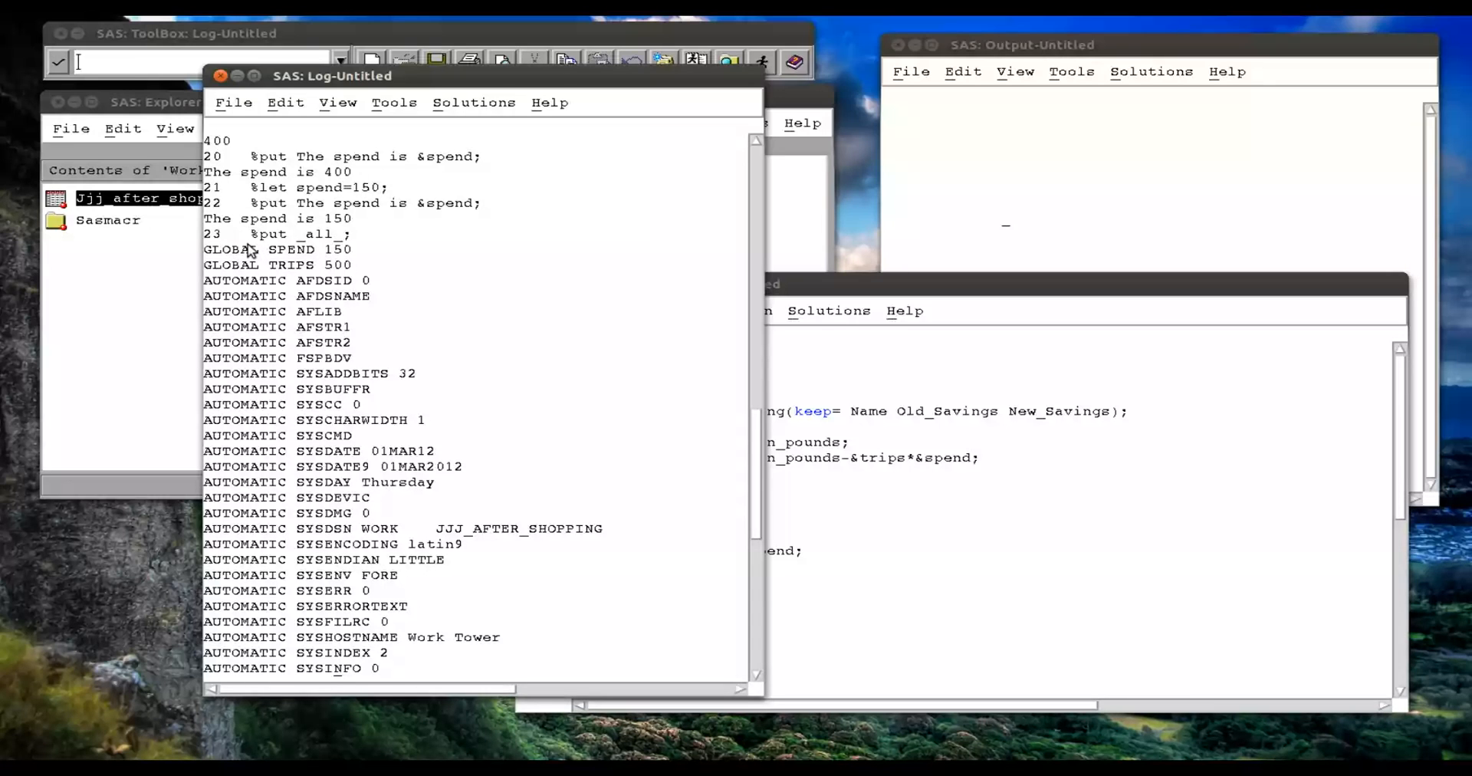
pyautogui.moveTo(332, 75); pyautogui.dragTo(204, 71)
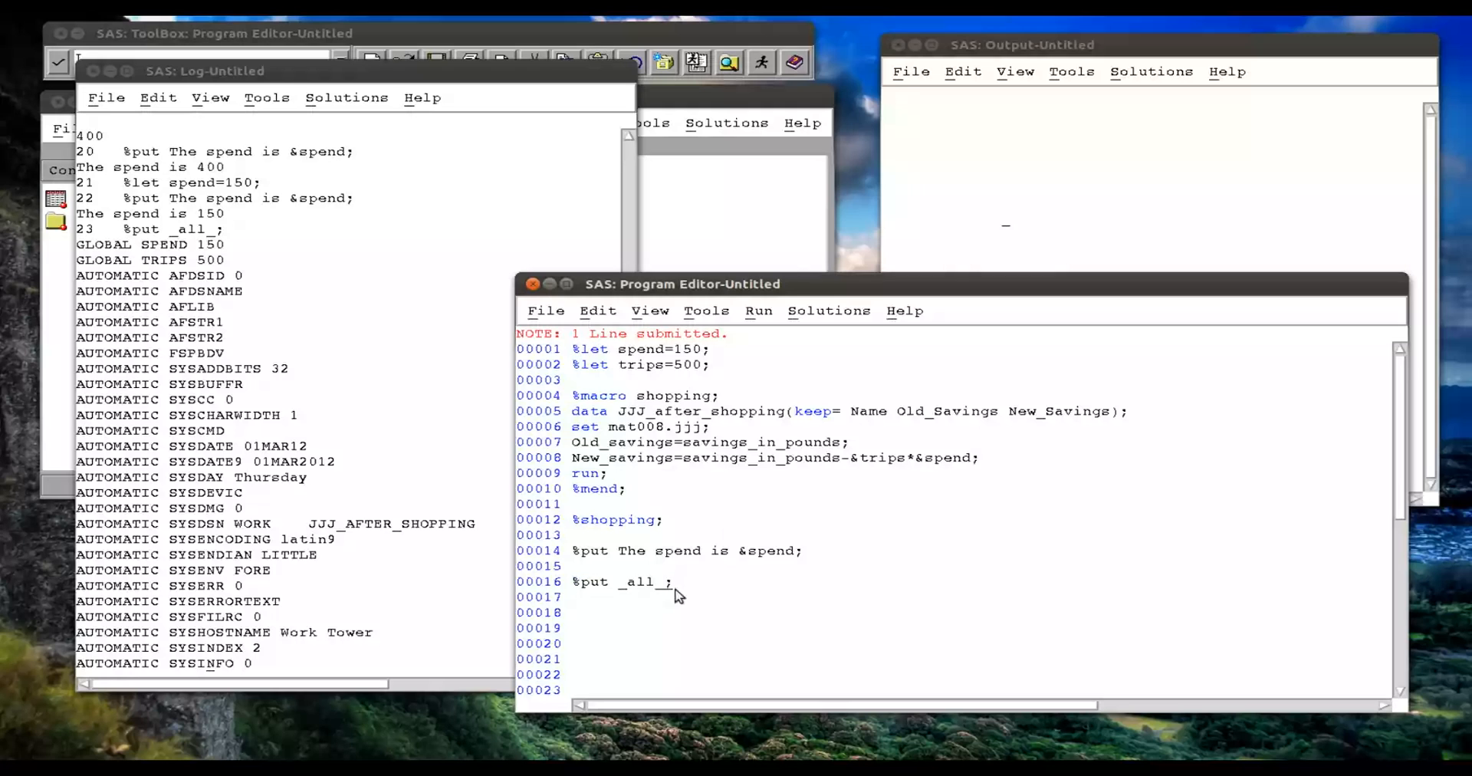
# Submit %put _global_; to log SPEND and TRIPS, then edit it to %put _local_;.
pyautogui.press('Backspace')
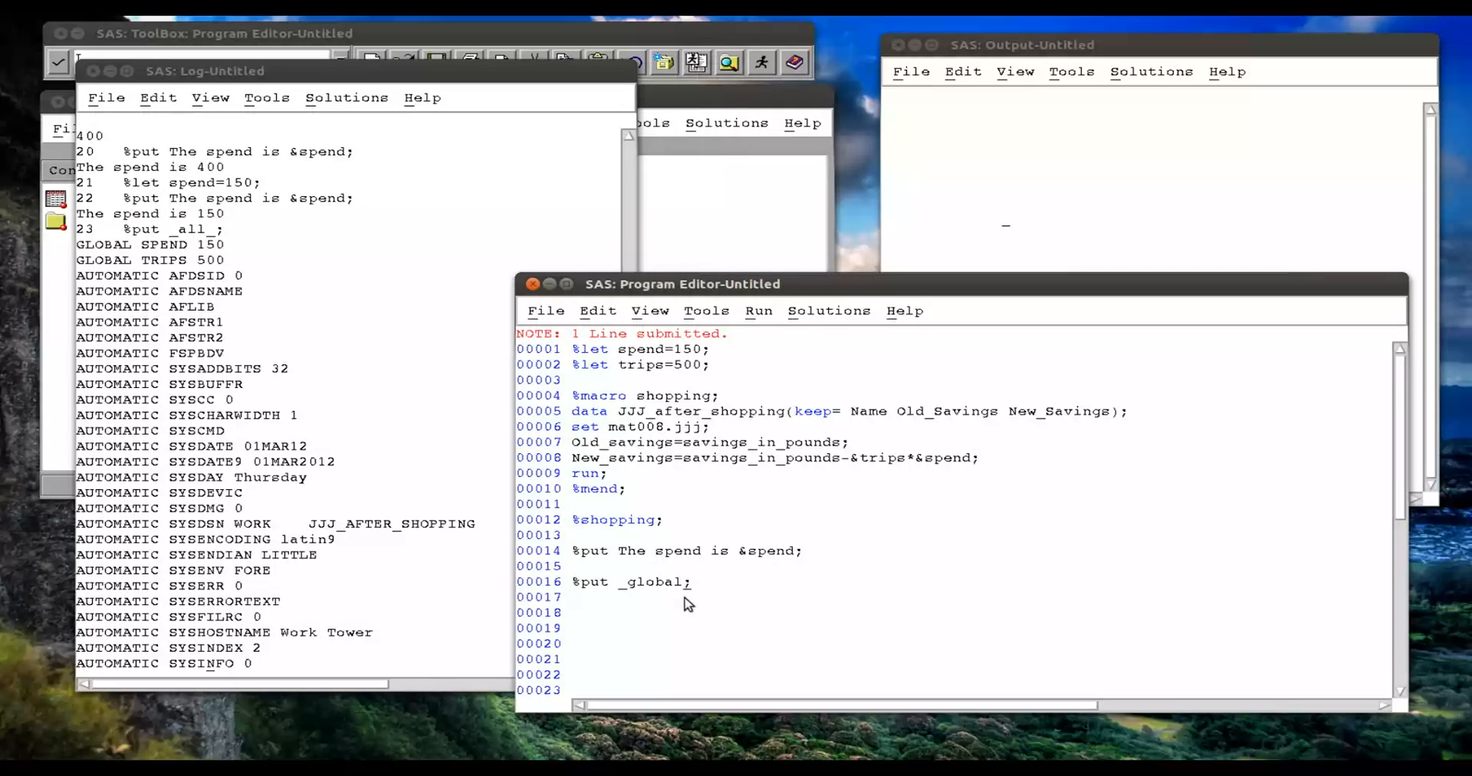
pyautogui.doubleClick(678, 581)
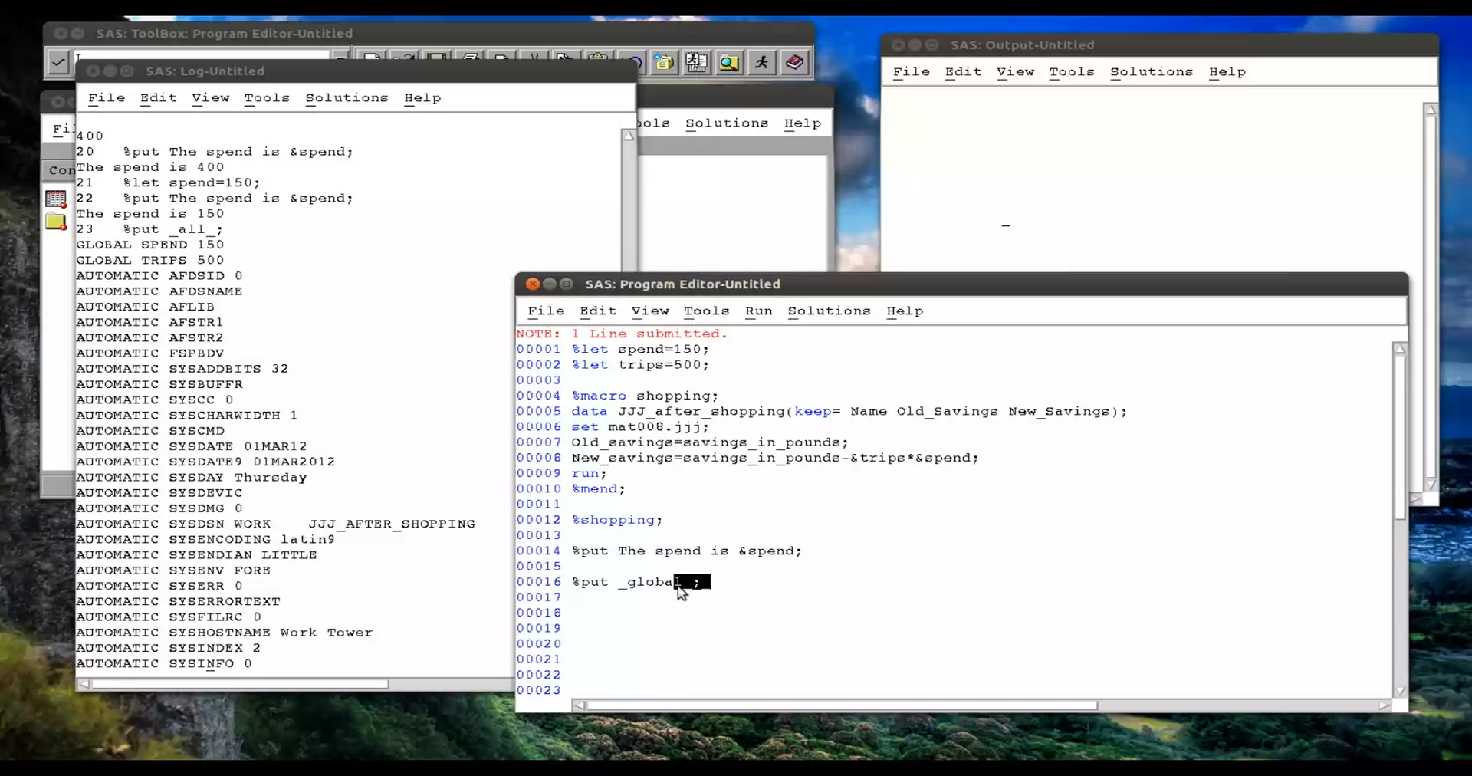
pyautogui.click(758, 311)
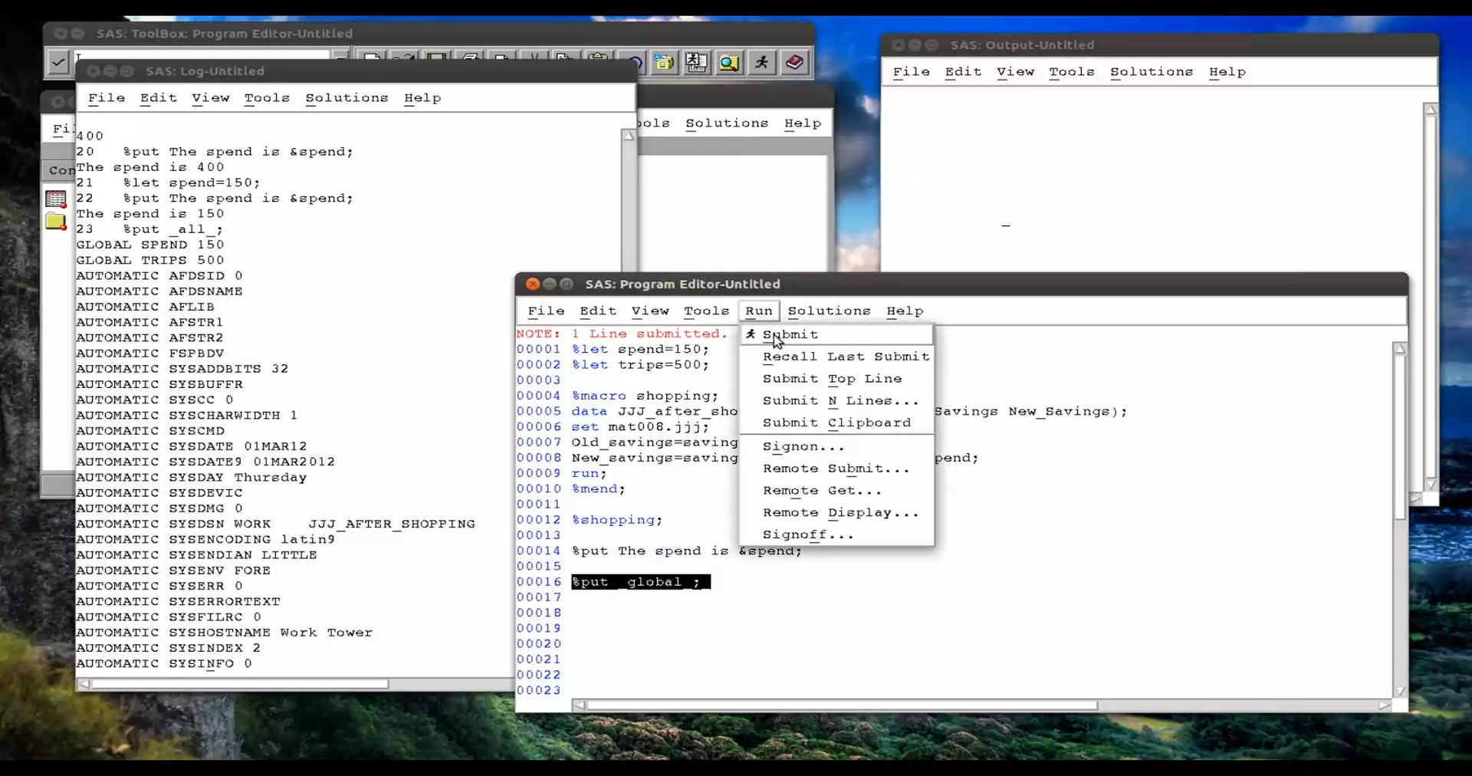
pyautogui.click(790, 334)
pyautogui.write('ca ')
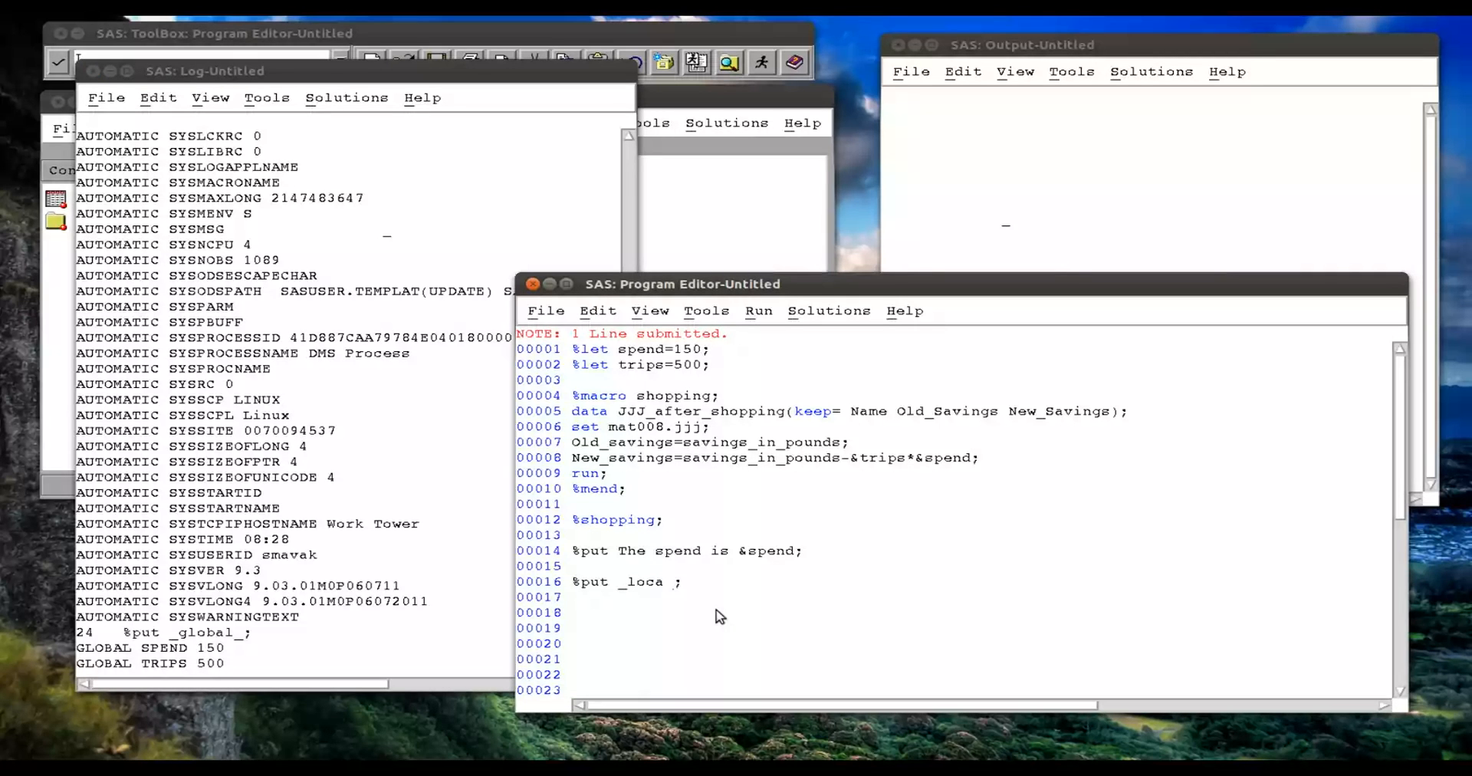
pyautogui.write('l_')
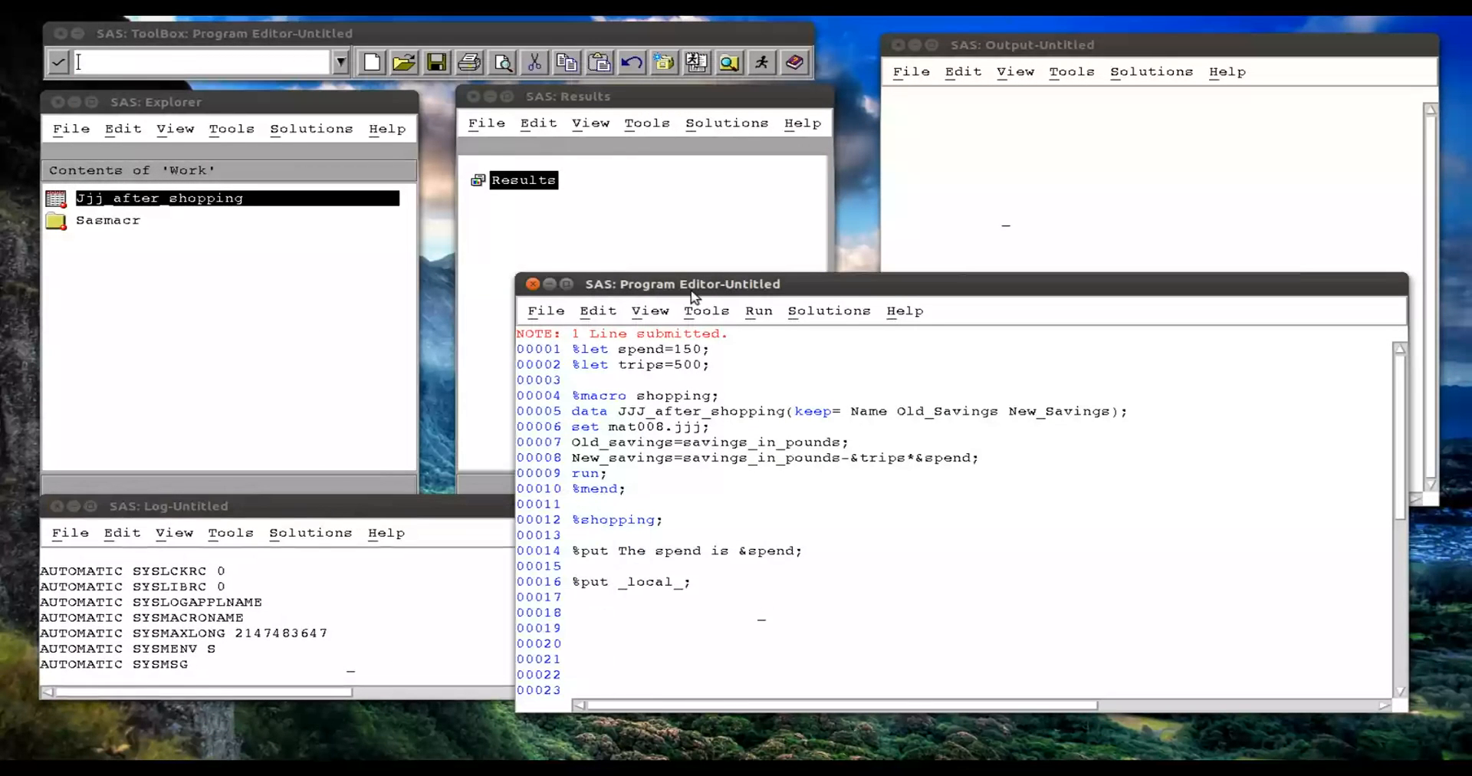
pyautogui.moveTo(684, 283); pyautogui.dragTo(695, 259)
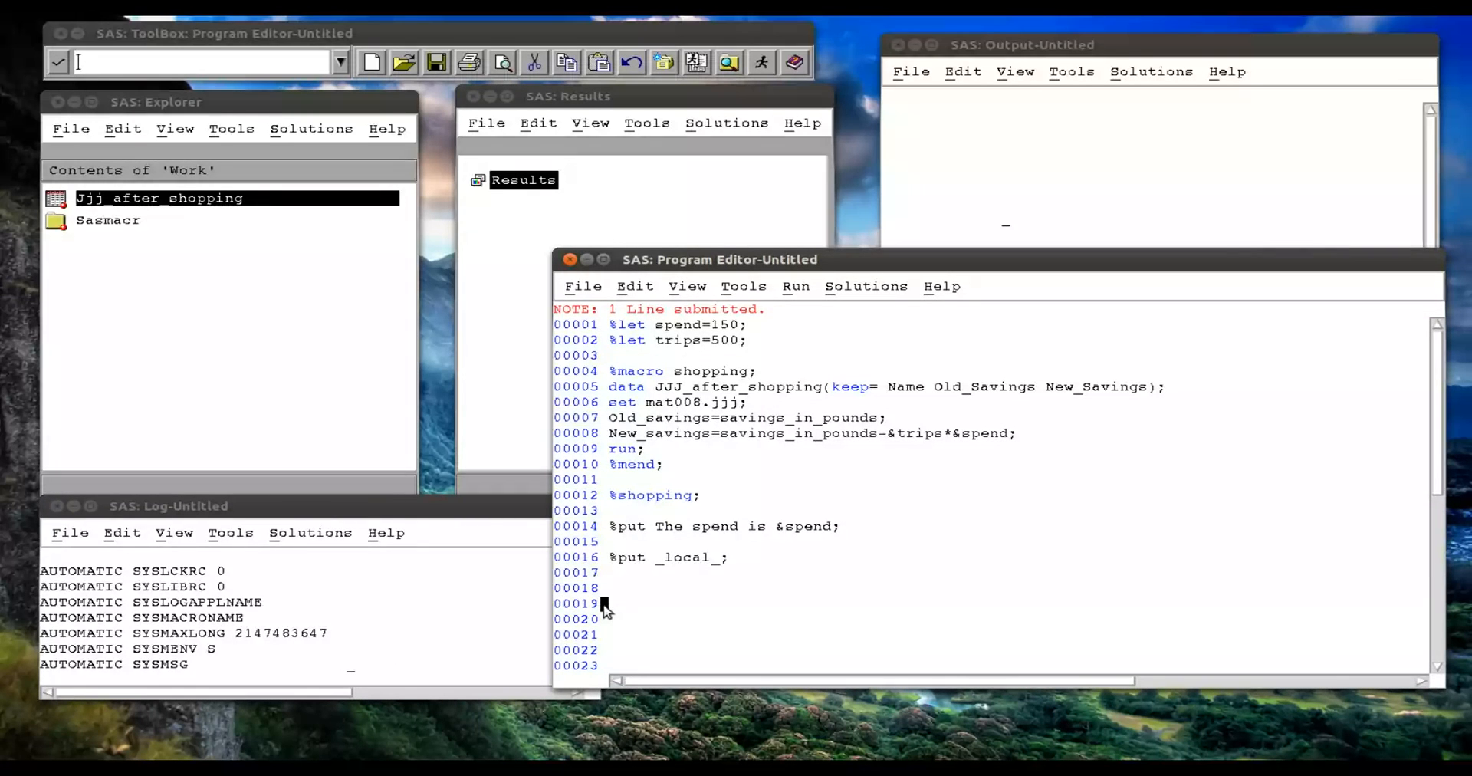
pyautogui.moveTo(615, 613)
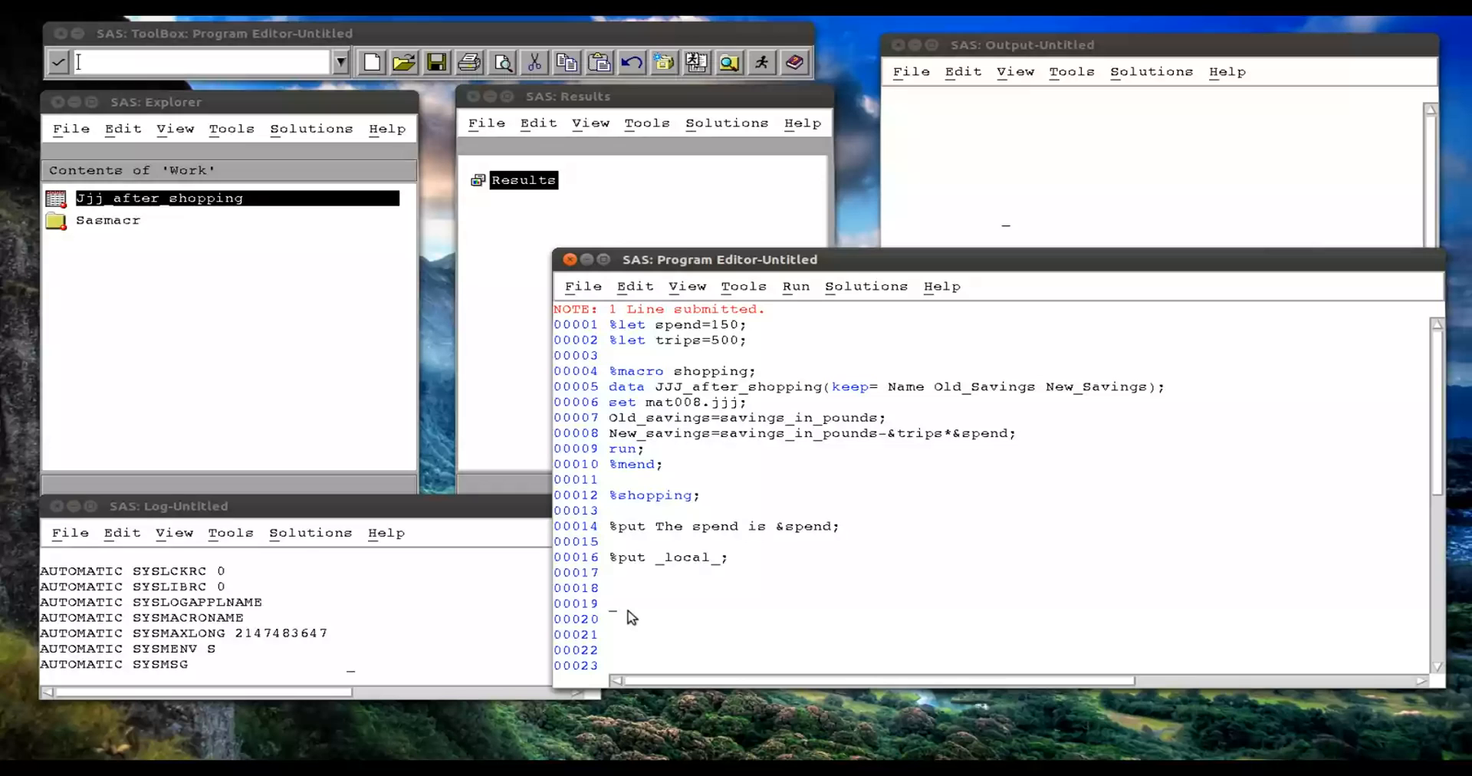
pyautogui.write('& %')
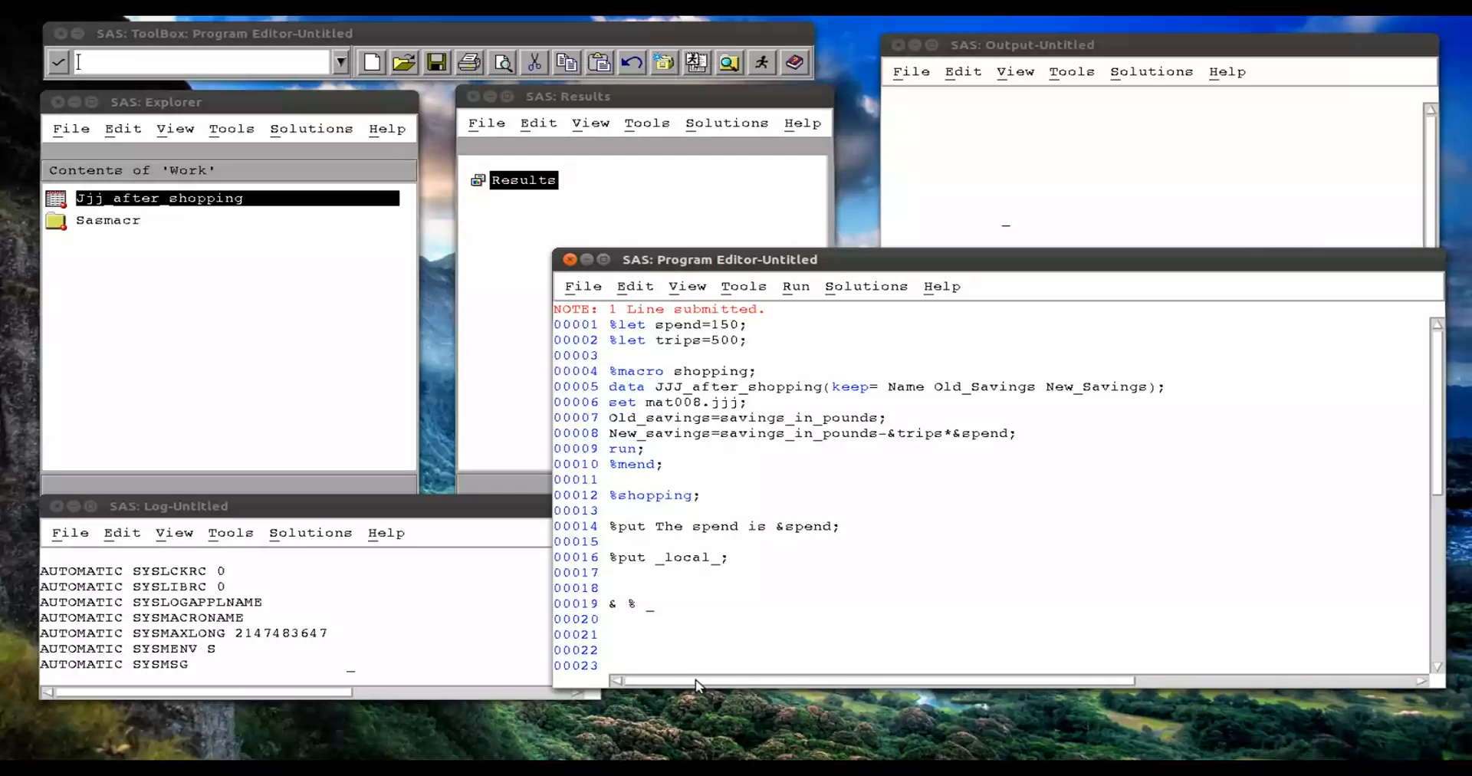
pyautogui.write('&&')
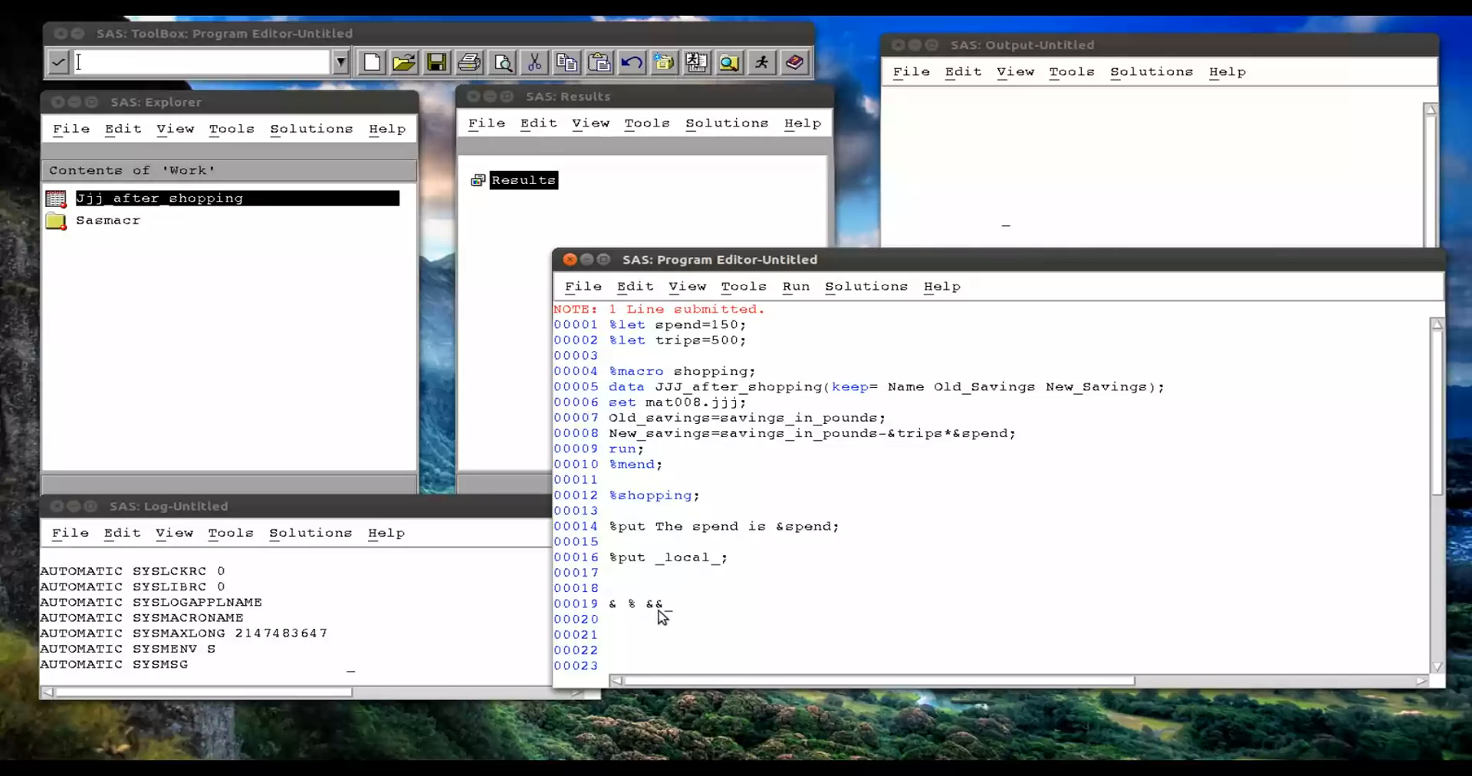
pyautogui.press('BackSpace')
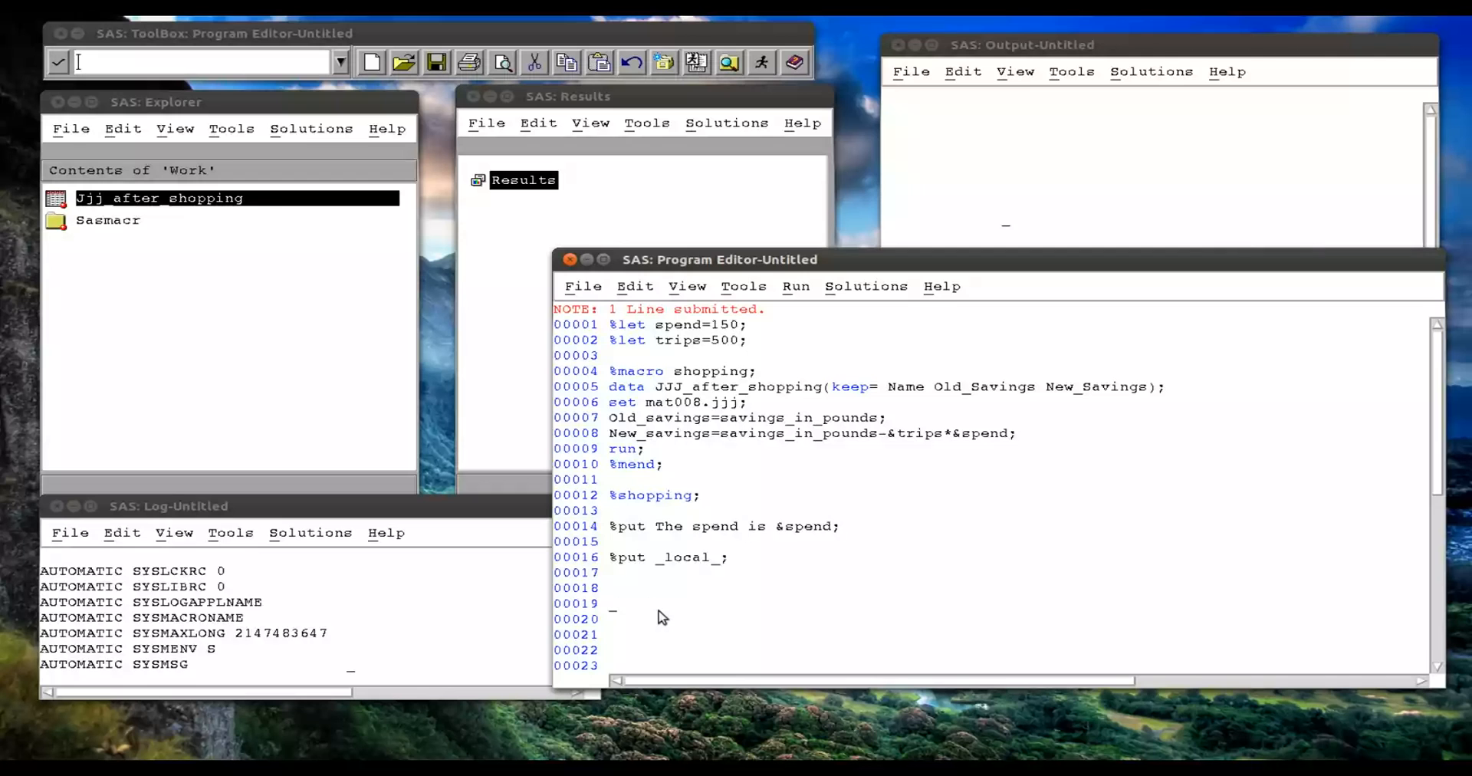
pyautogui.moveTo(469, 422)
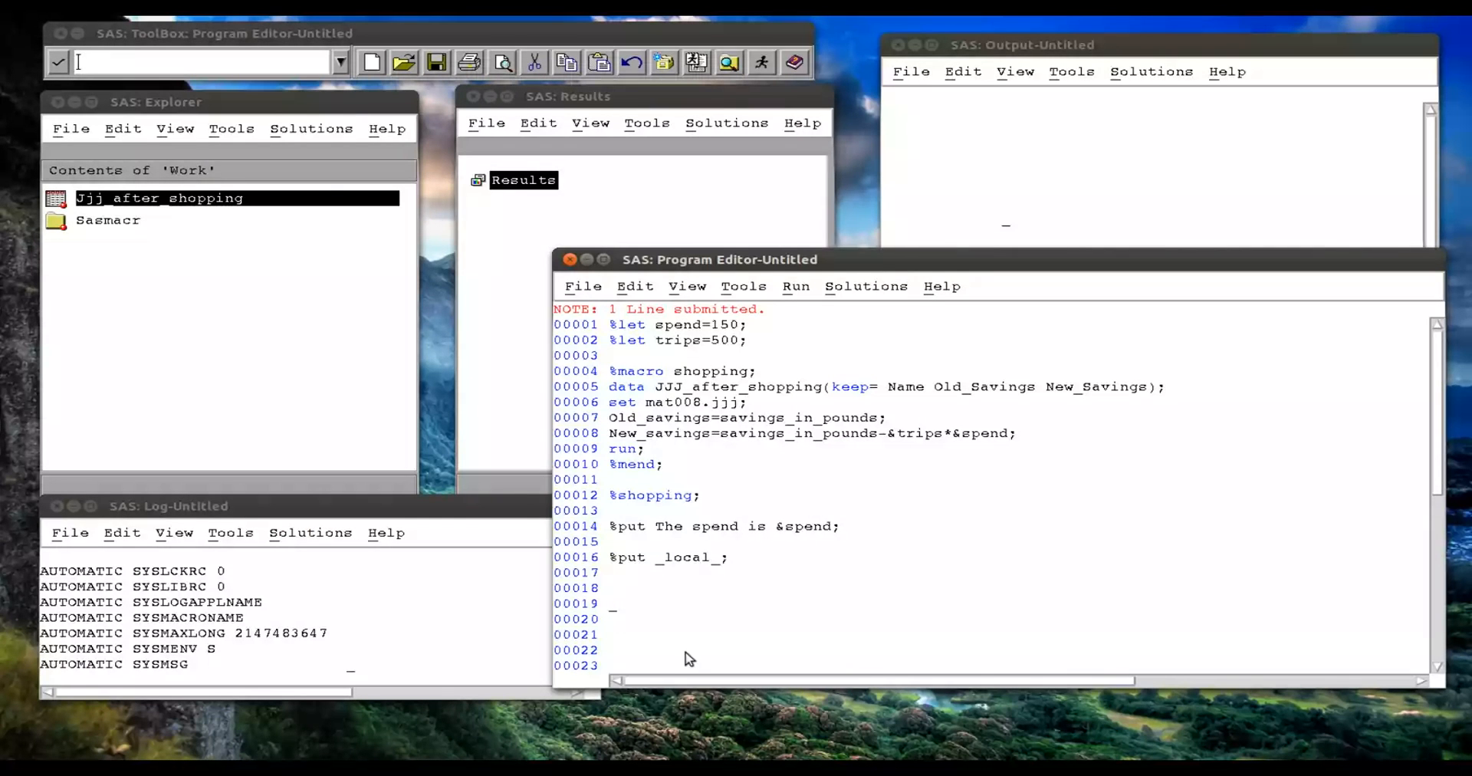
# Define %let variable1=Time; and %let code=variable1;.
pyautogui.write('%let variab')
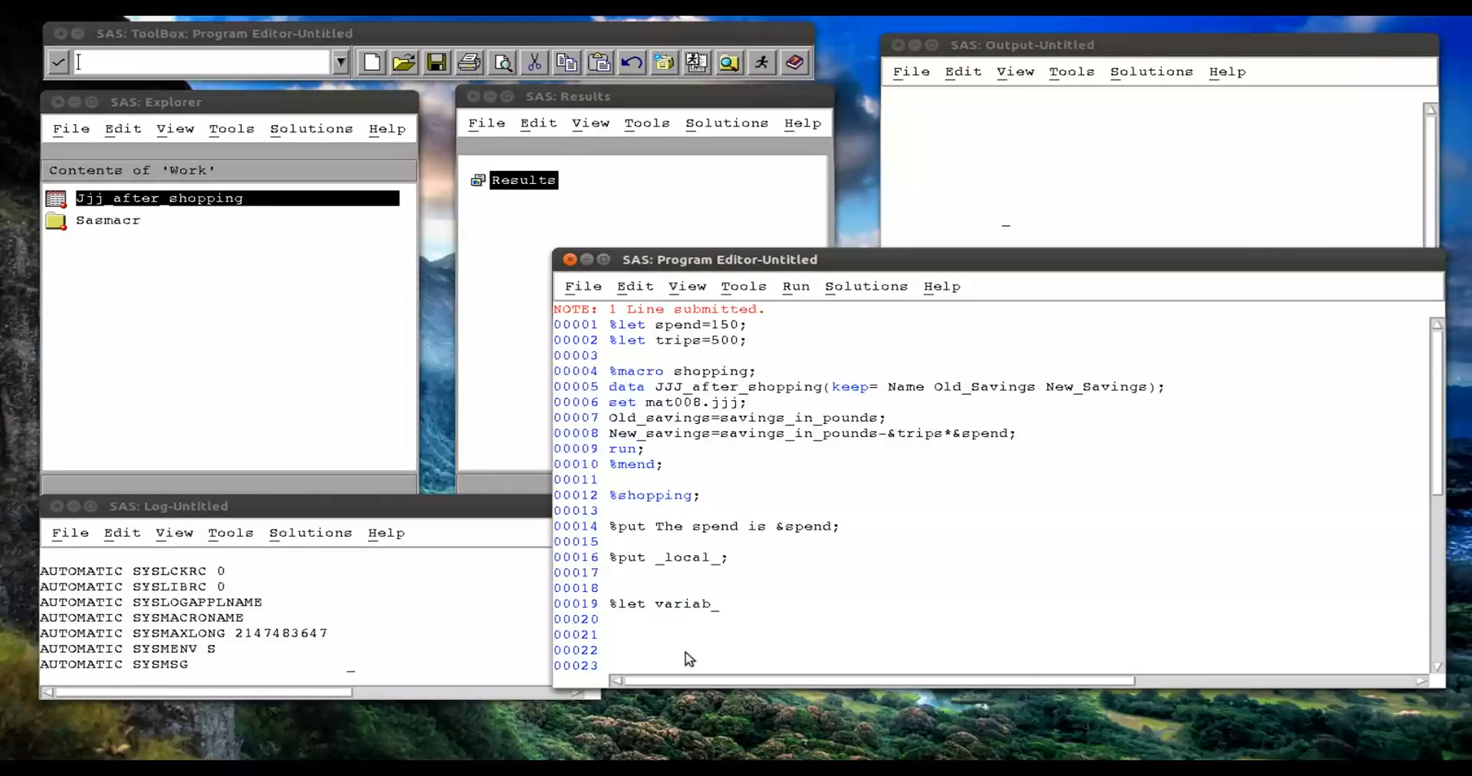
pyautogui.write('le1=')
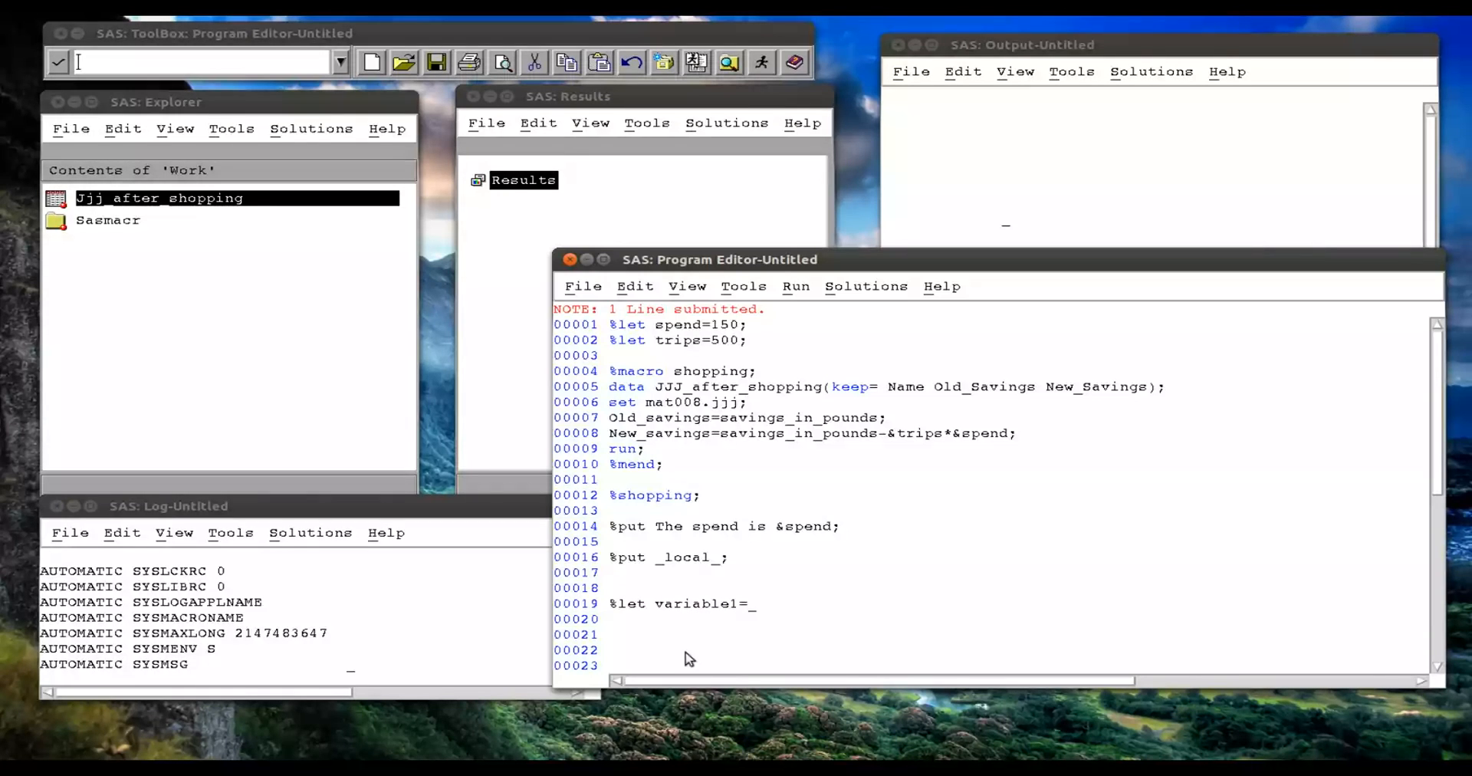
pyautogui.write('Time;')
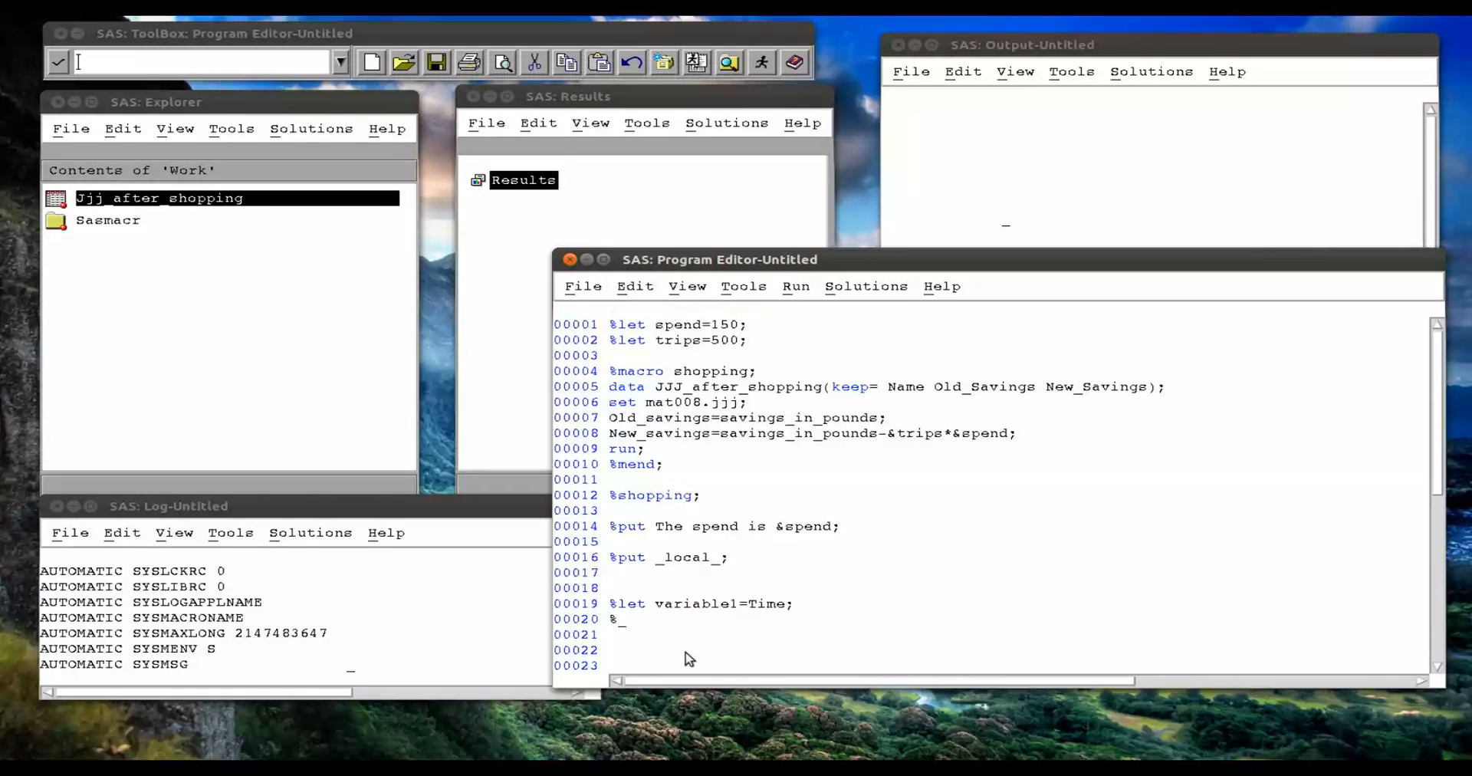
pyautogui.write('let code')
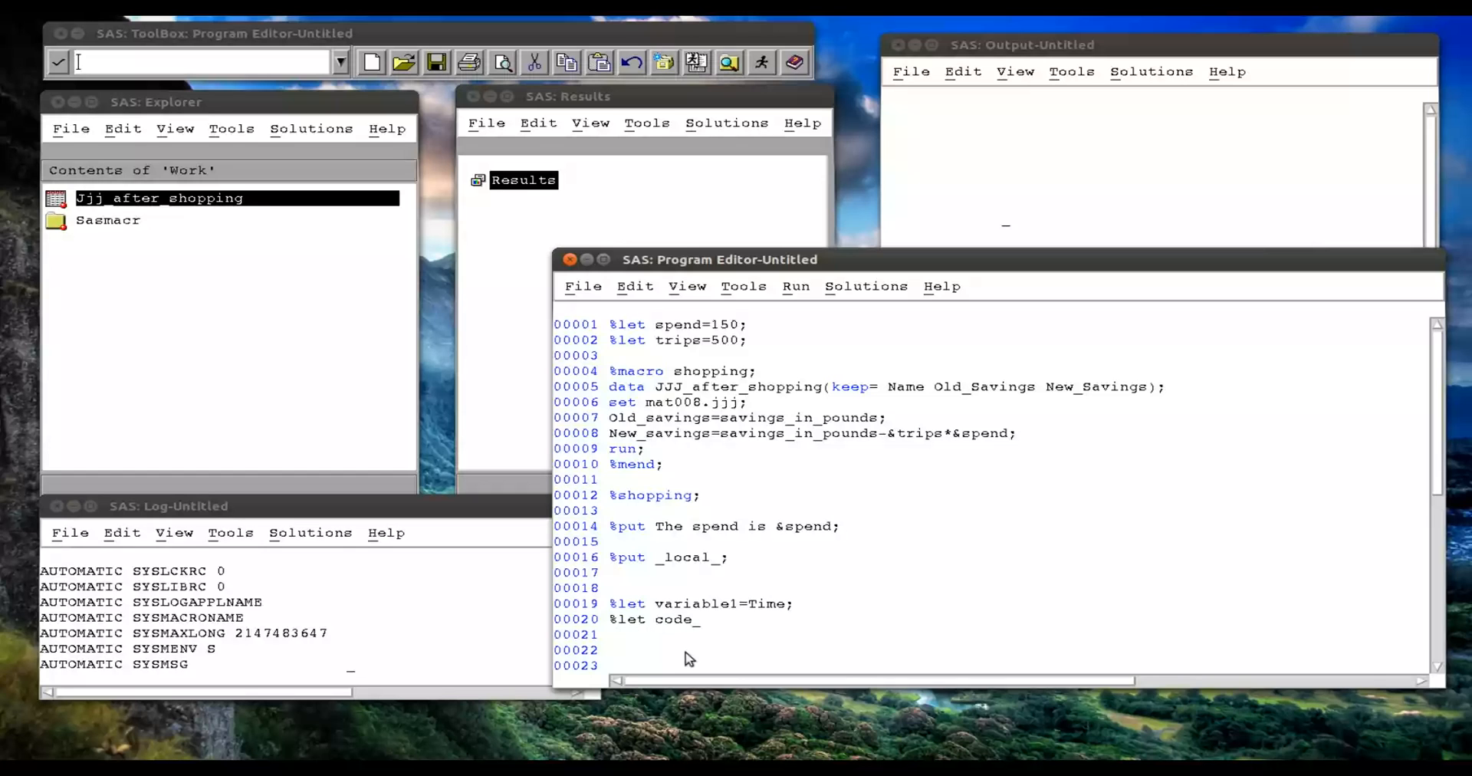
pyautogui.write('=variable')
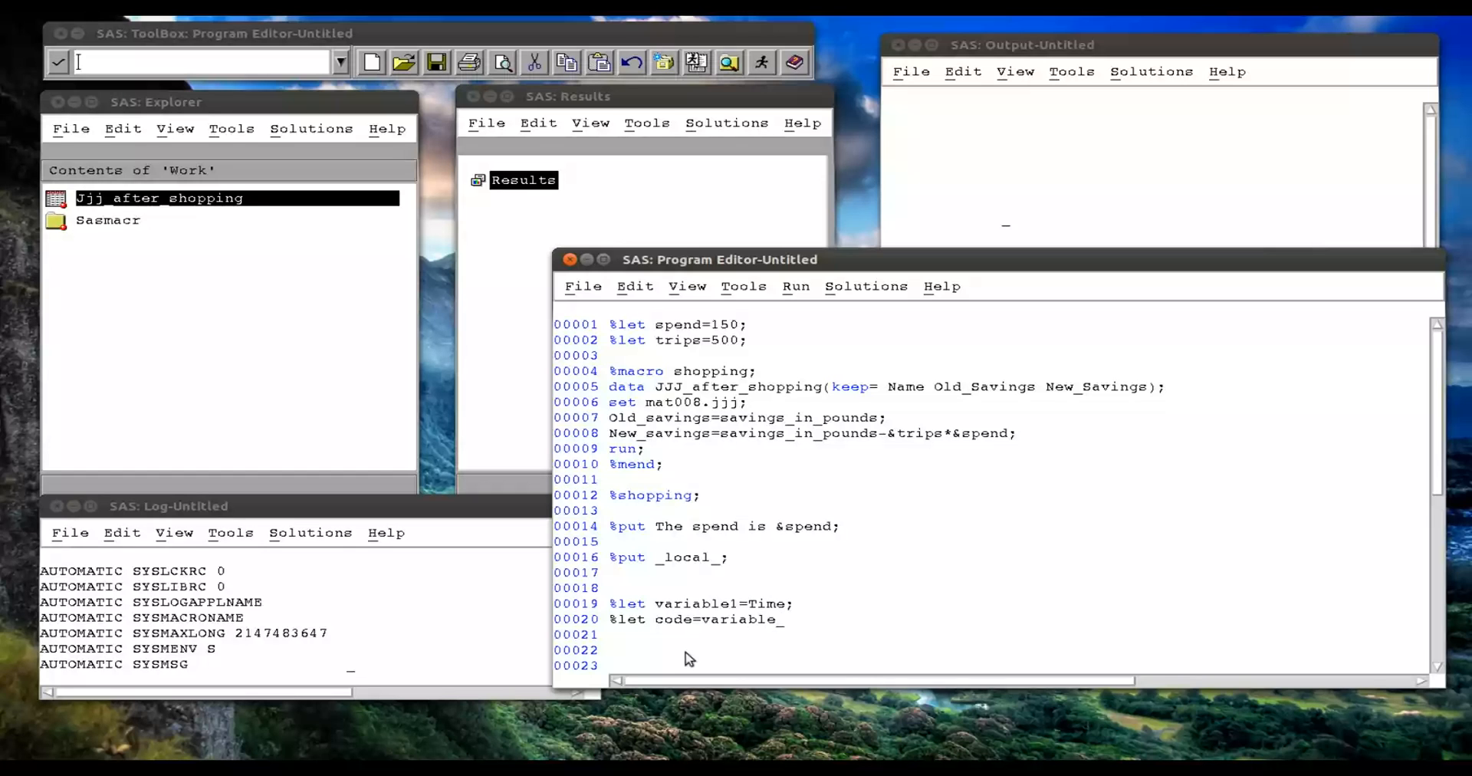
pyautogui.write('1;')
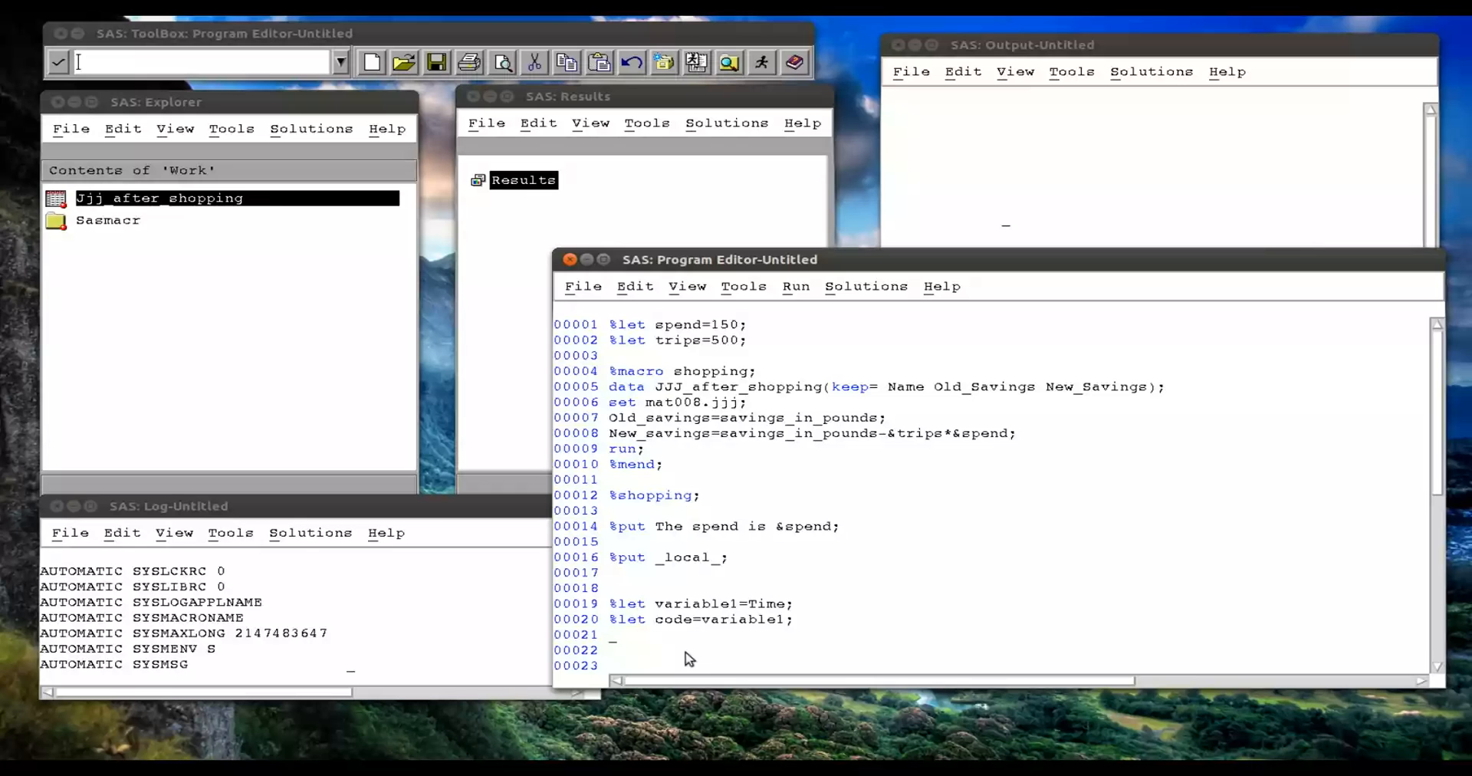
# Add %put &&code;, submit the three lines, and rerun them with &&&code.
pyautogui.write('%put')
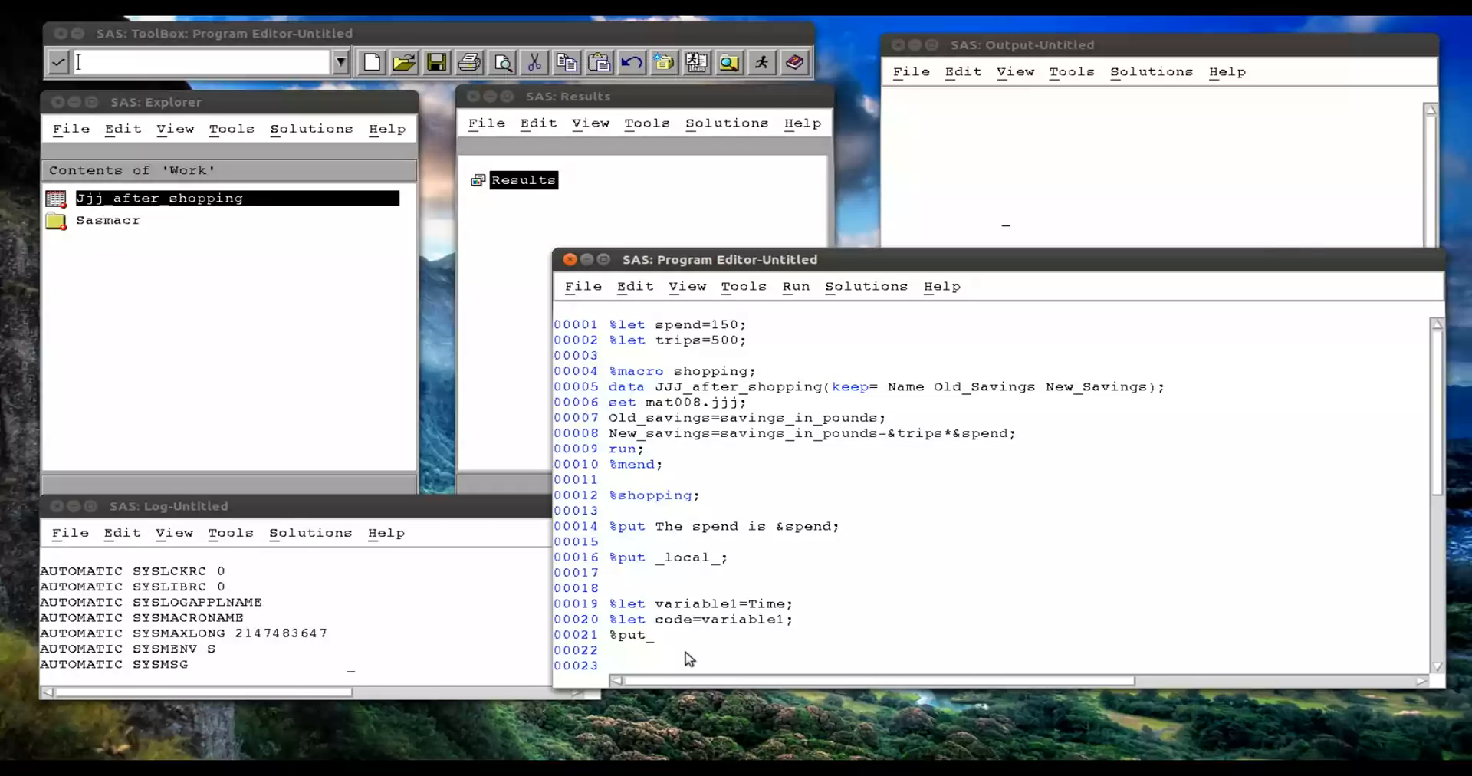
pyautogui.write('&&code;')
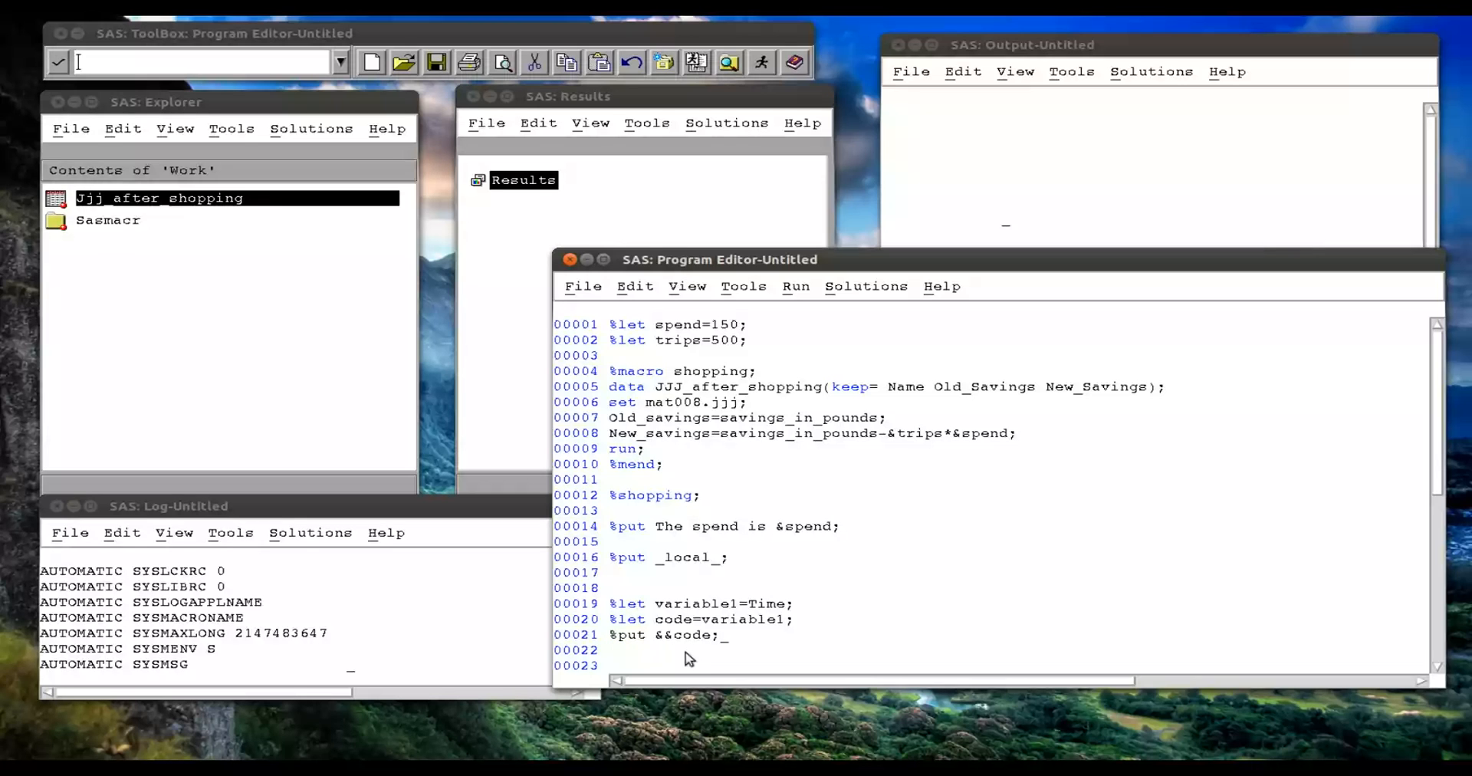
pyautogui.moveTo(619, 604); pyautogui.dragTo(723, 634)
pyautogui.write('&')
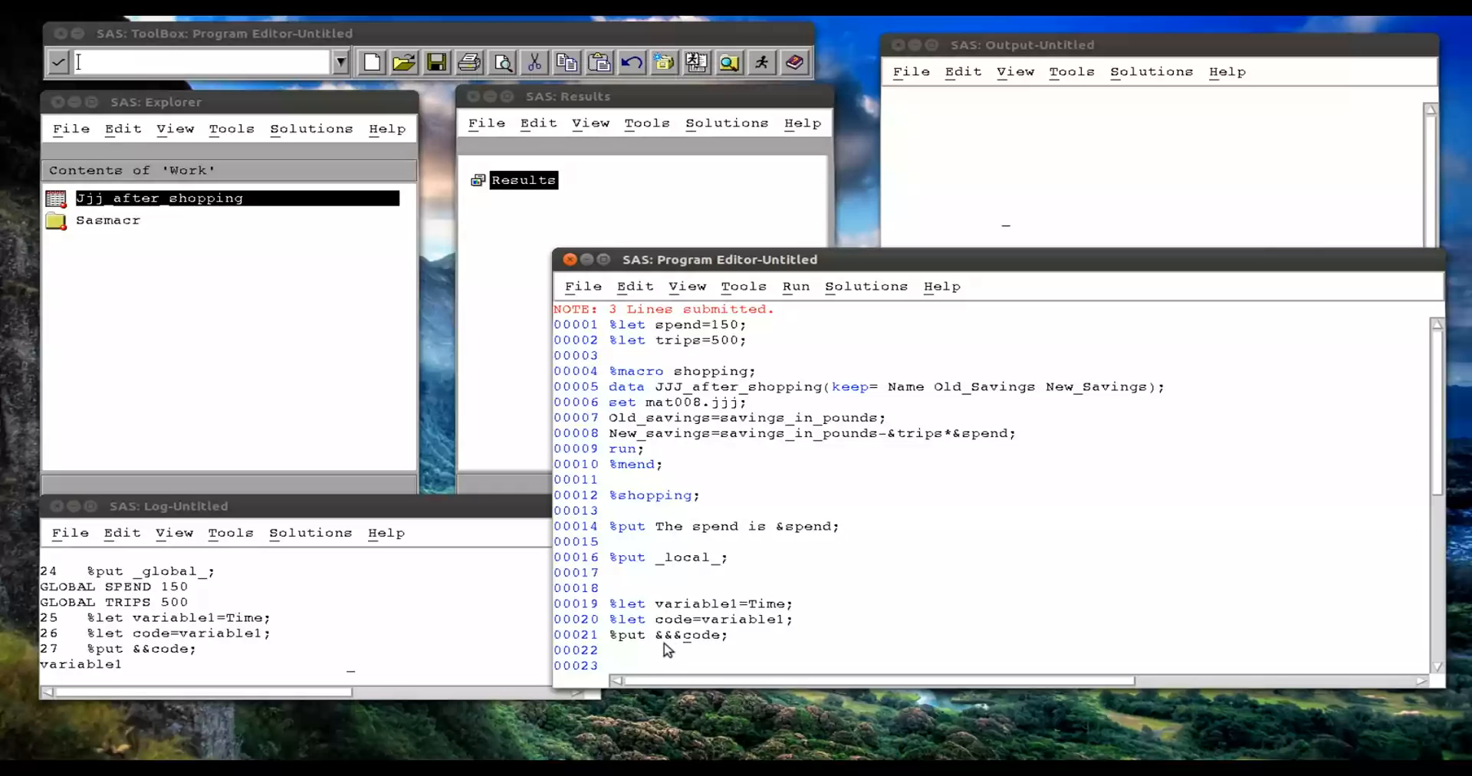
pyautogui.moveTo(678, 650)
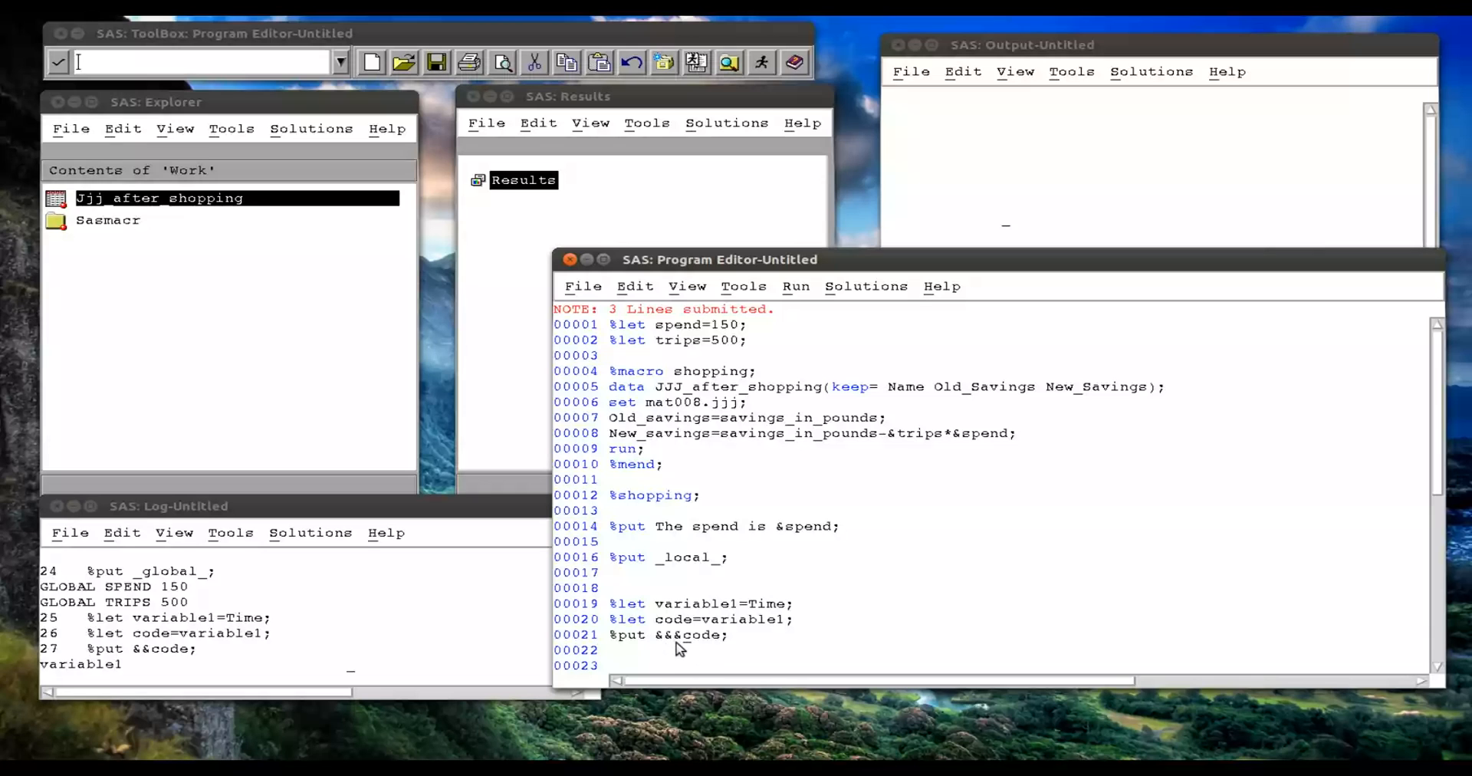
pyautogui.moveTo(610, 604); pyautogui.dragTo(728, 637)
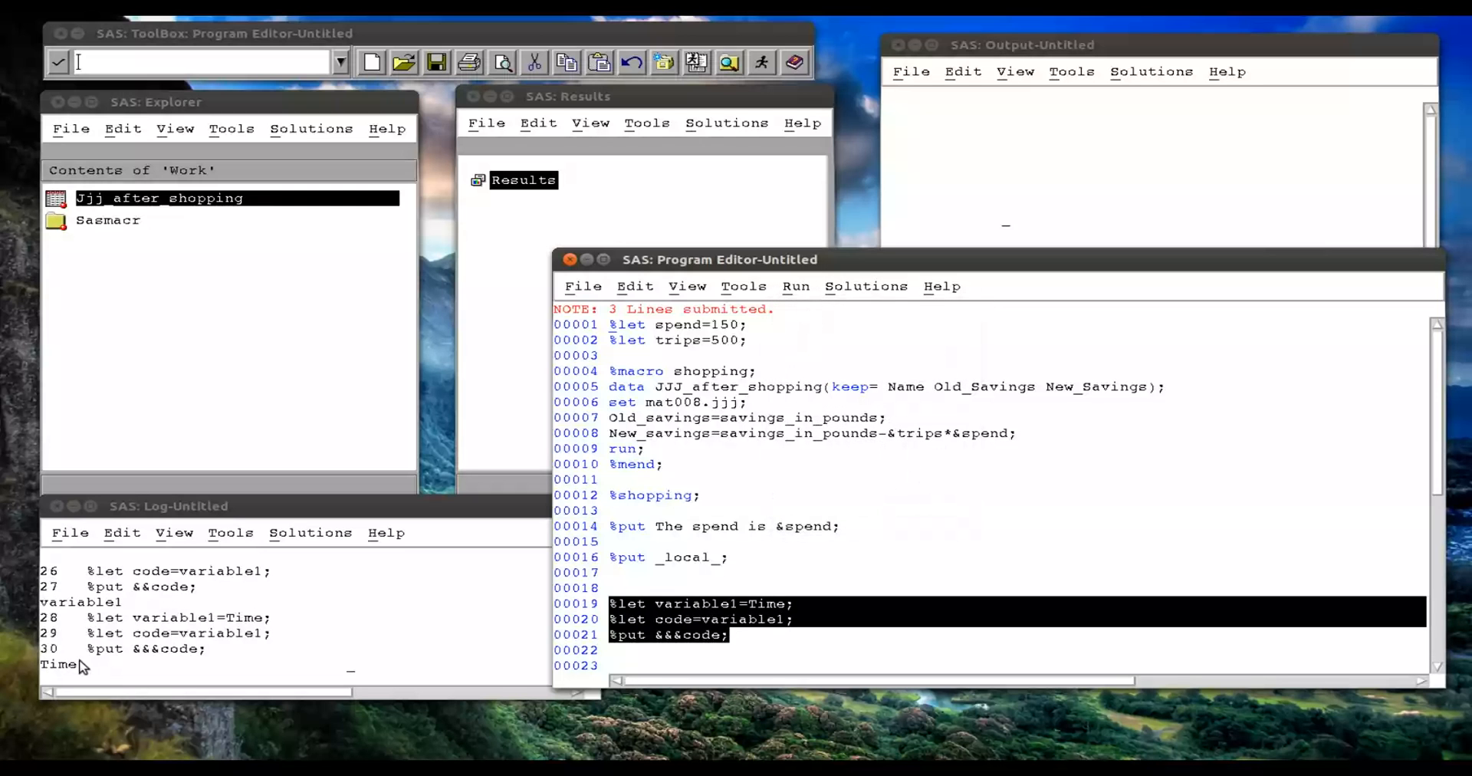
pyautogui.moveTo(79, 682)
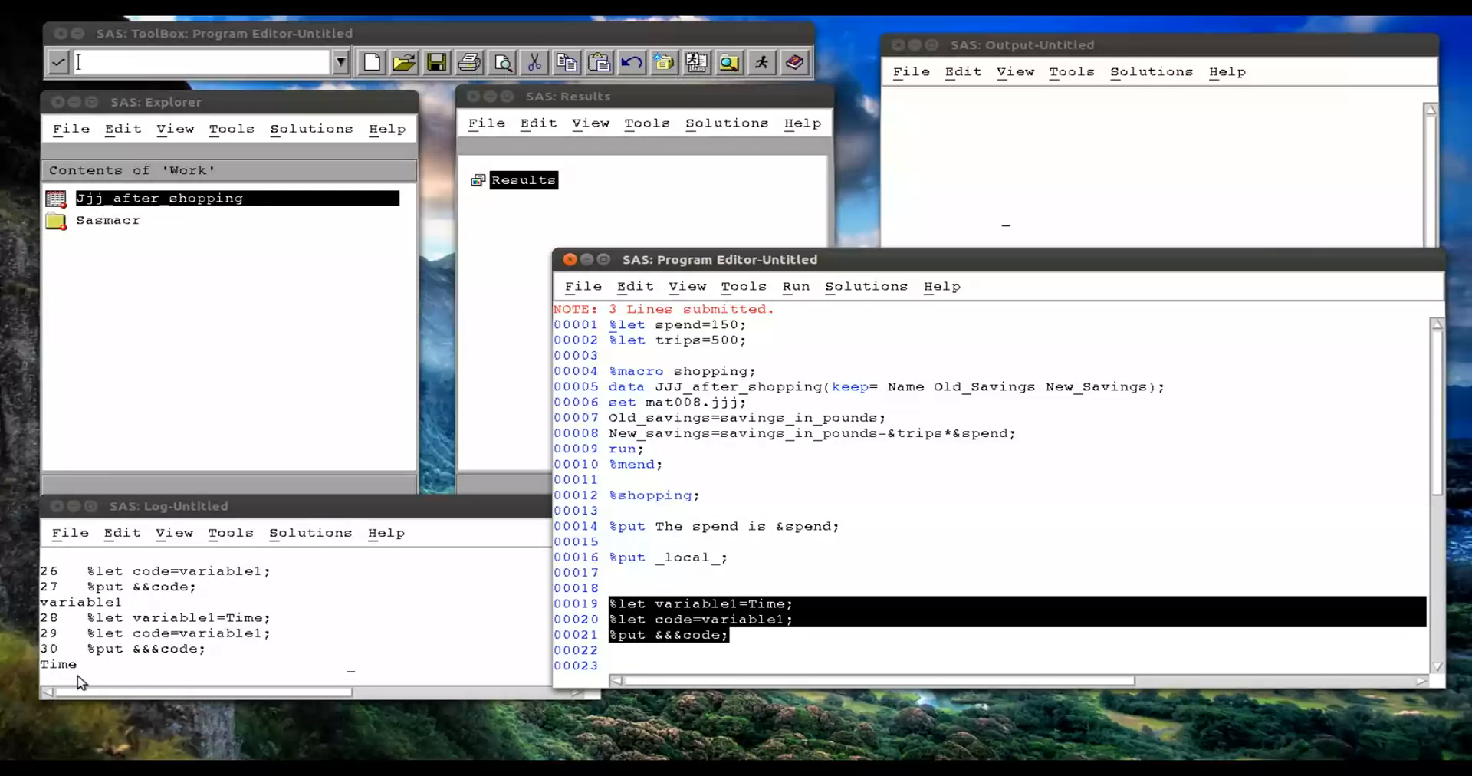